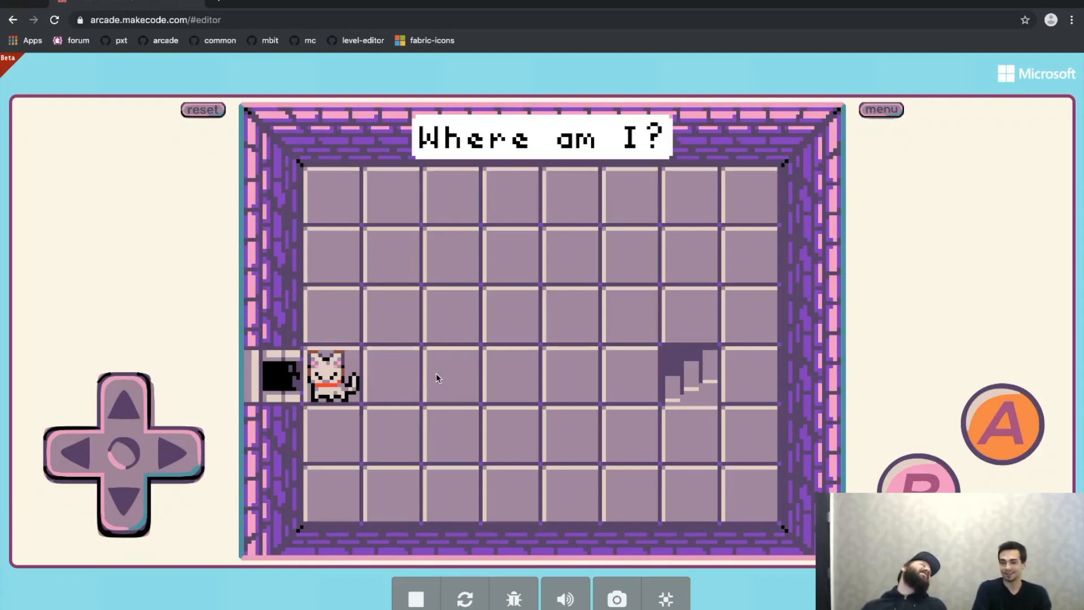
mouse_move(451, 382)
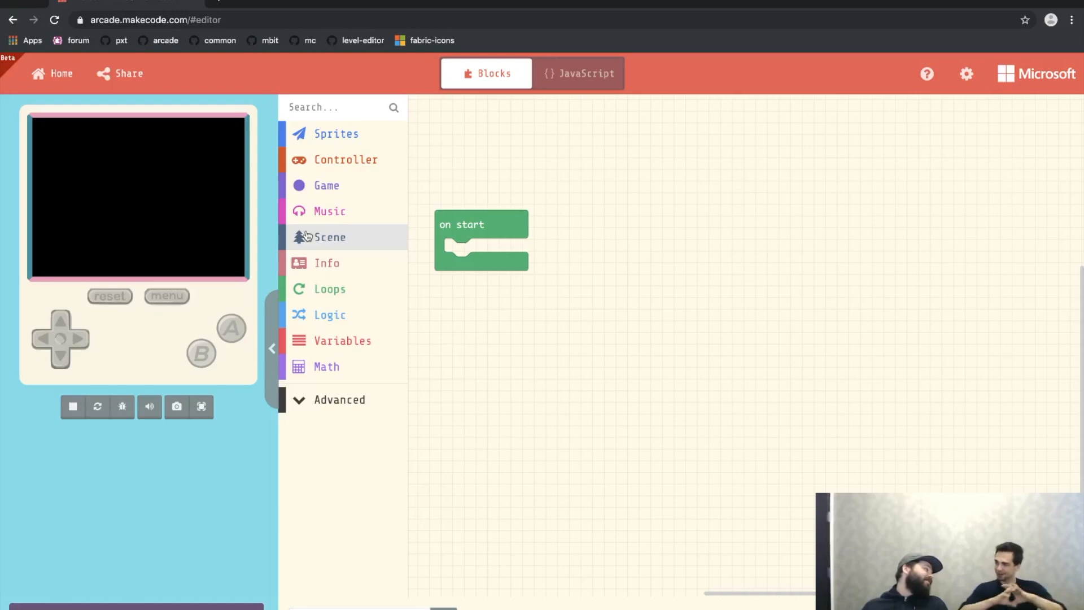
mouse_move(495, 284)
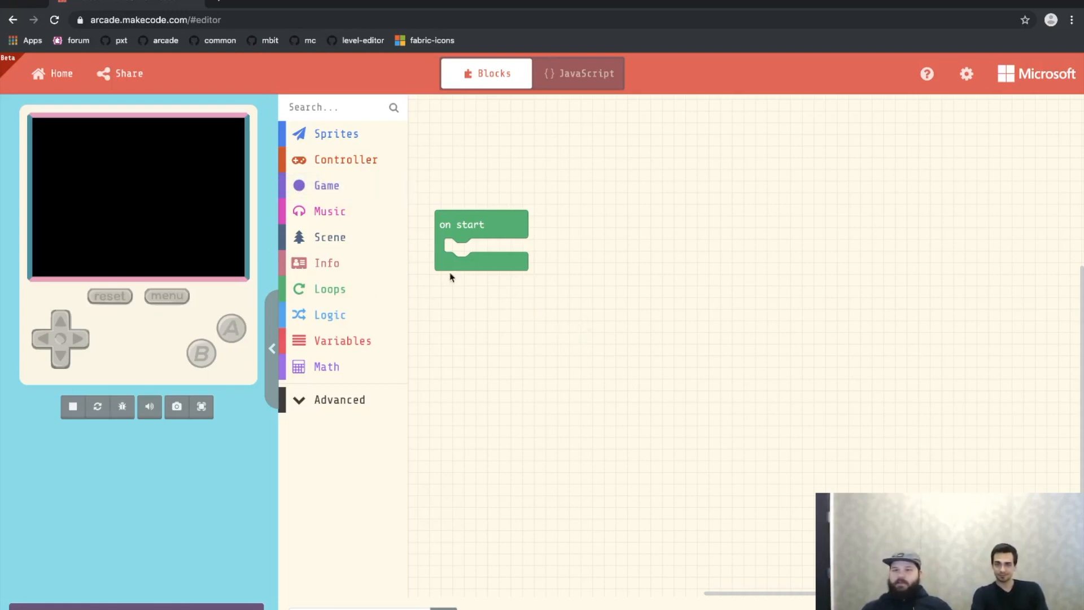
mouse_move(329, 237)
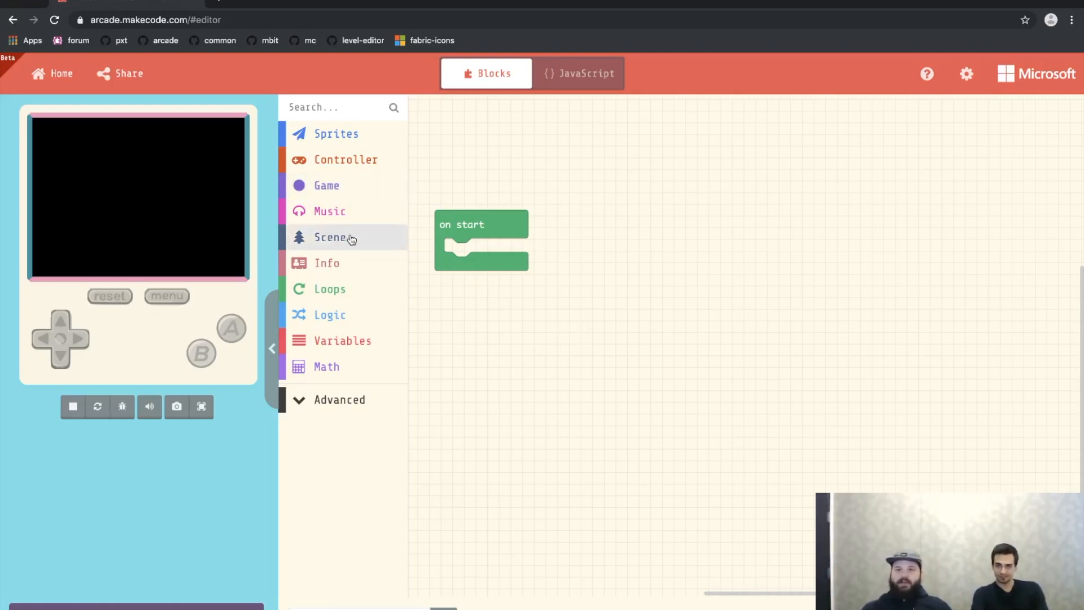
- Drag the Scene blocks 'set tile to with wall' and 'set tile map to' into on start
left_click(331, 237)
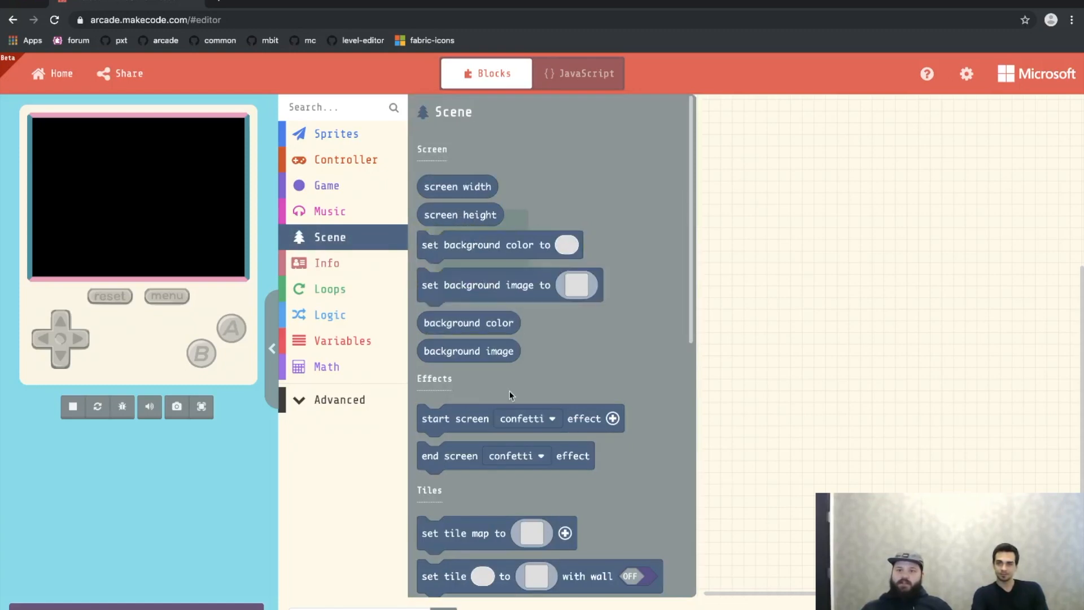
scroll("down", 3)
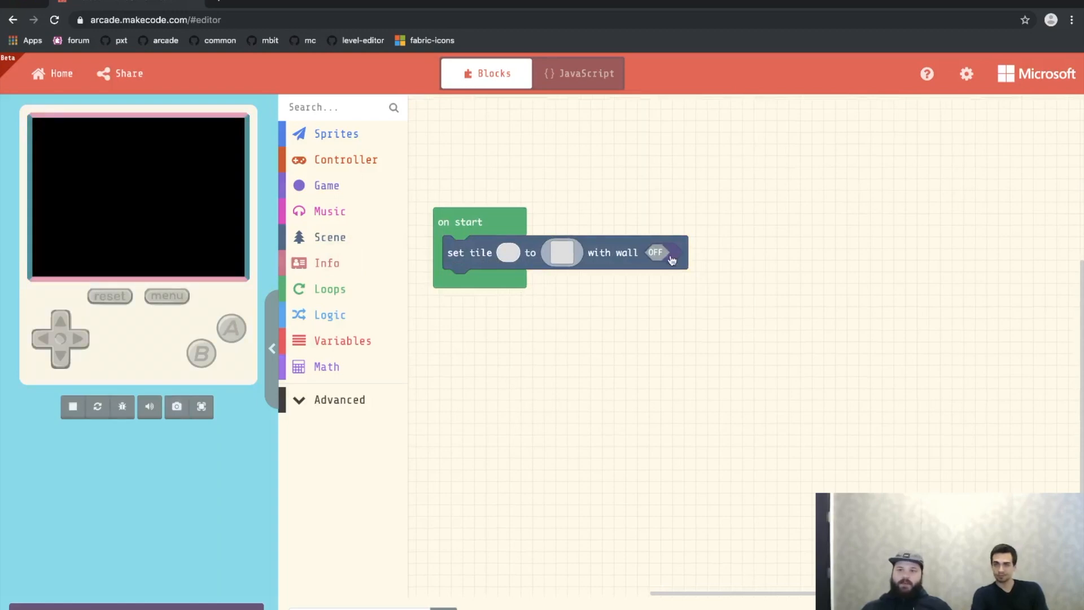
left_click(330, 237)
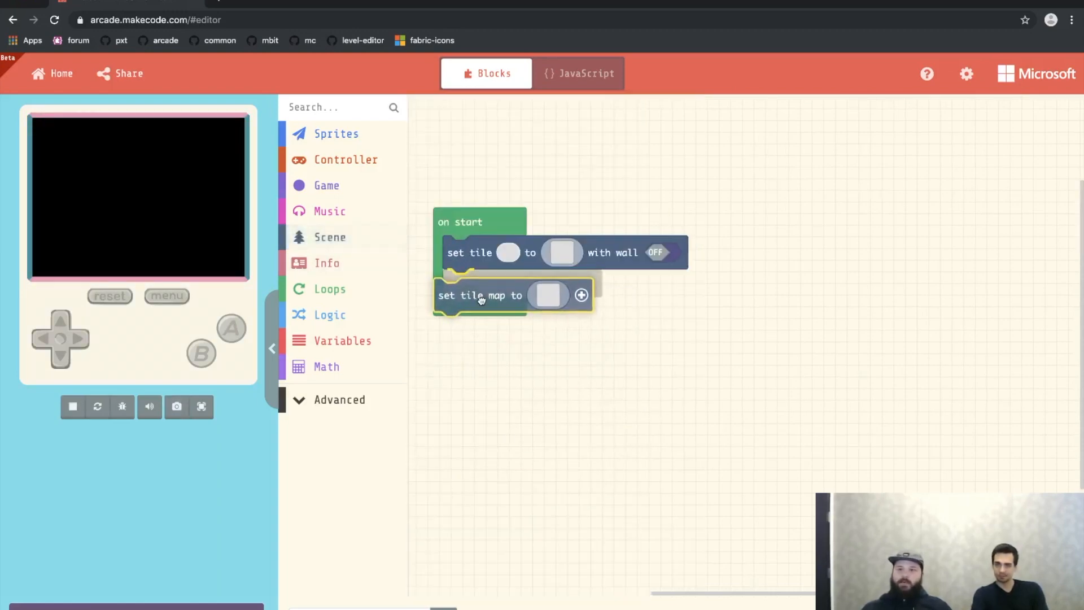
left_click_drag(480, 295, 484, 317)
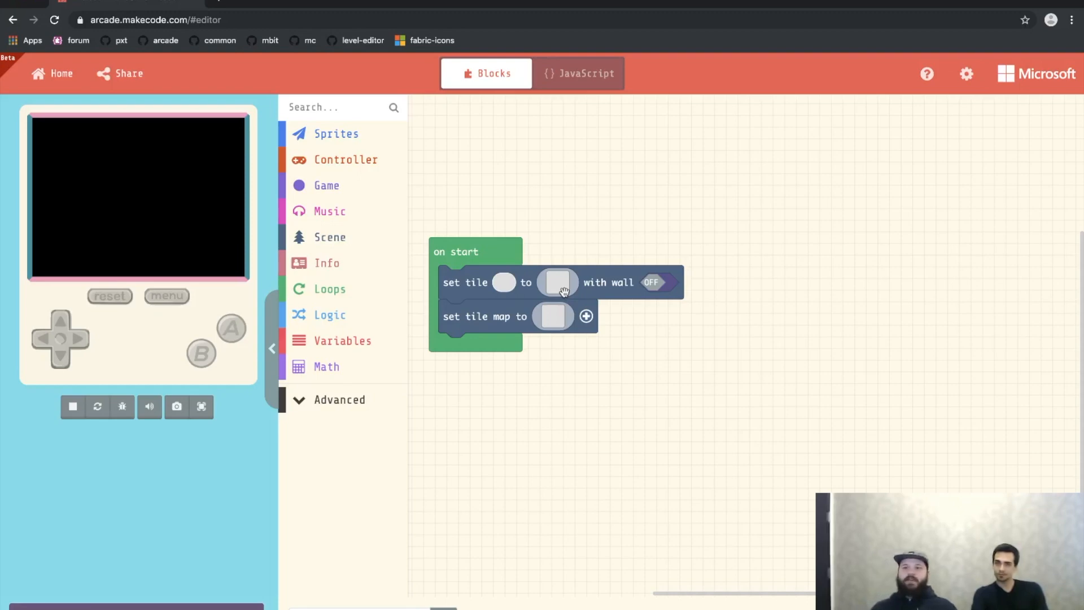
- Pick the treasure chest from the Gallery as the set tile image
left_click(558, 282)
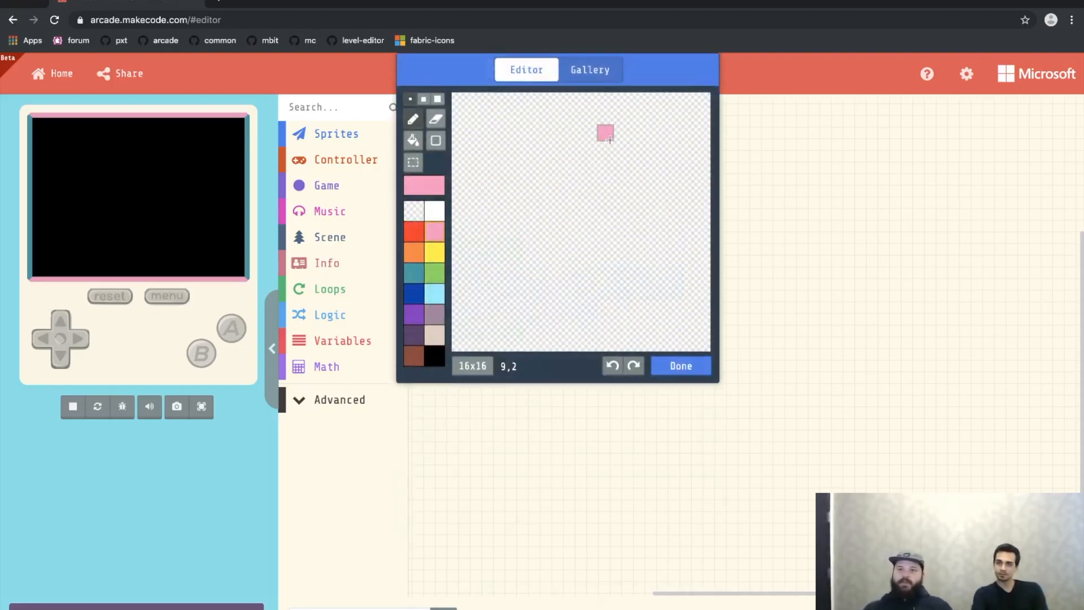
left_click(589, 69)
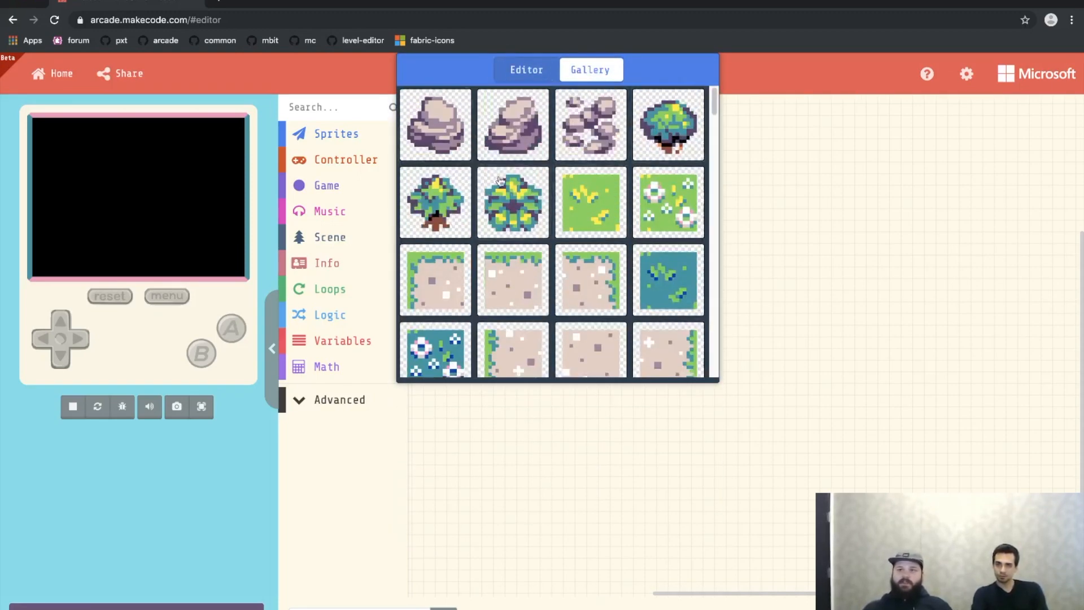
scroll("down", 3)
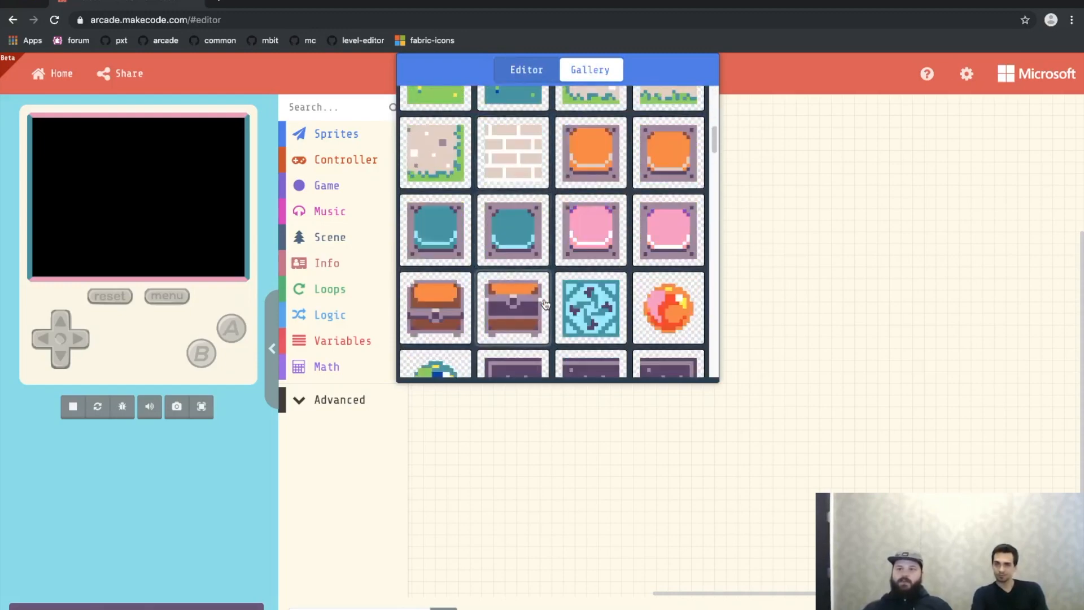
scroll("down", 3)
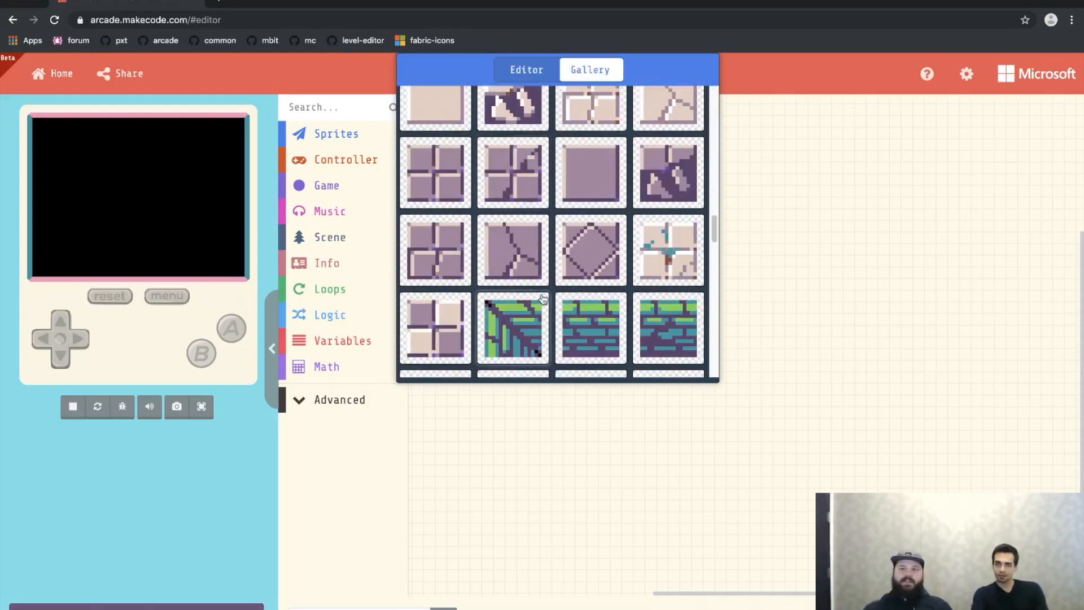
scroll("down", 3)
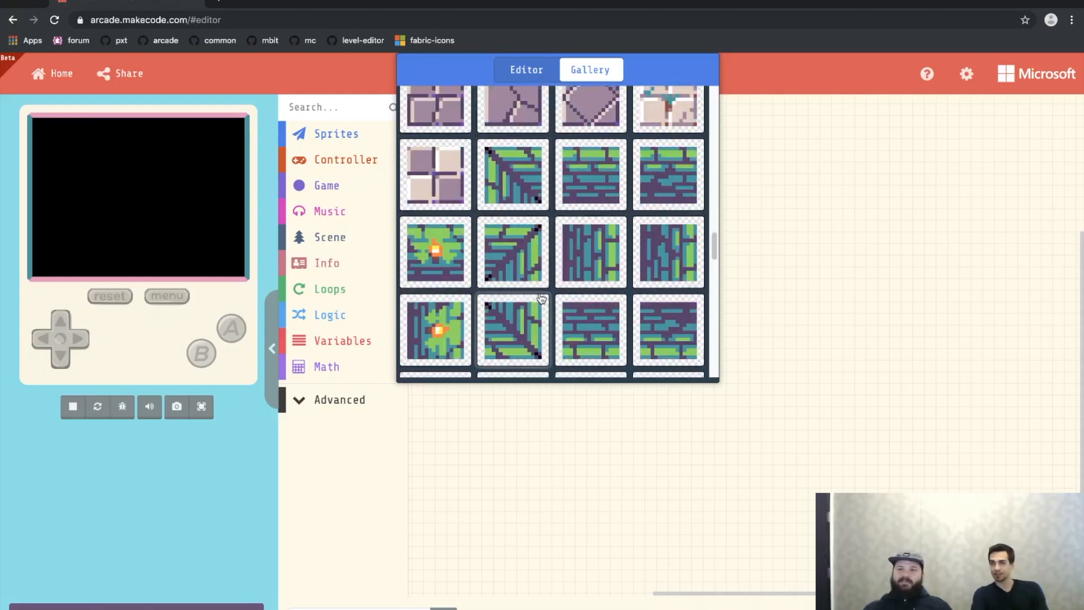
scroll("down", 3)
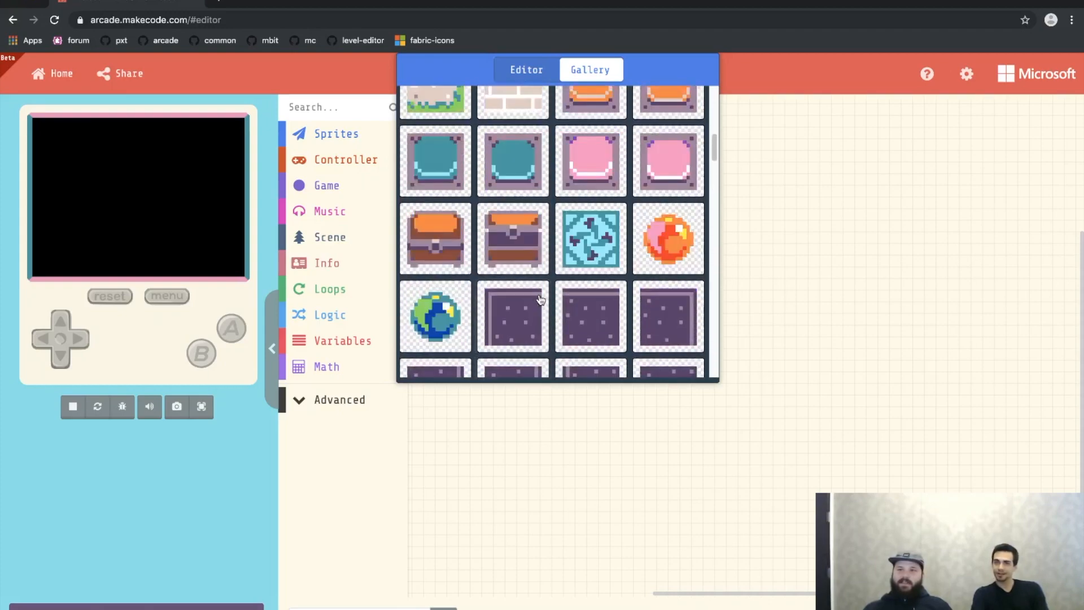
scroll("down", 3)
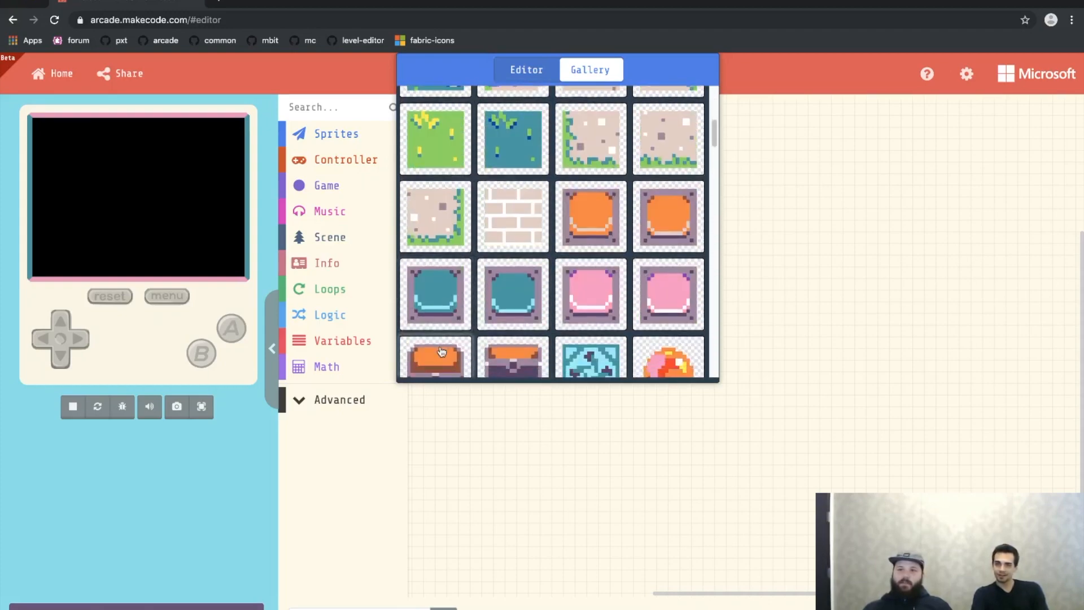
left_click(435, 358)
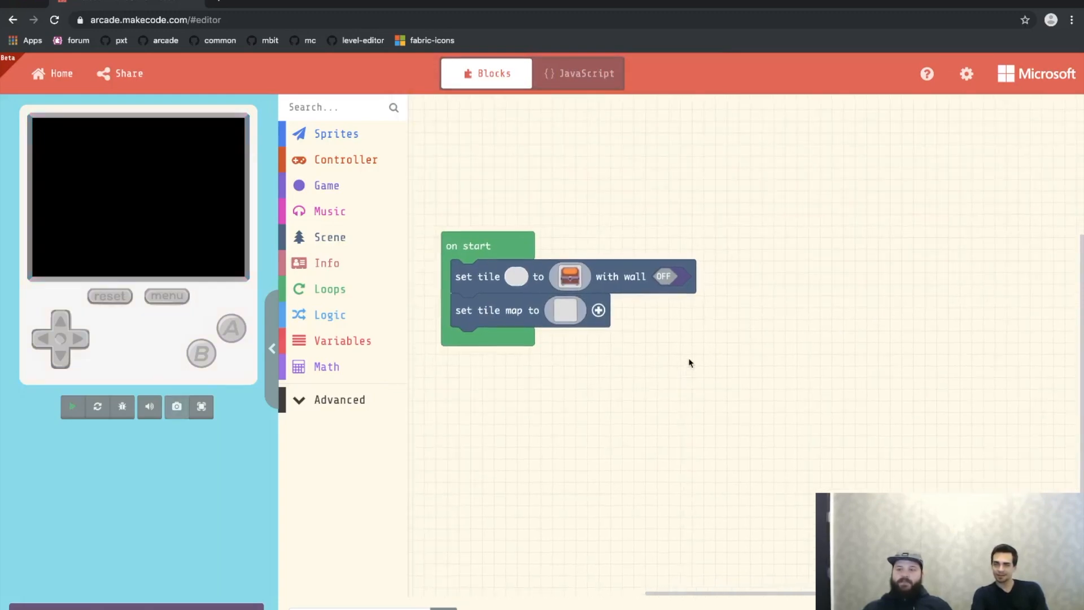
left_click(73, 407)
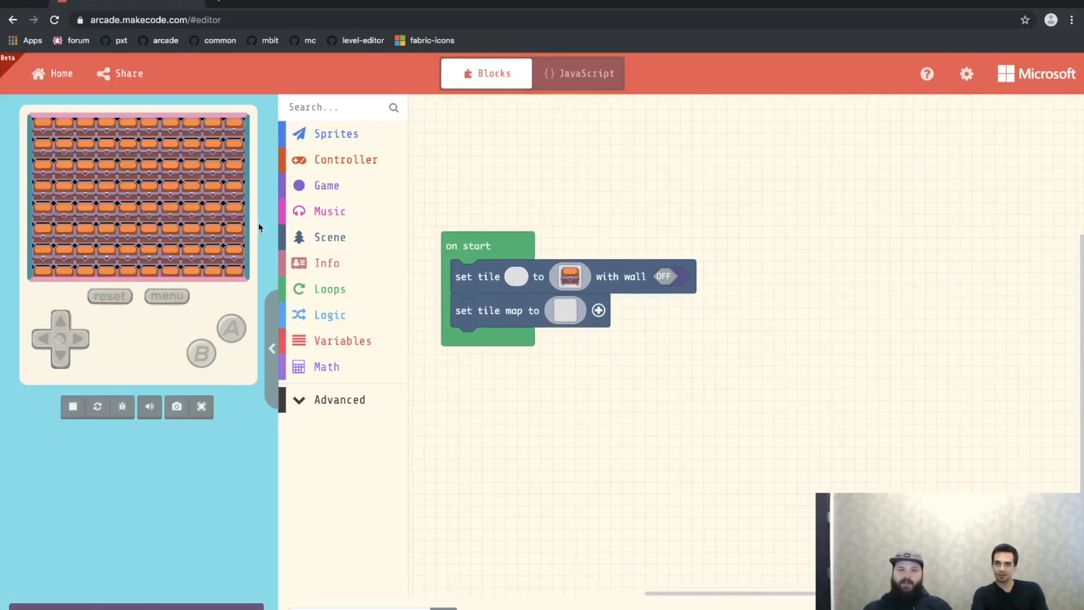
mouse_move(97, 194)
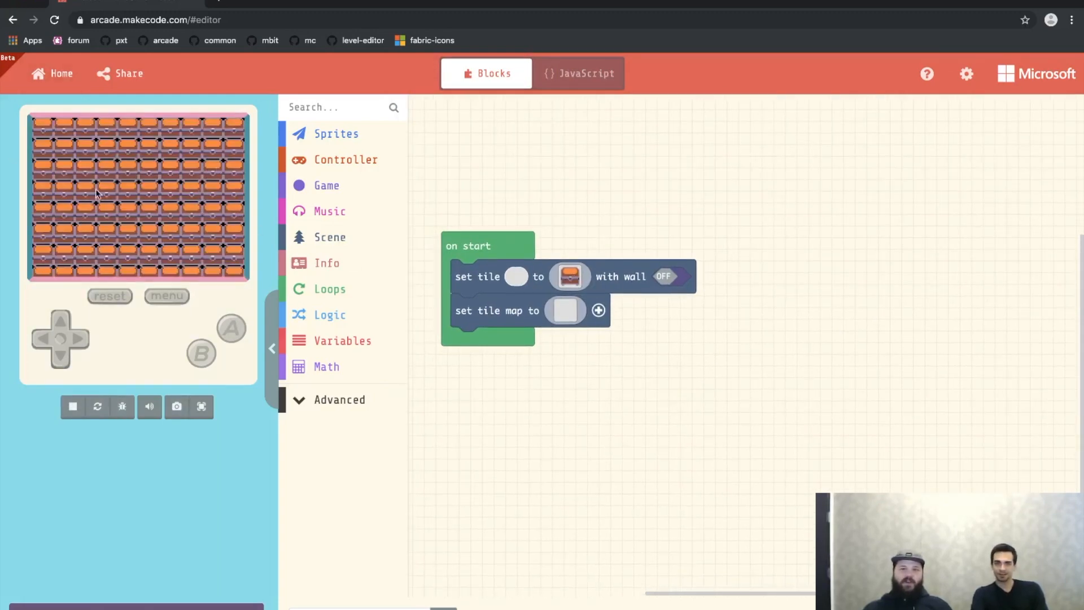
mouse_move(109, 179)
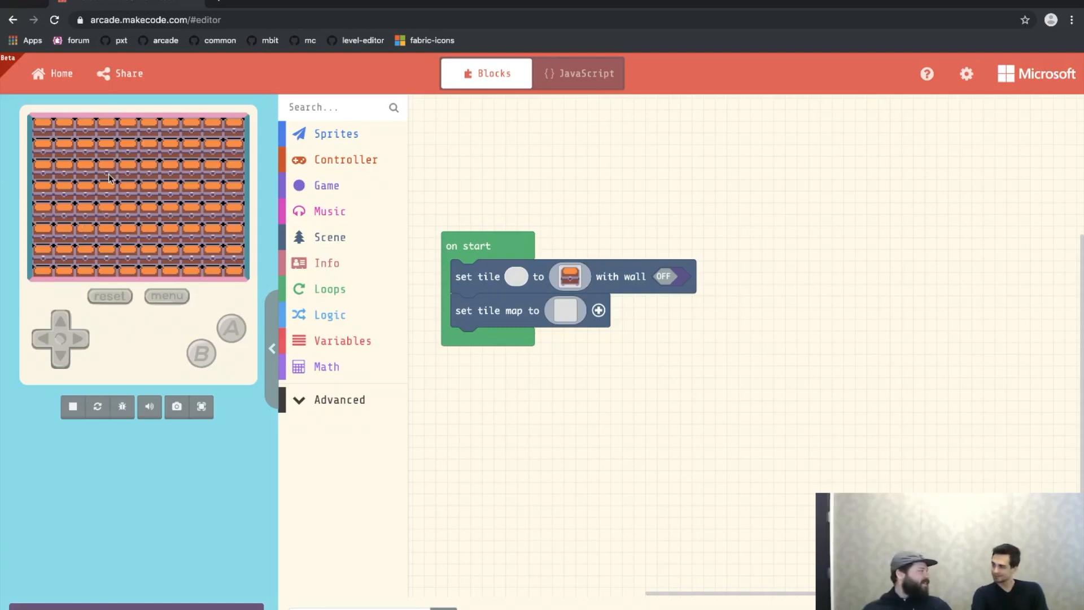
mouse_move(634, 385)
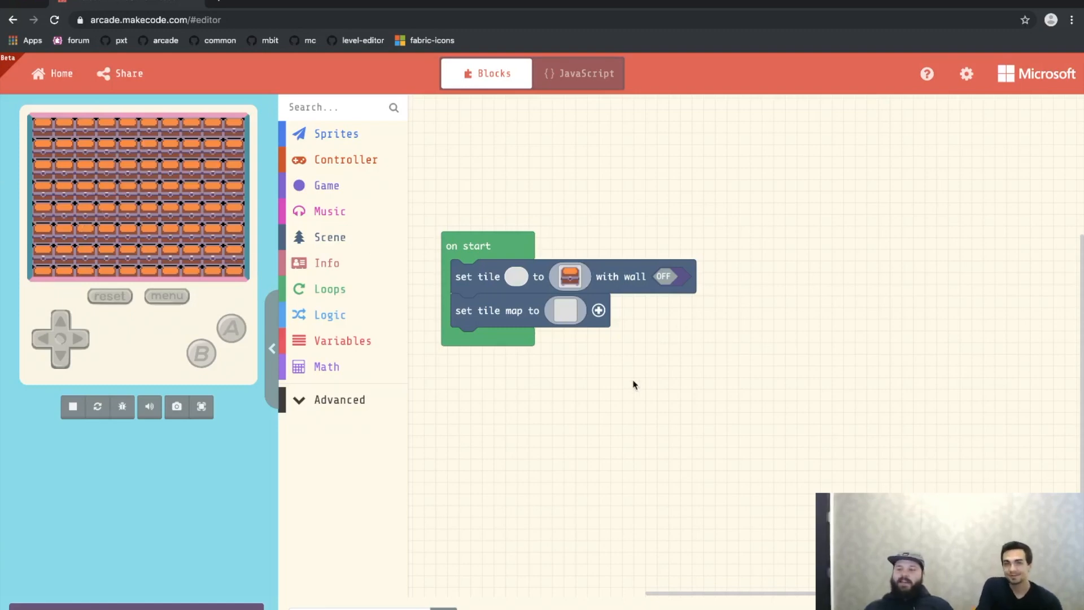
mouse_move(569, 336)
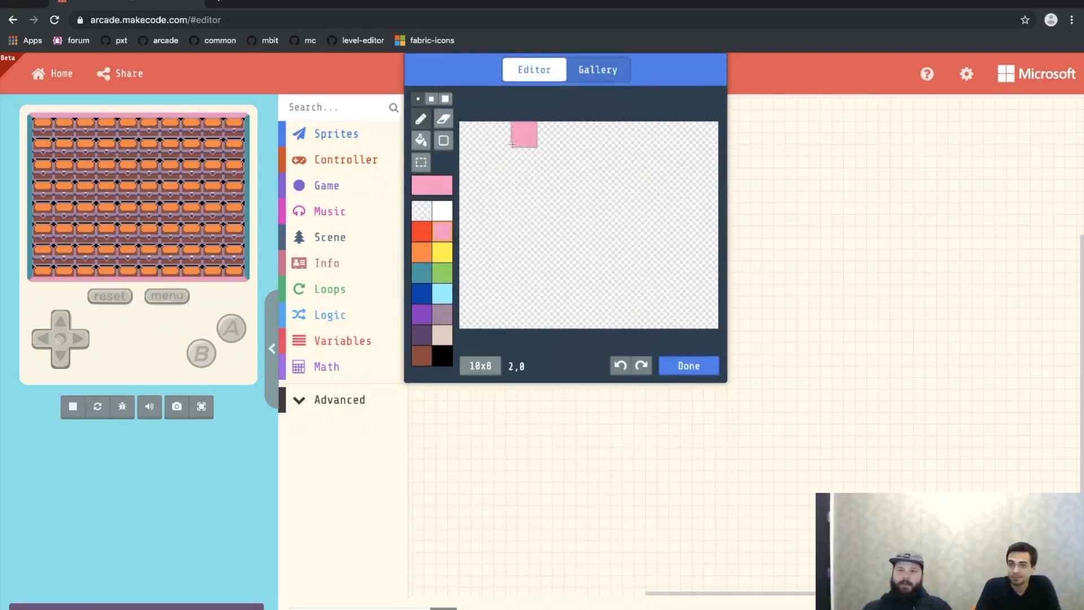
- Close the blank tile map and make white the colour replaced by the chest
left_click(688, 365)
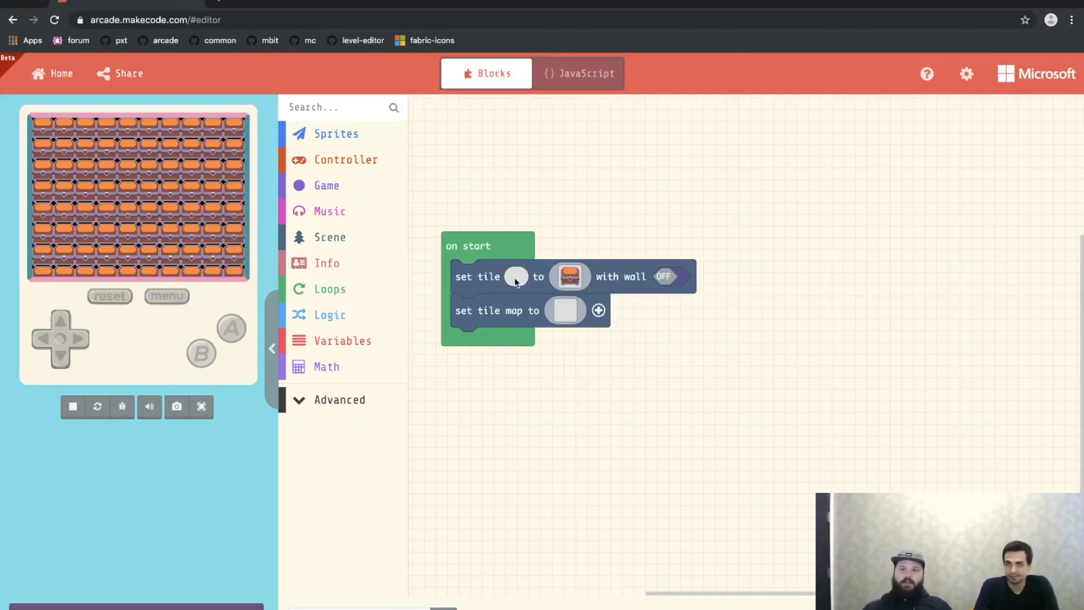
left_click(515, 276)
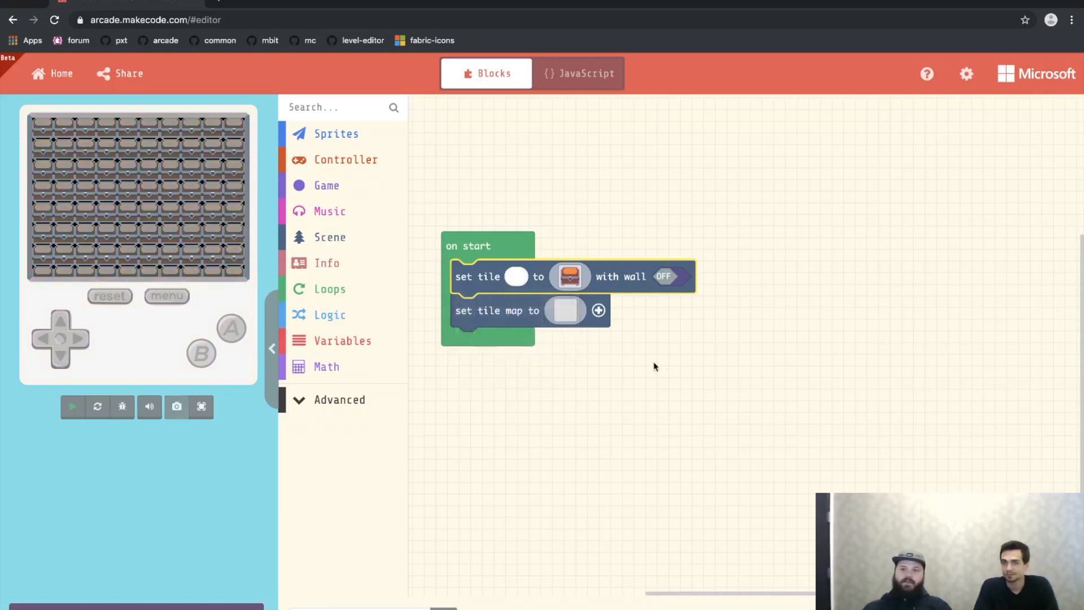
left_click(71, 406)
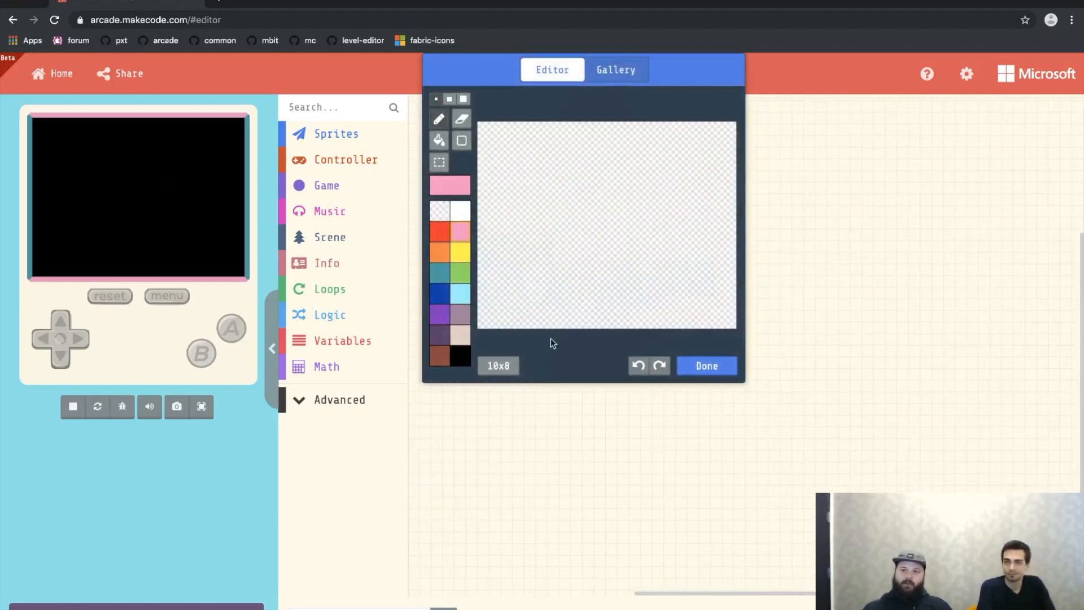
mouse_move(774, 396)
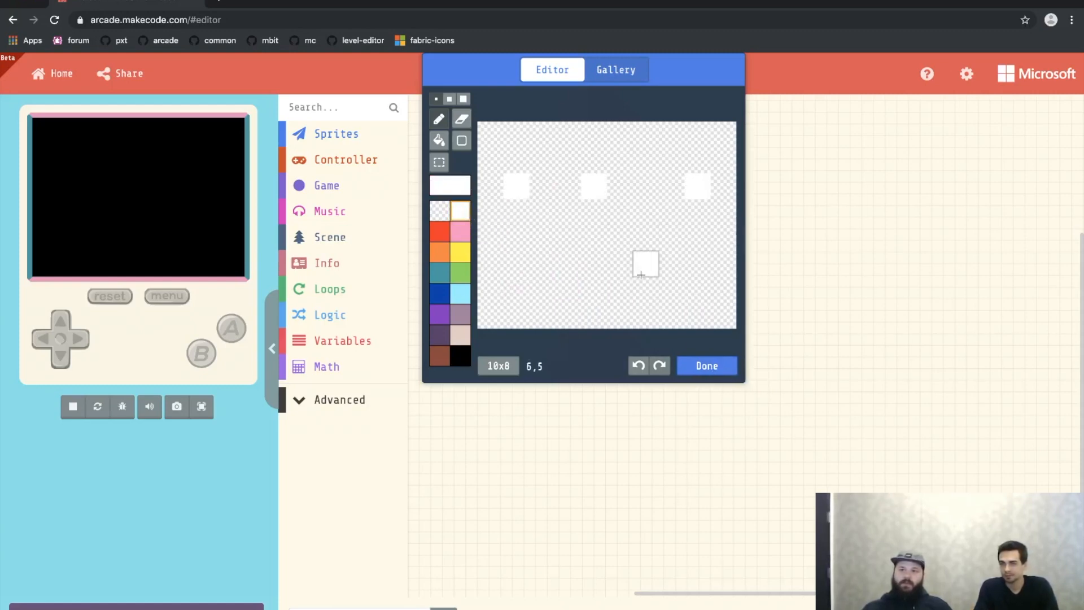
- Confirm the tile map with four white spots and run the simulator
left_click(705, 365)
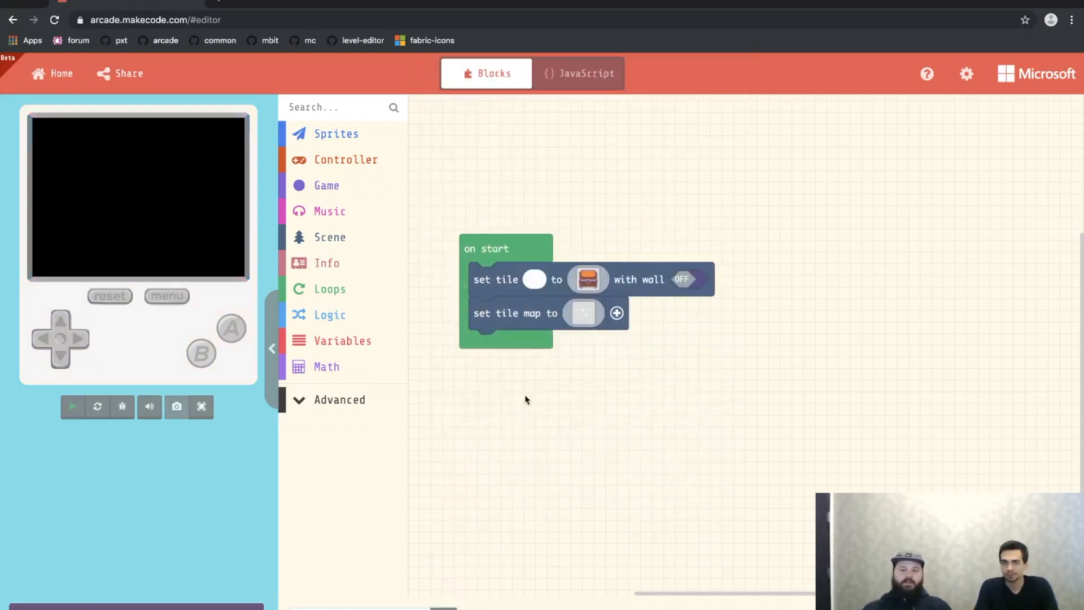
left_click(72, 407)
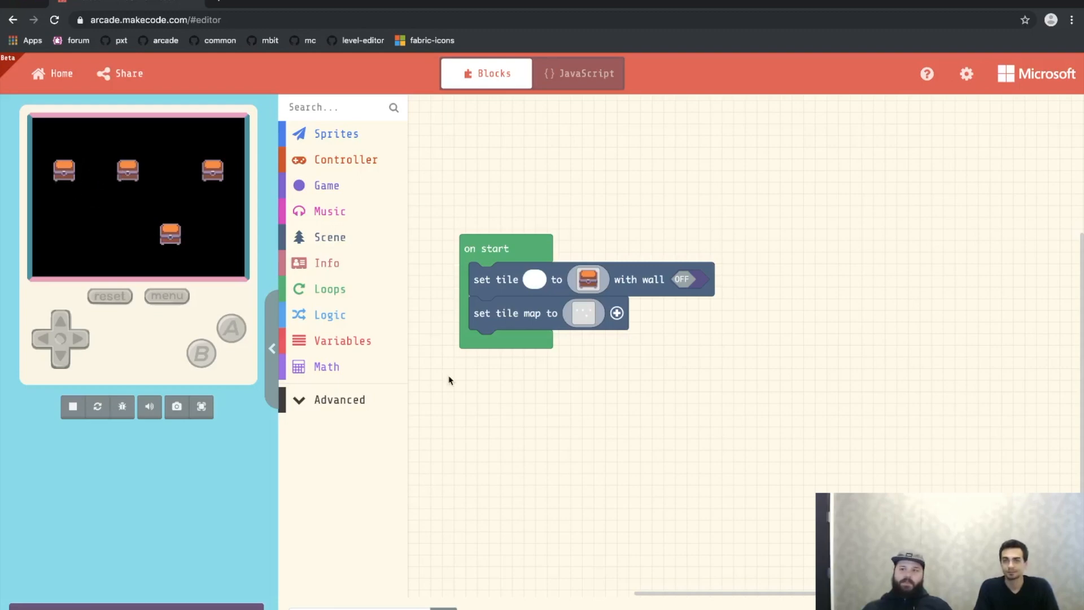
mouse_move(591, 427)
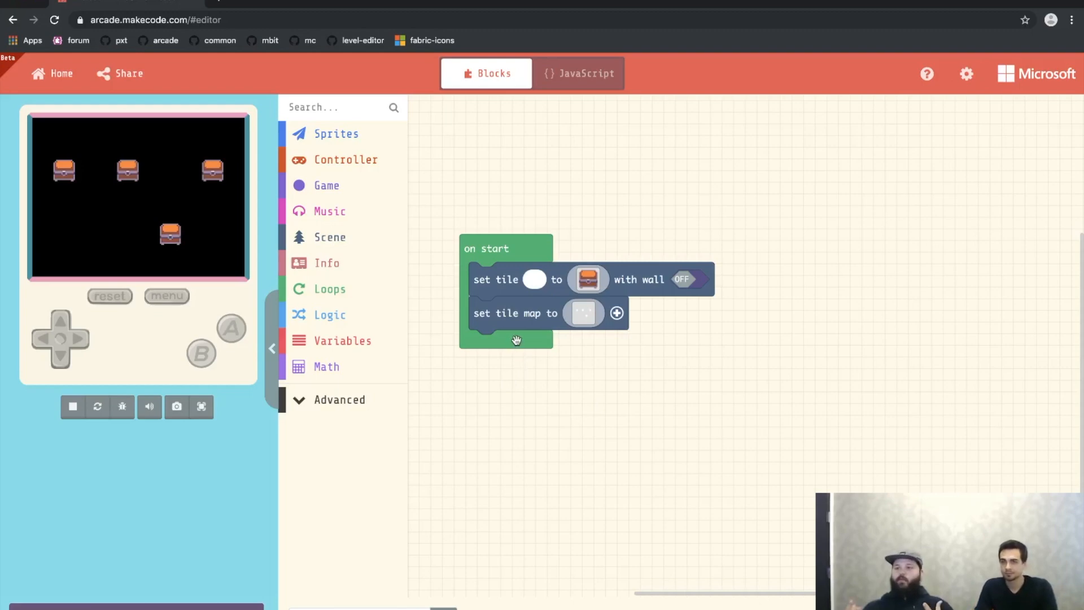
mouse_move(517, 339)
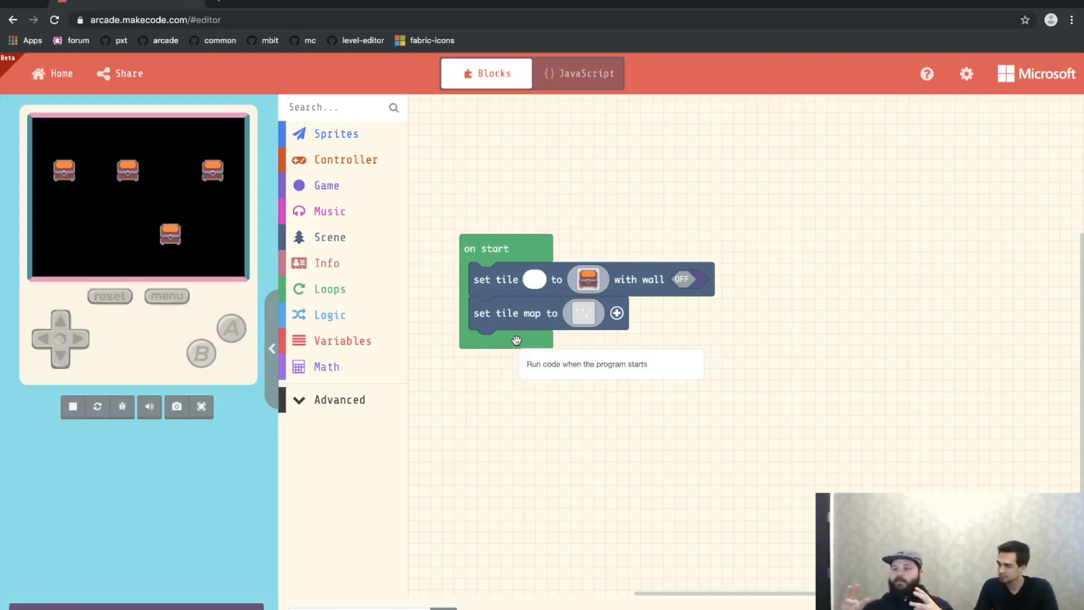
- Duplicate the set tile block, keeping the treasure chest image
right_click(495, 279)
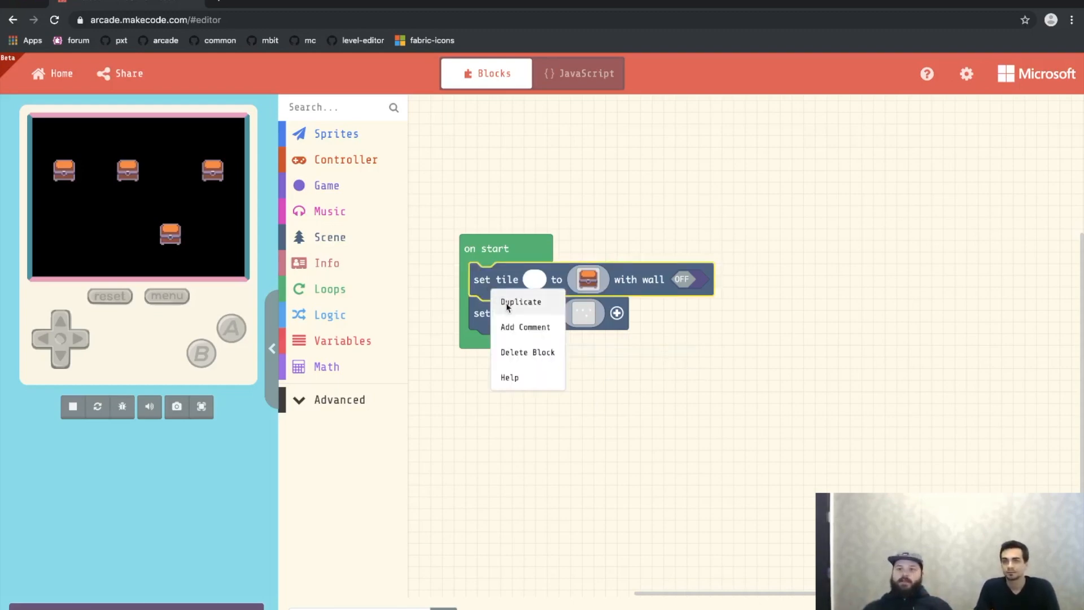
left_click(520, 301)
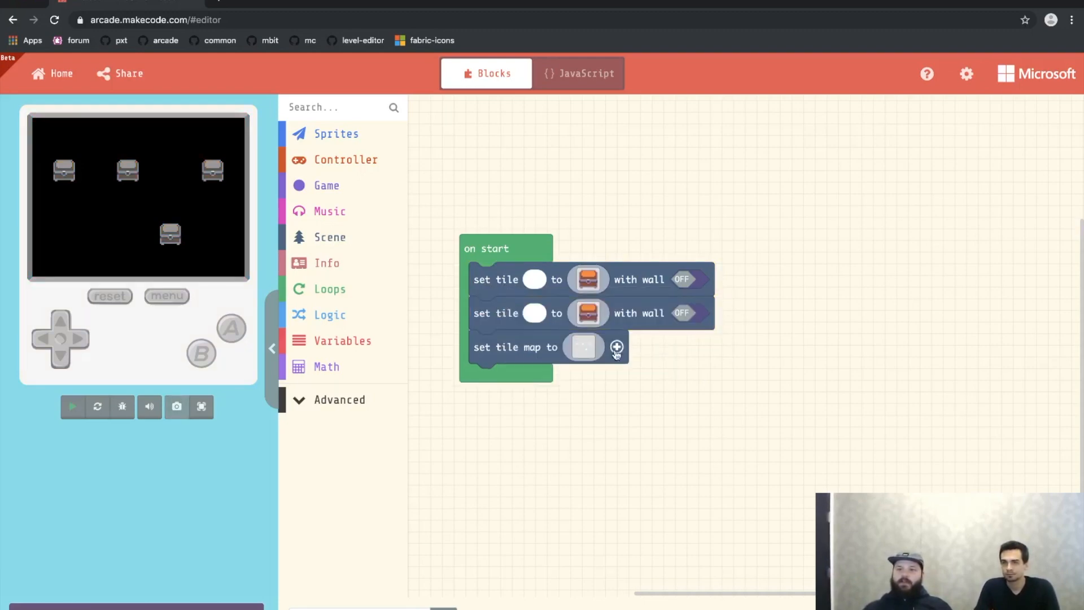
left_click(616, 347)
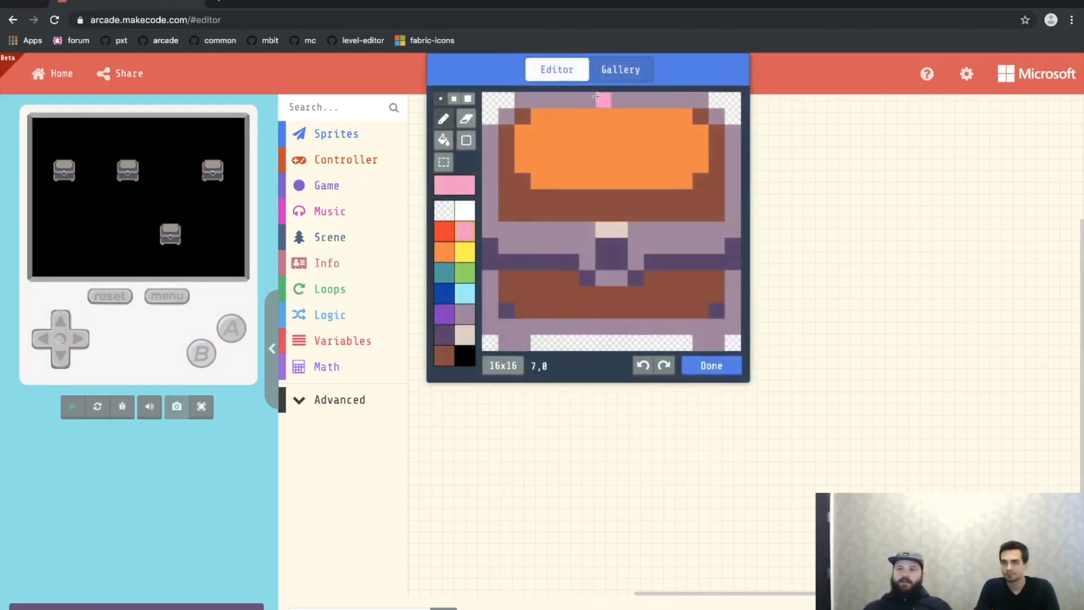
left_click(619, 68)
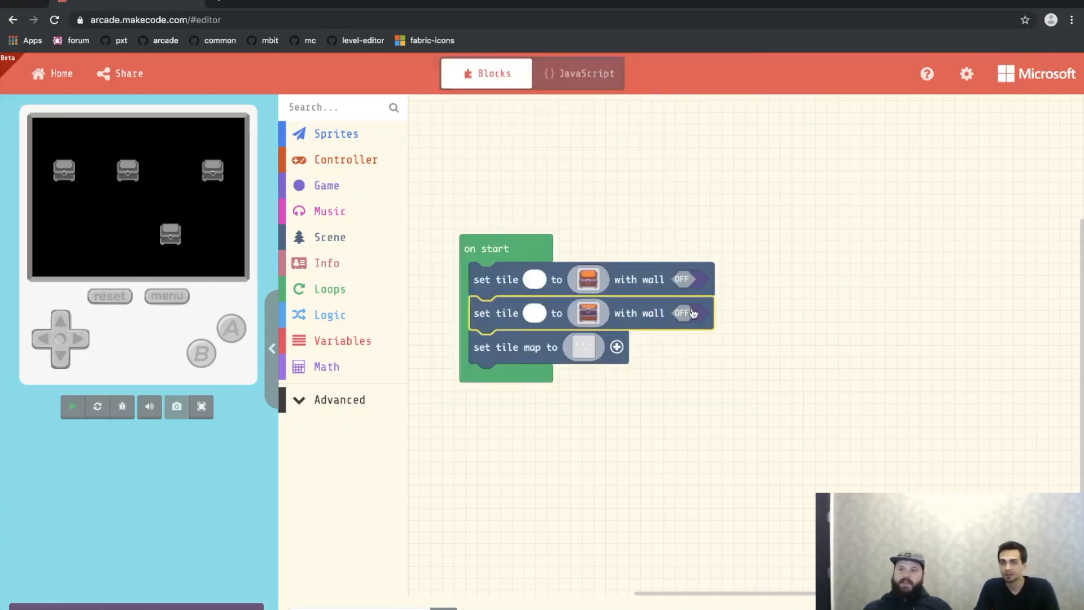
- Make the second chest tile a wall for pink and draw pink walls on the tile map
left_click(683, 312)
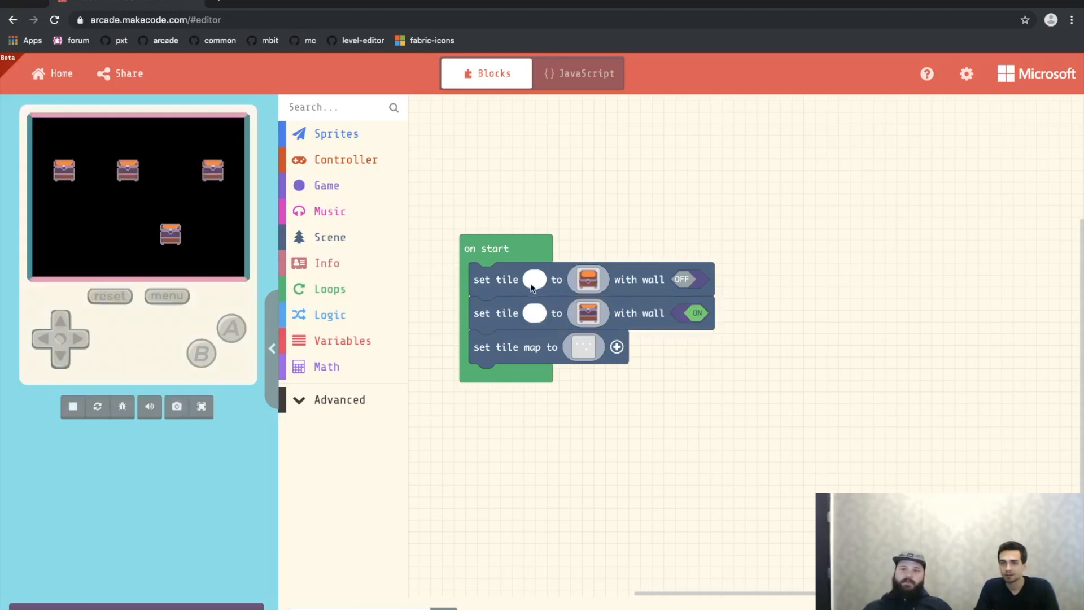
left_click(534, 312)
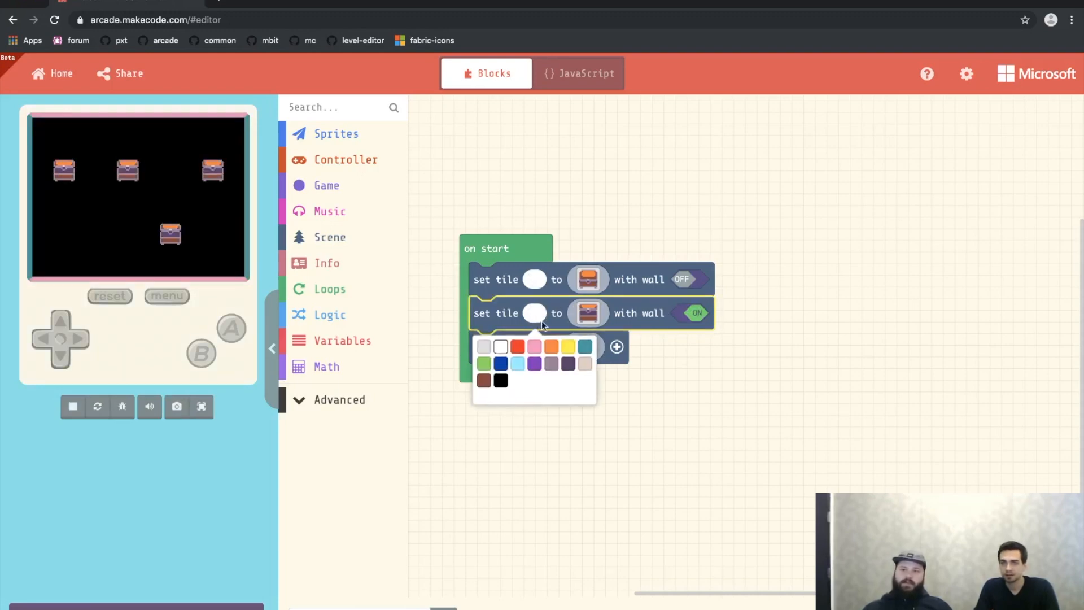
left_click(533, 346)
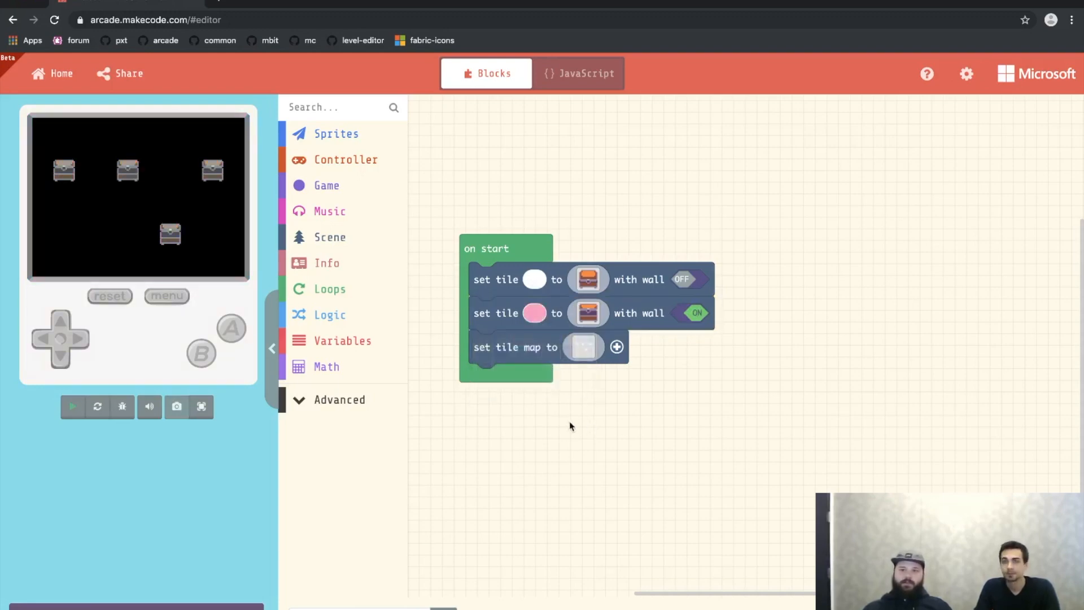
left_click(583, 346)
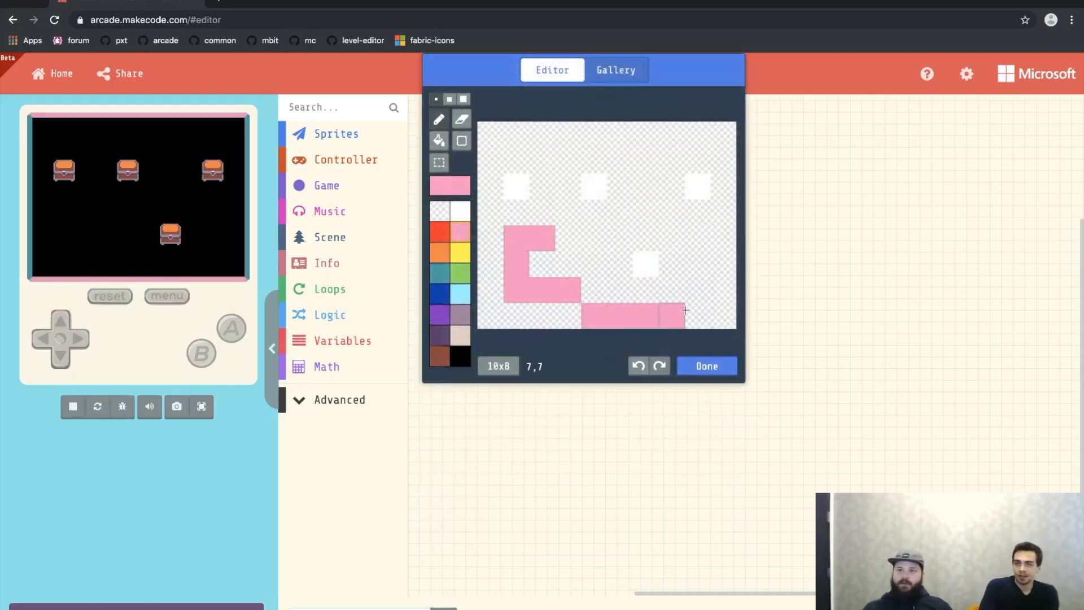
left_click(706, 366)
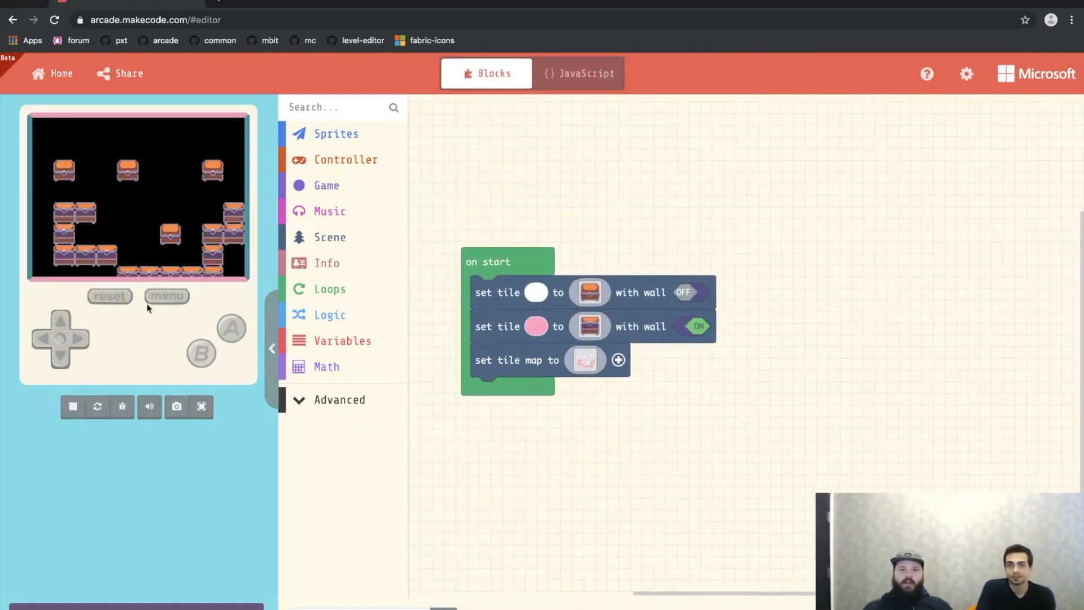
mouse_move(225, 194)
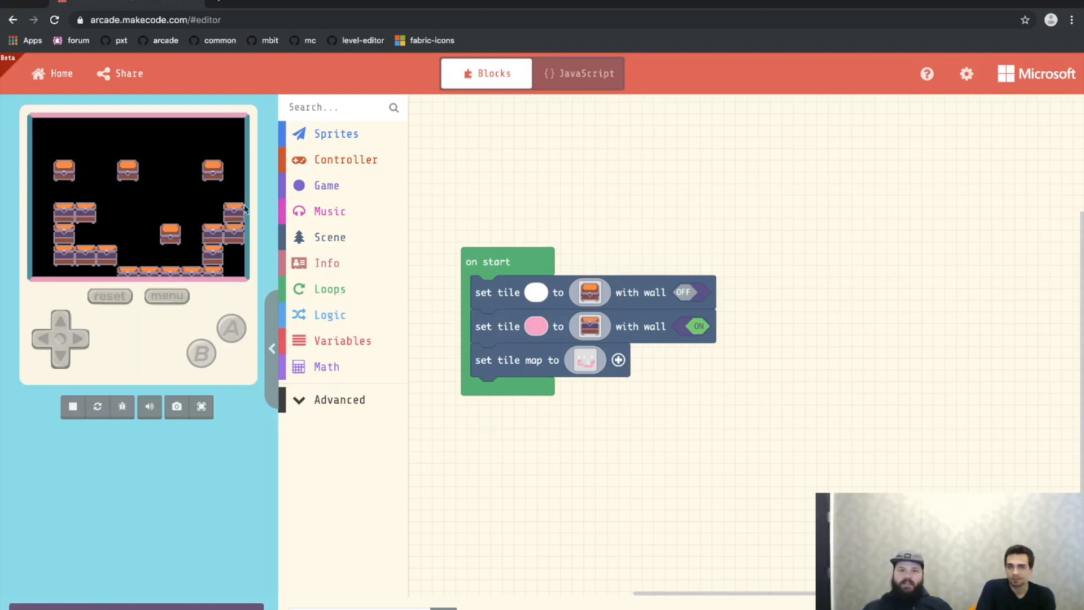
mouse_move(80, 186)
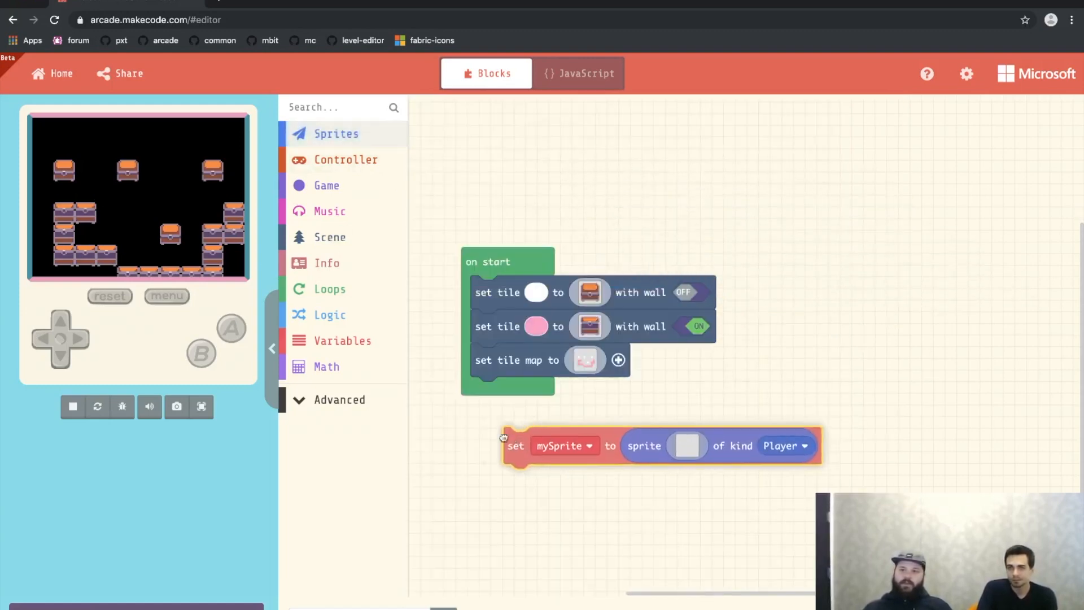
- Give the Player sprite the pizza image and add 'move mySprite with buttons'
left_click(686, 446)
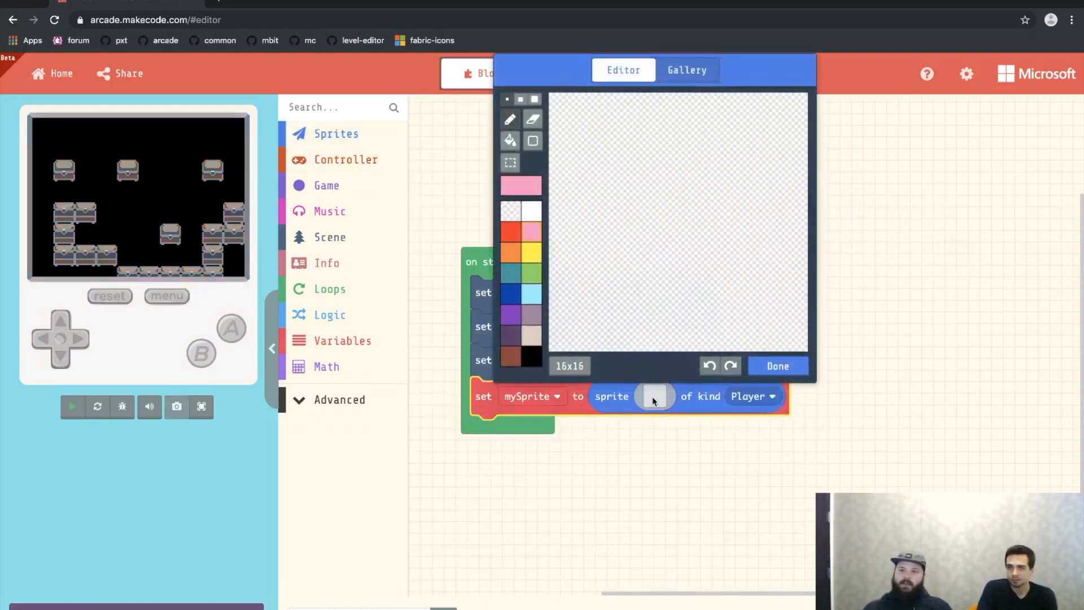
left_click(669, 213)
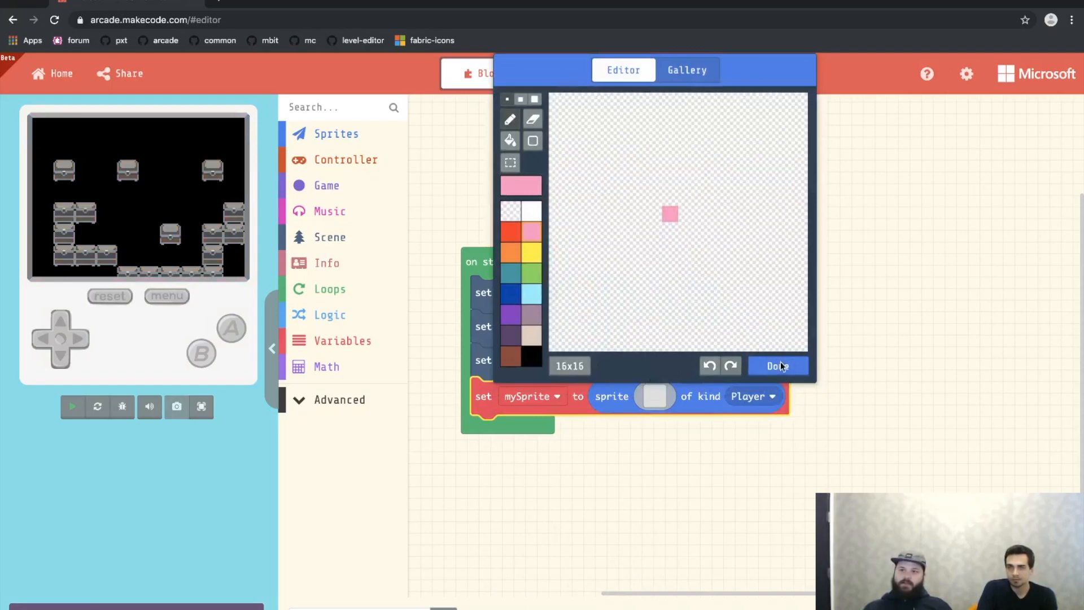
left_click(686, 70)
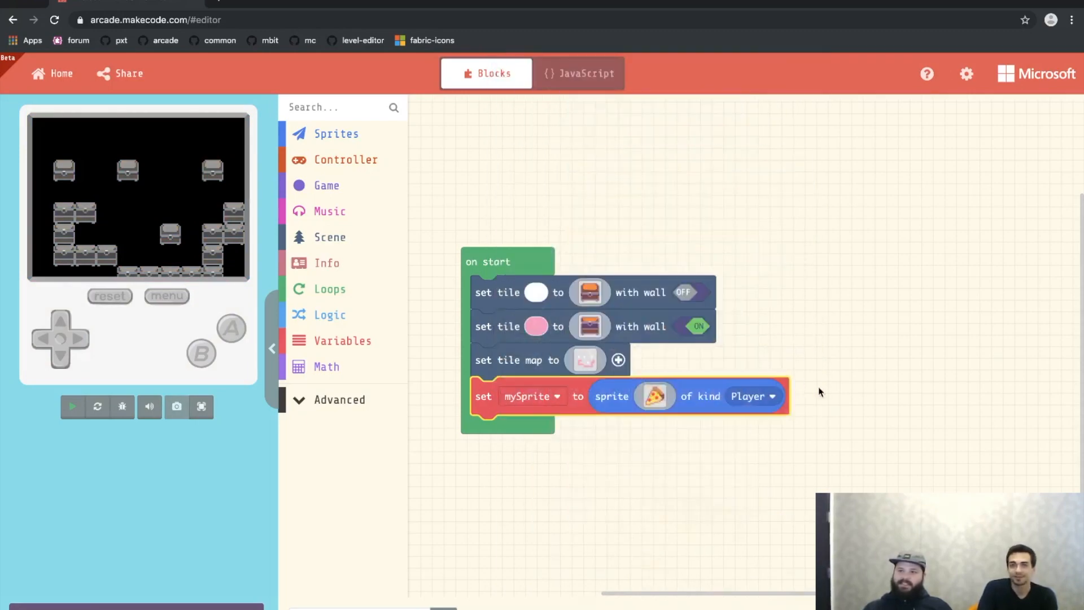
left_click(72, 407)
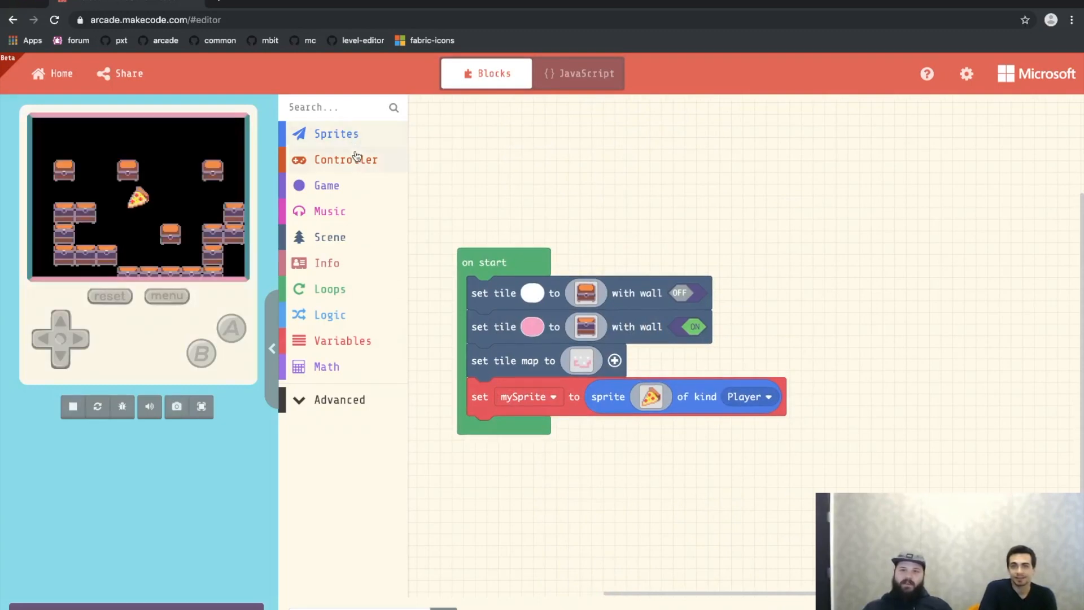
left_click(345, 159)
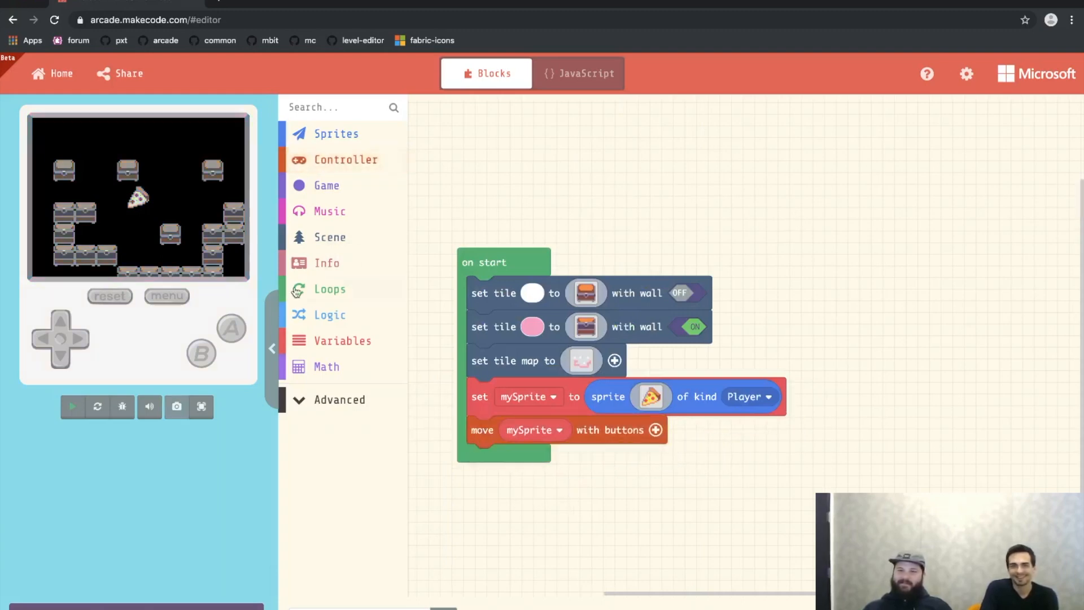
left_click(71, 407)
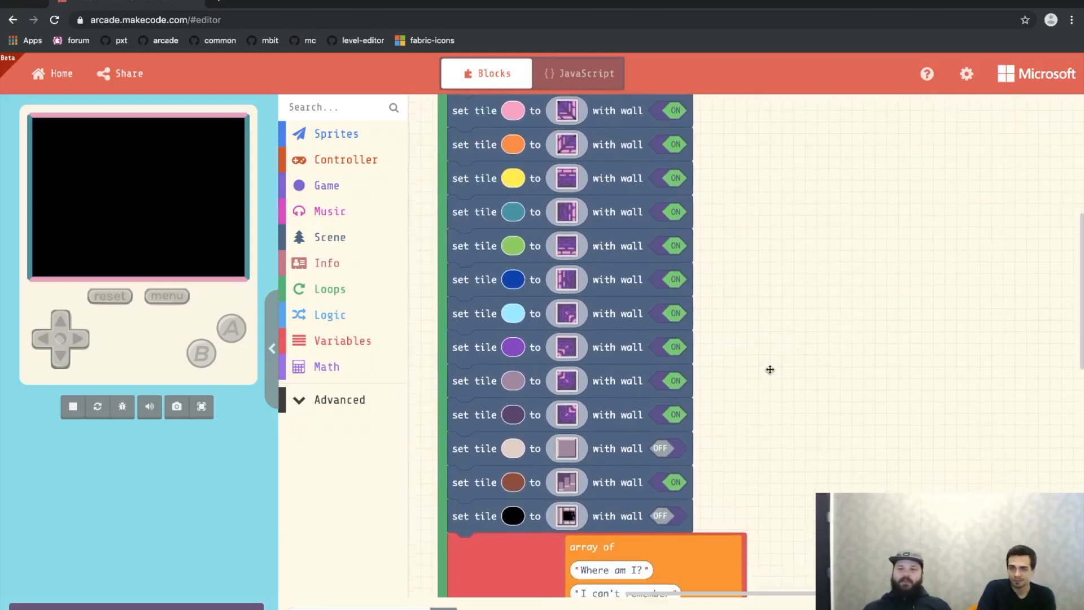
- Scroll down through the dungeon wall tile blocks to the seven-line messages array
scroll("down", 3)
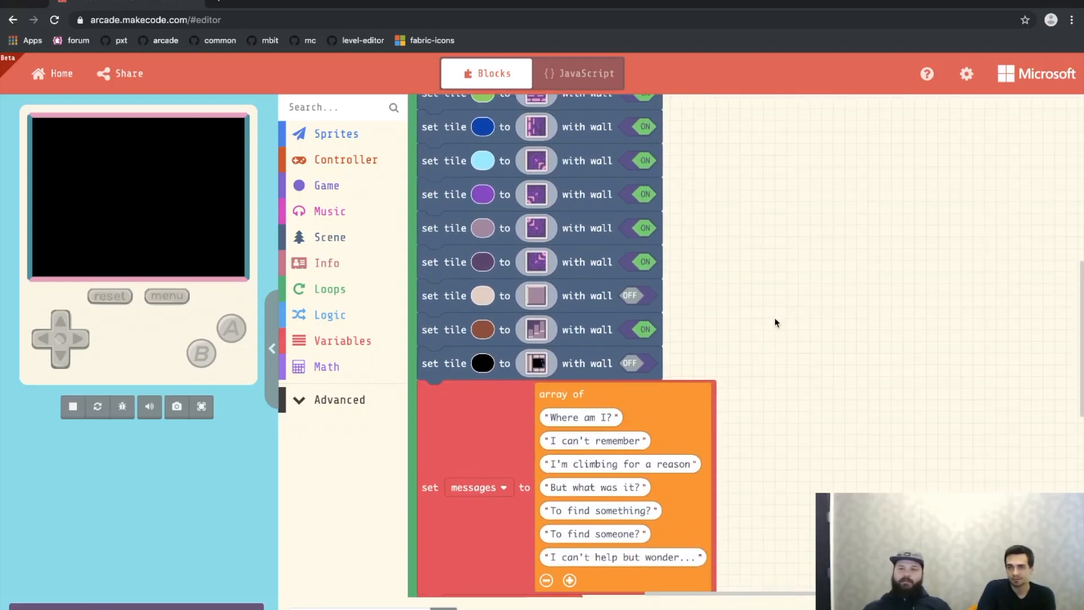
mouse_move(474, 382)
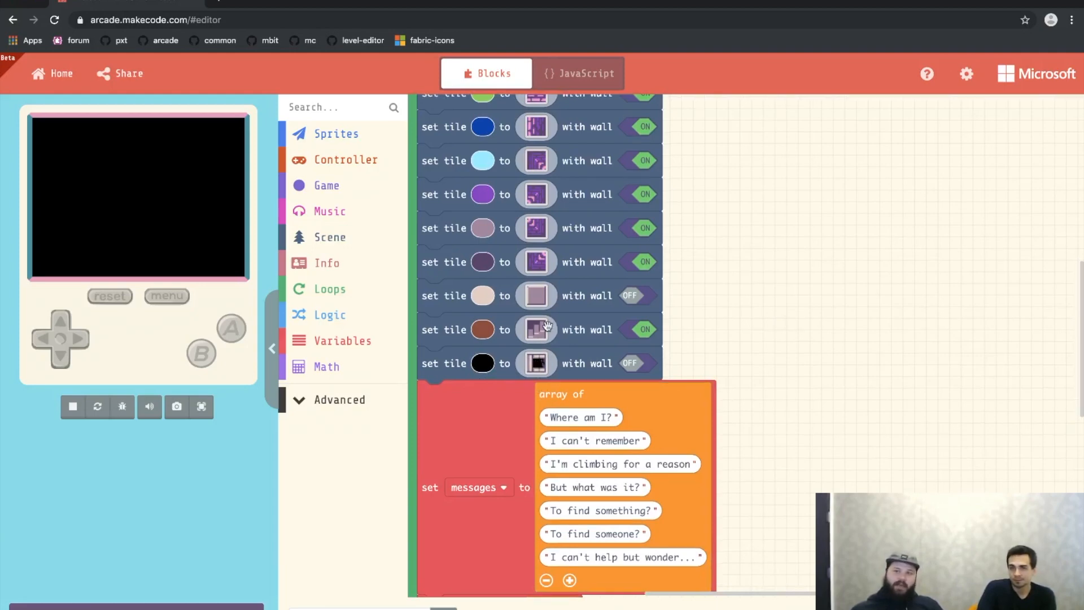
mouse_move(605, 330)
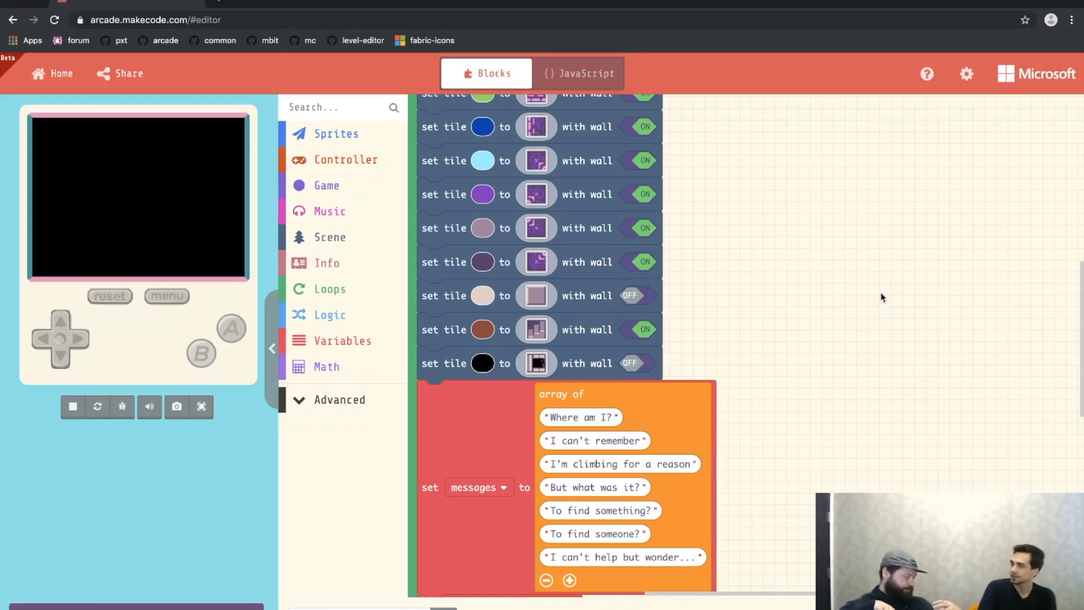
mouse_move(892, 406)
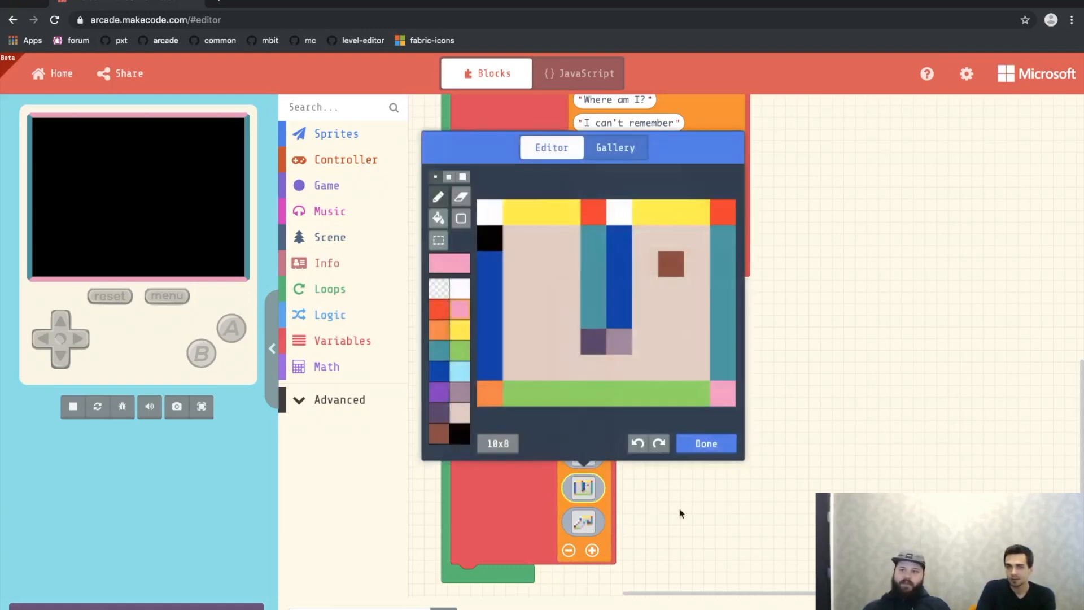
- Preview one level tile map, close it, and scroll through all seven maps in levels
left_click(643, 212)
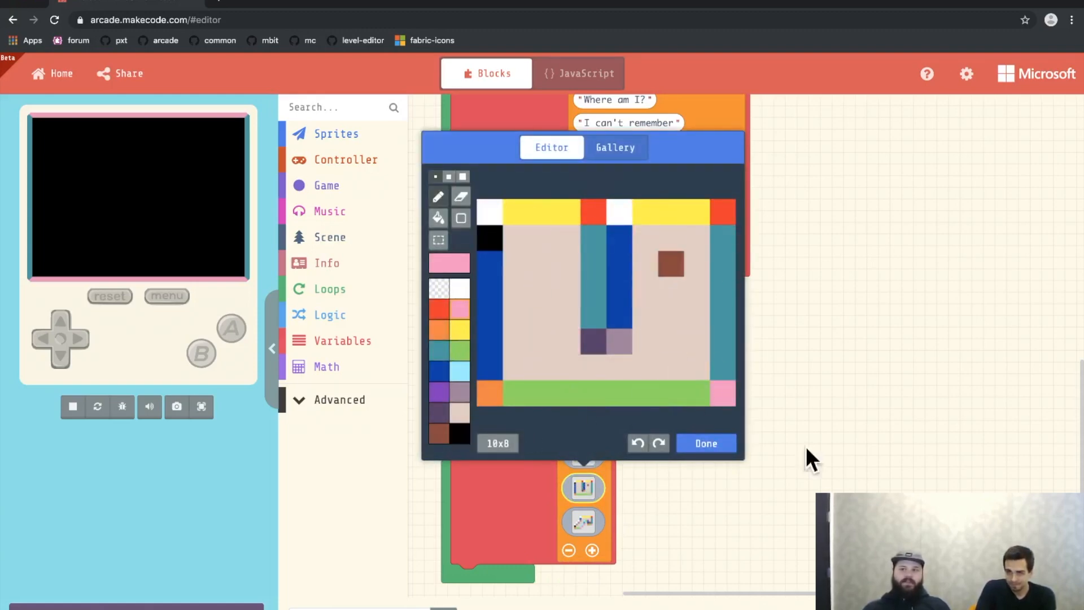
left_click(705, 443)
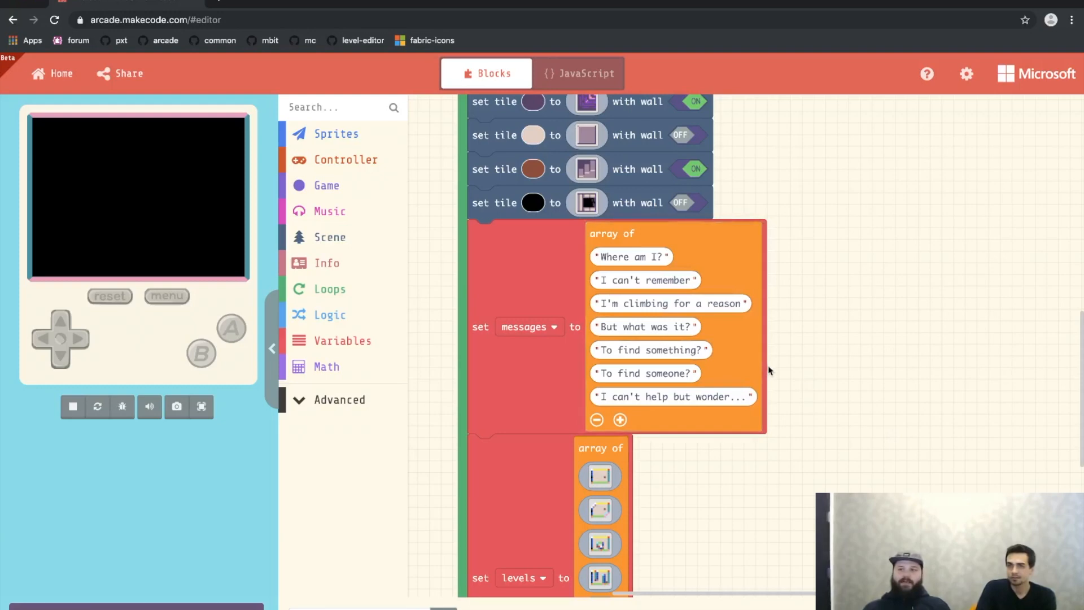
mouse_move(870, 376)
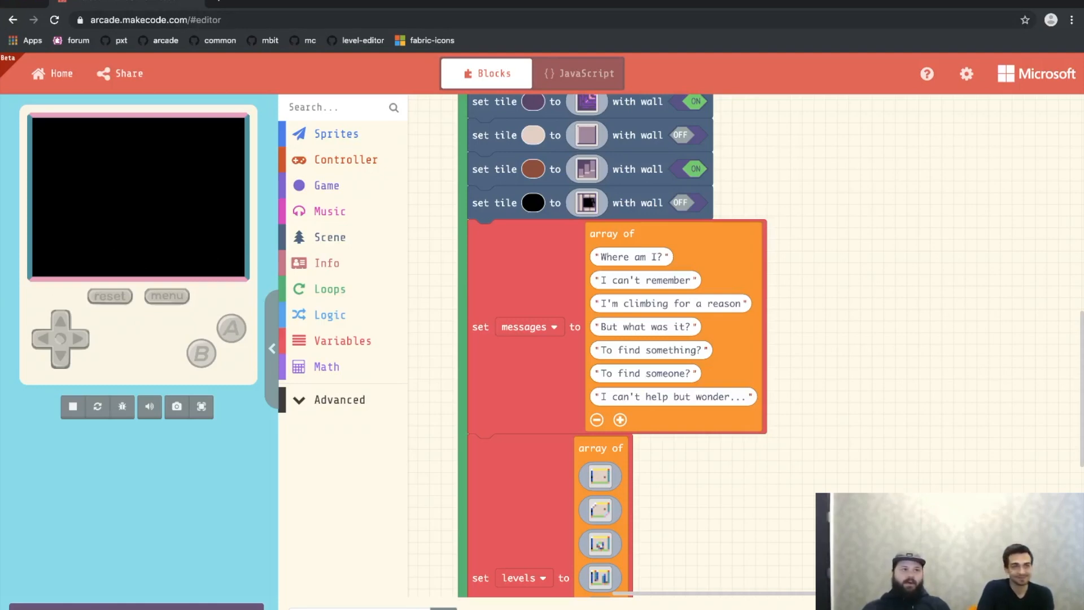
mouse_move(823, 418)
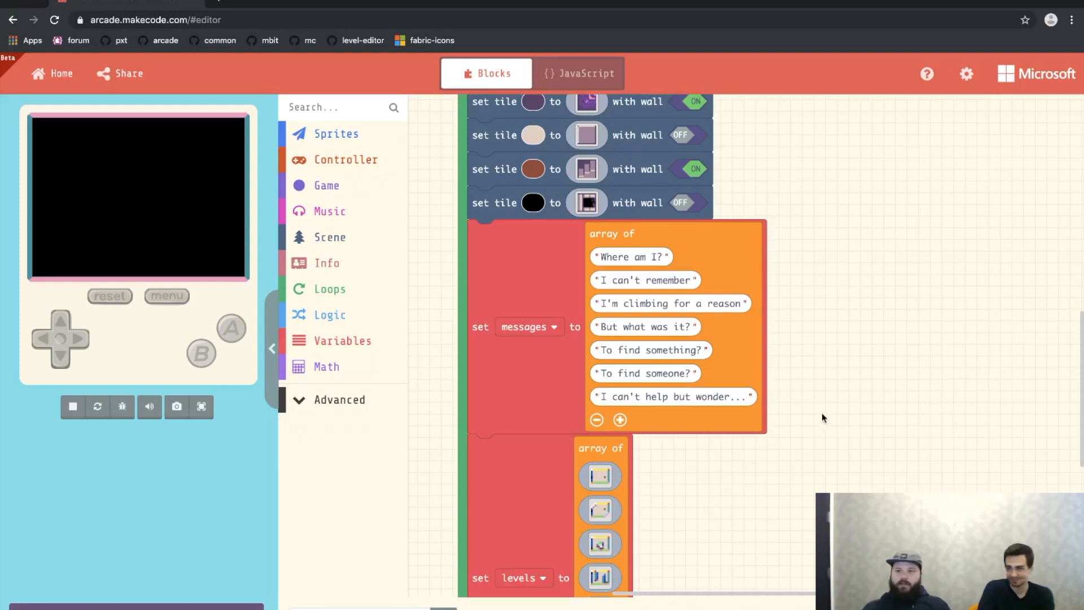
scroll("down", 3)
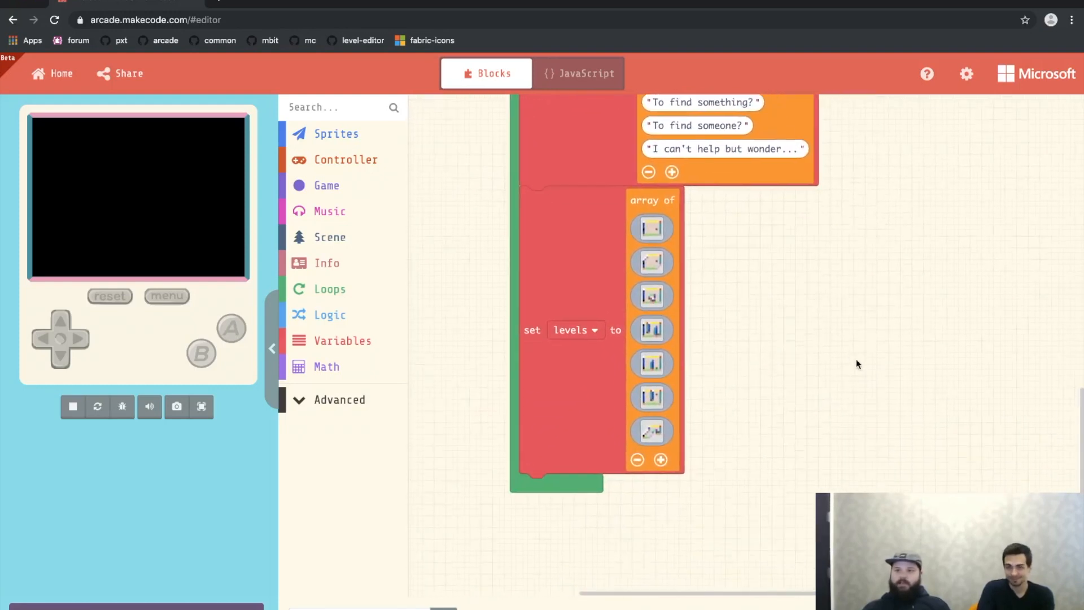
scroll("down", 3)
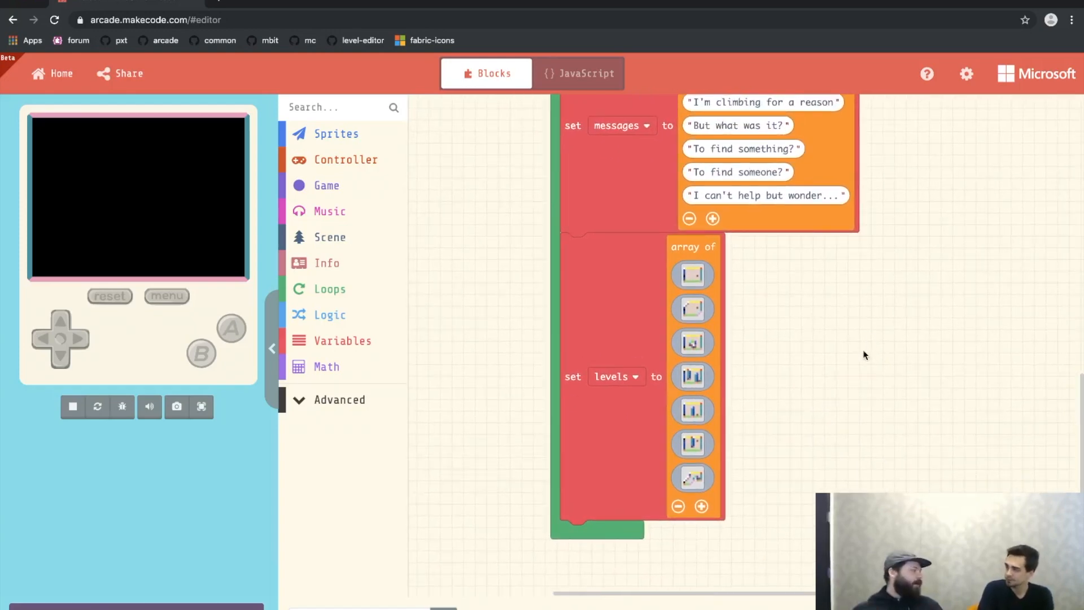
left_click(344, 340)
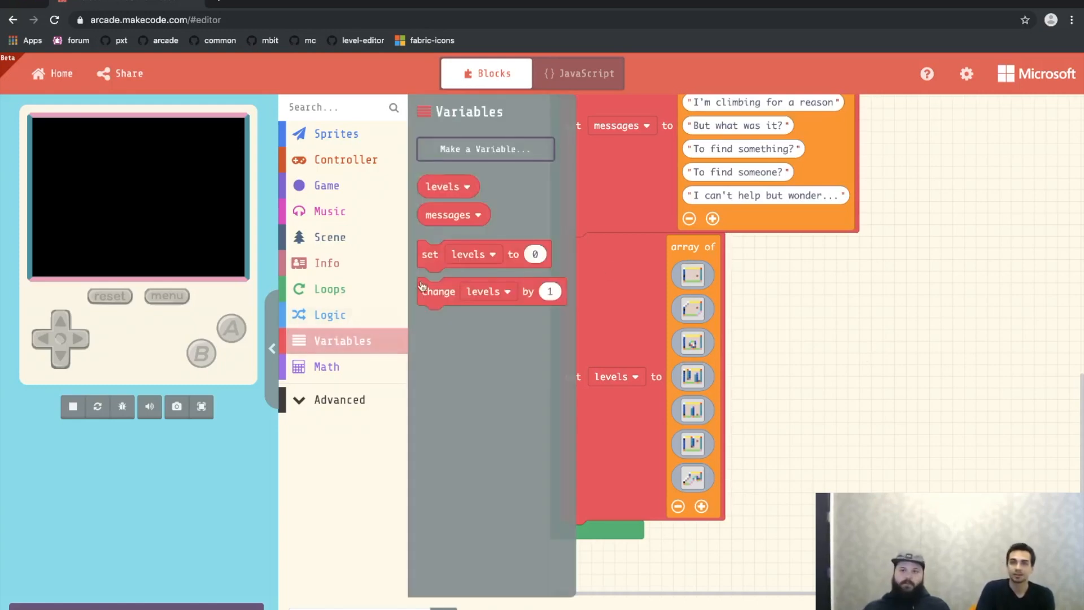
left_click(485, 149)
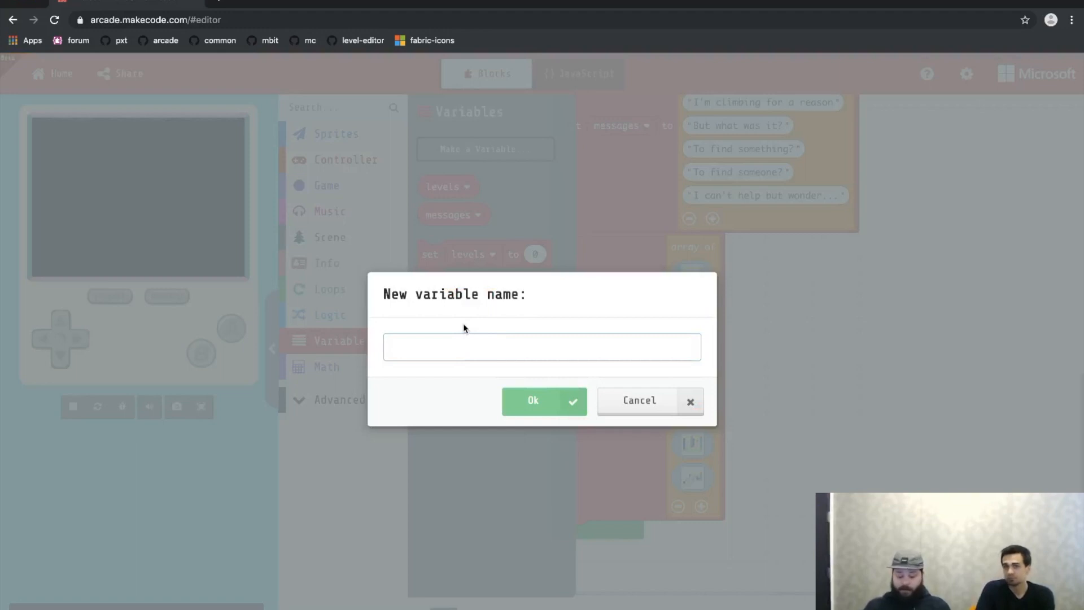
type("currentLe")
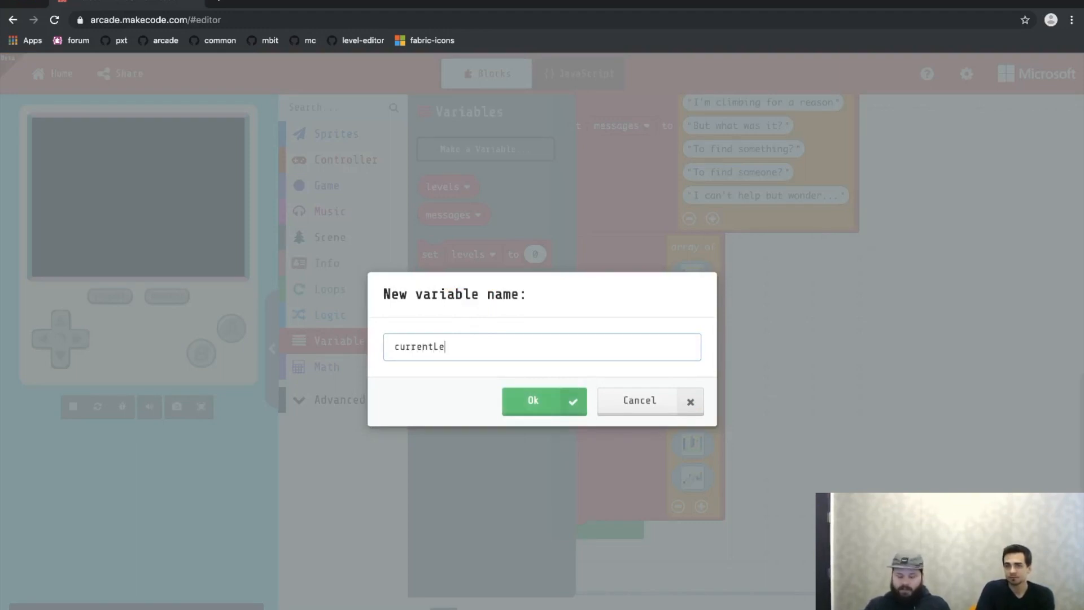
left_click(533, 401)
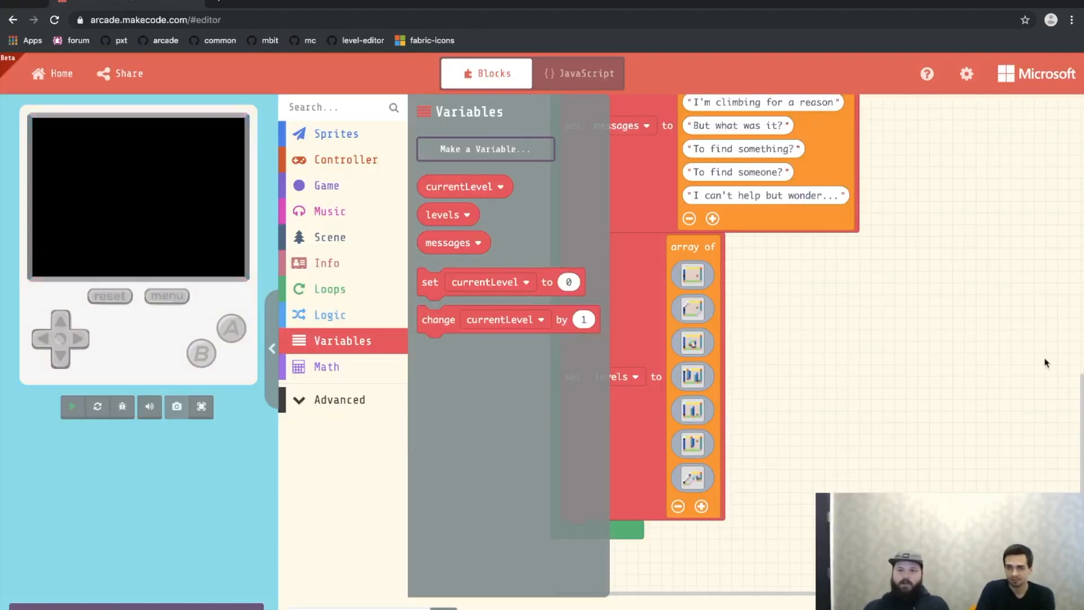
left_click(71, 407)
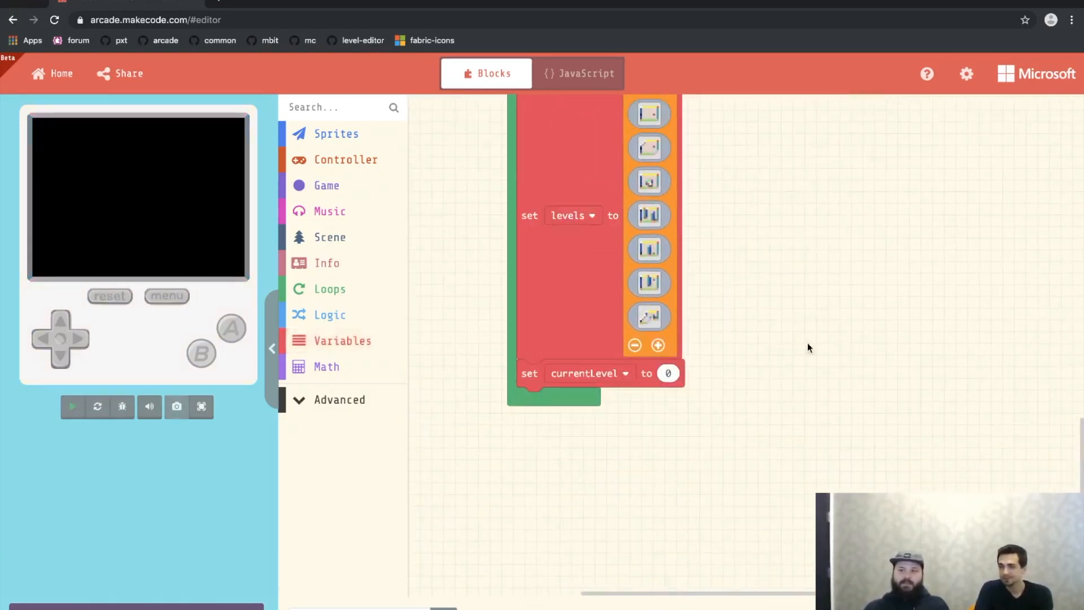
left_click(73, 407)
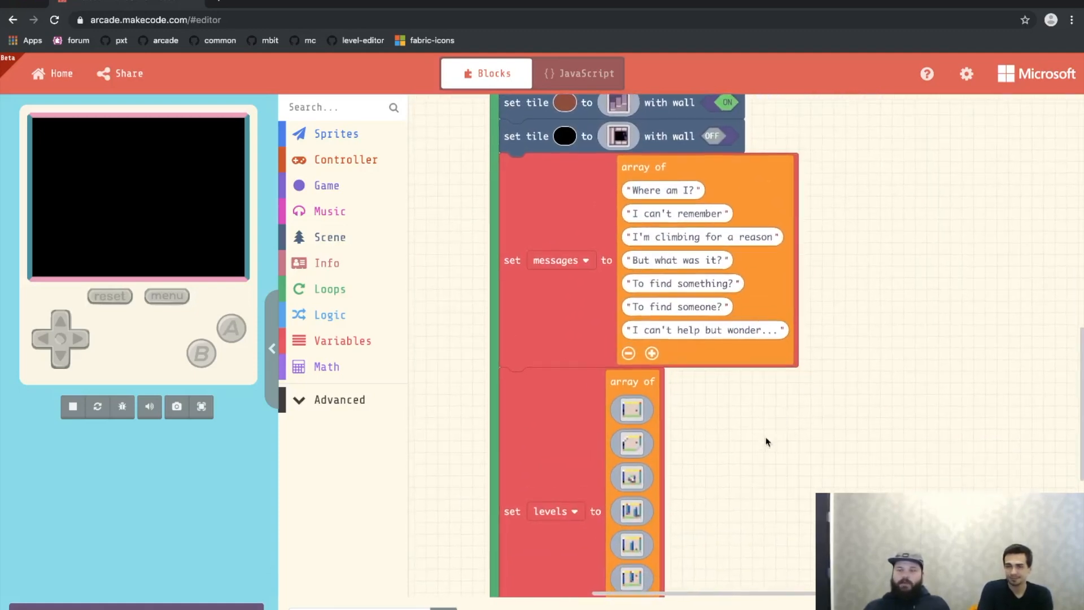
scroll("down", 3)
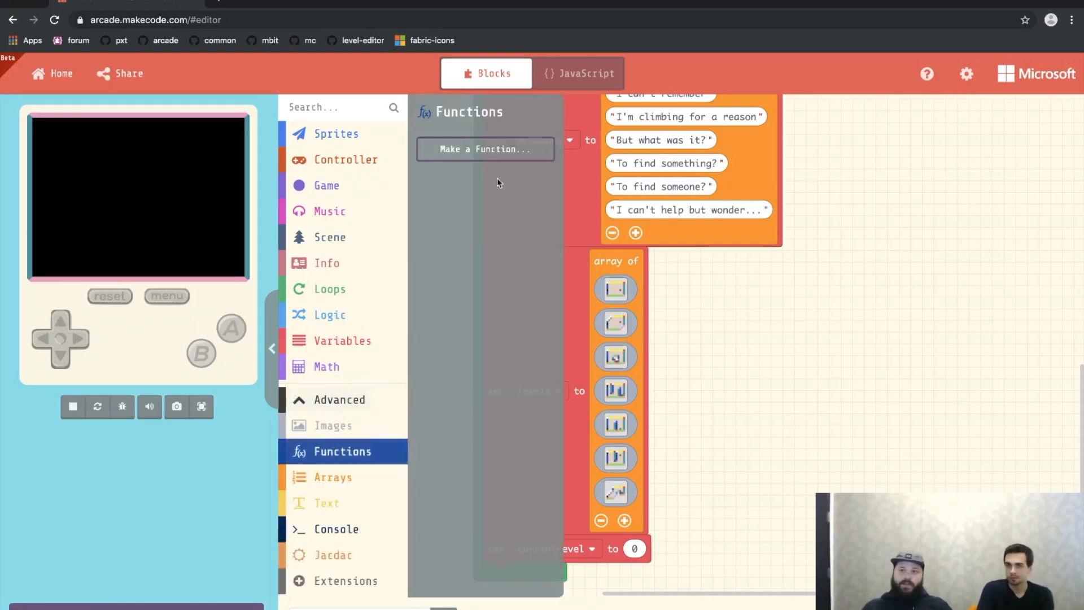
- Make a new function, name it nextLevel, and confirm
left_click(484, 148)
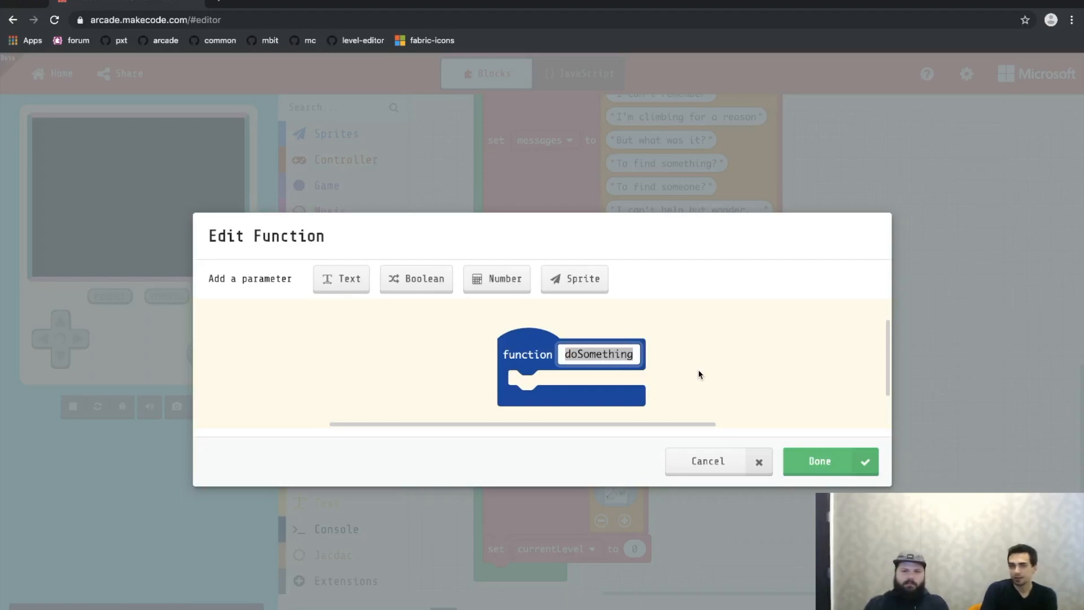
type("n")
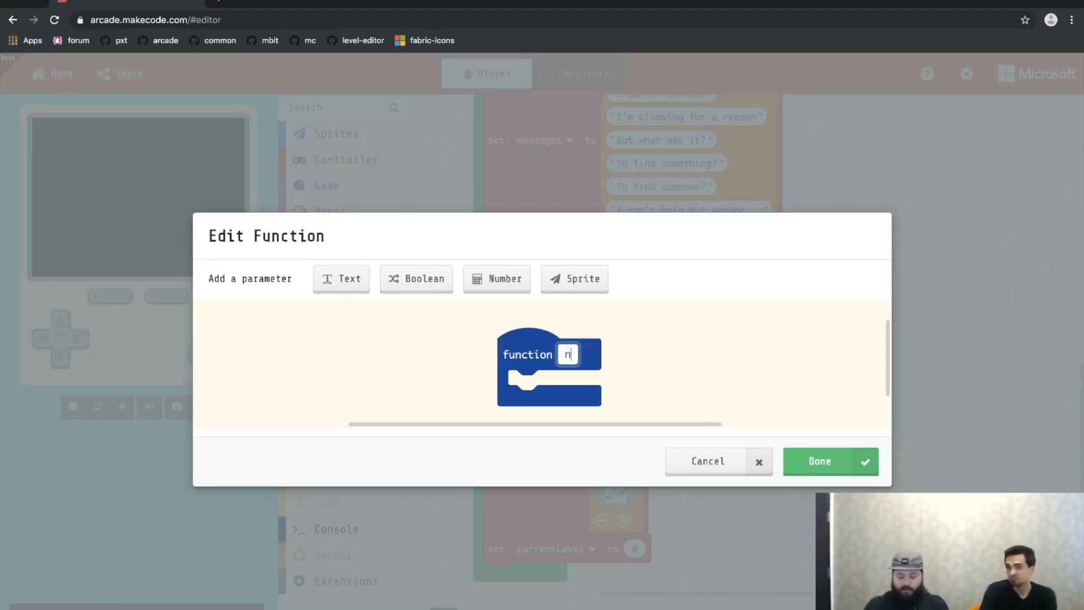
type("extLevel")
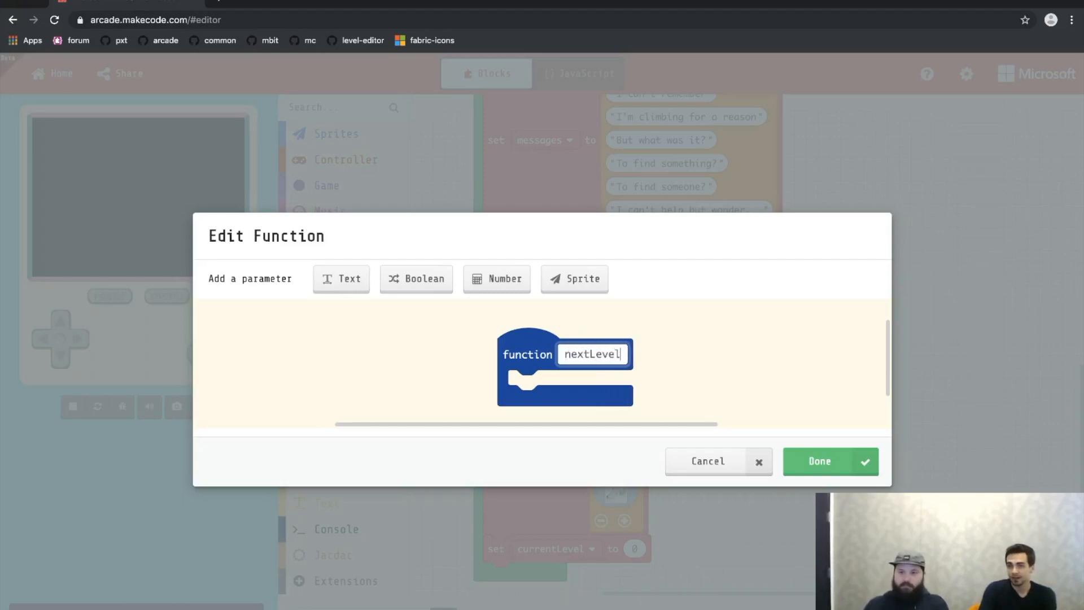
left_click(694, 370)
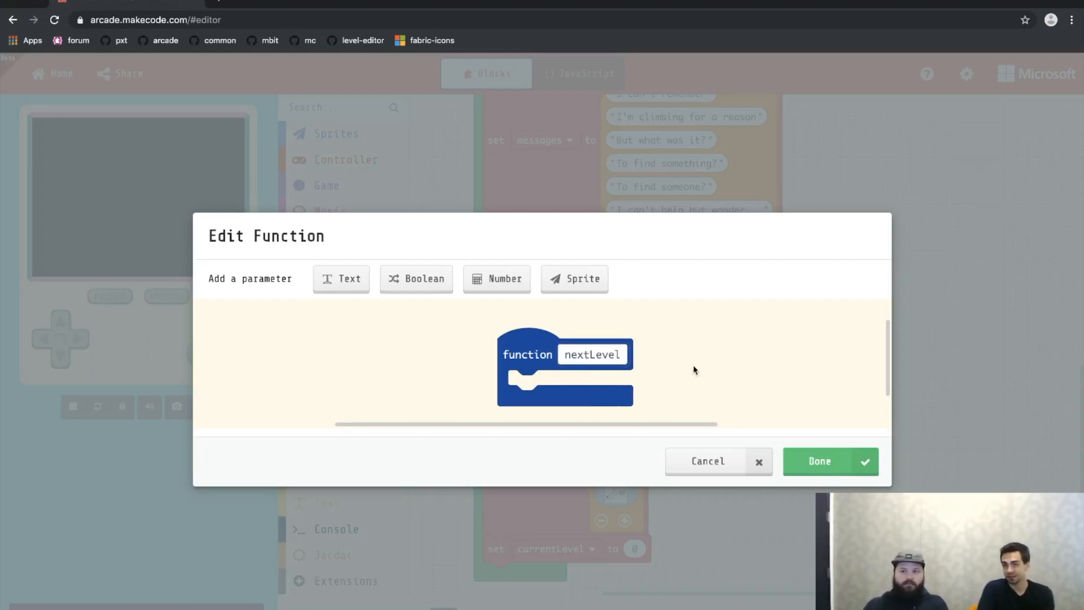
left_click(819, 461)
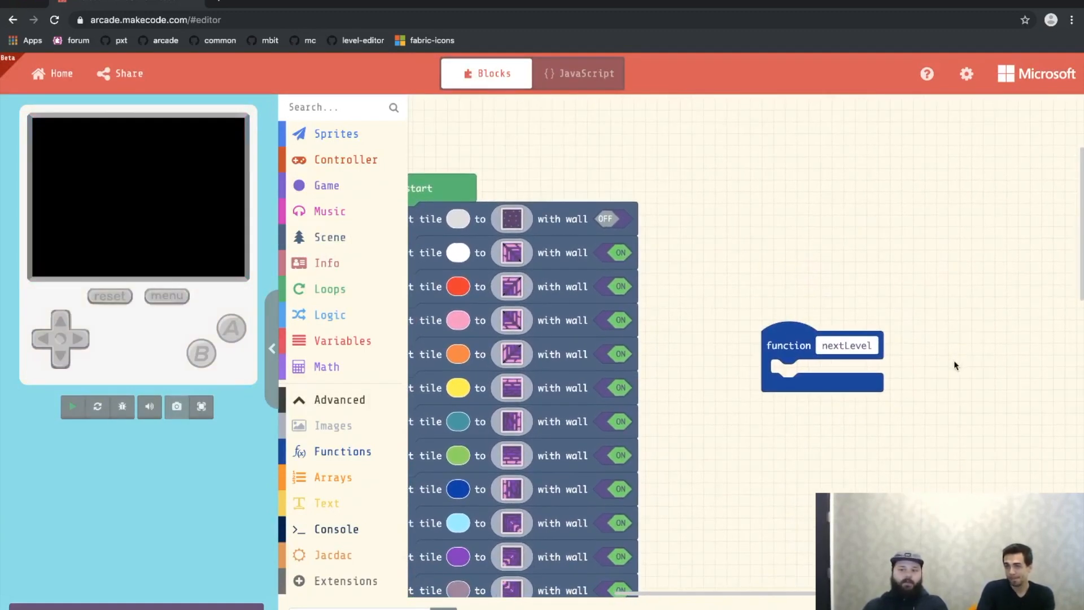
- Add 'set tile map to' in nextLevel using levels 'get value at 0'
left_click(71, 407)
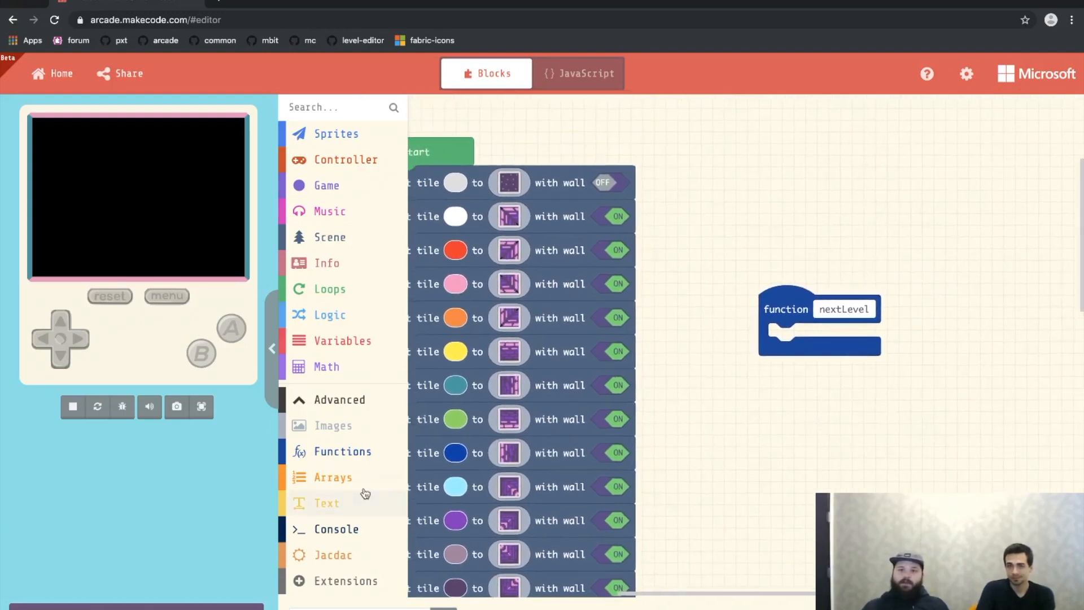
left_click(329, 237)
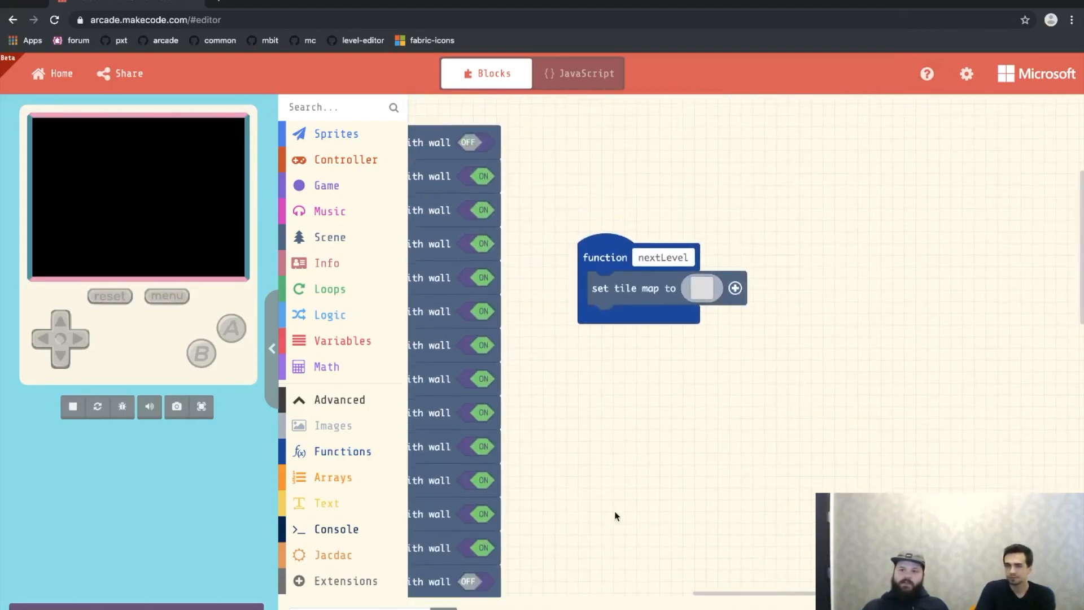
left_click(332, 477)
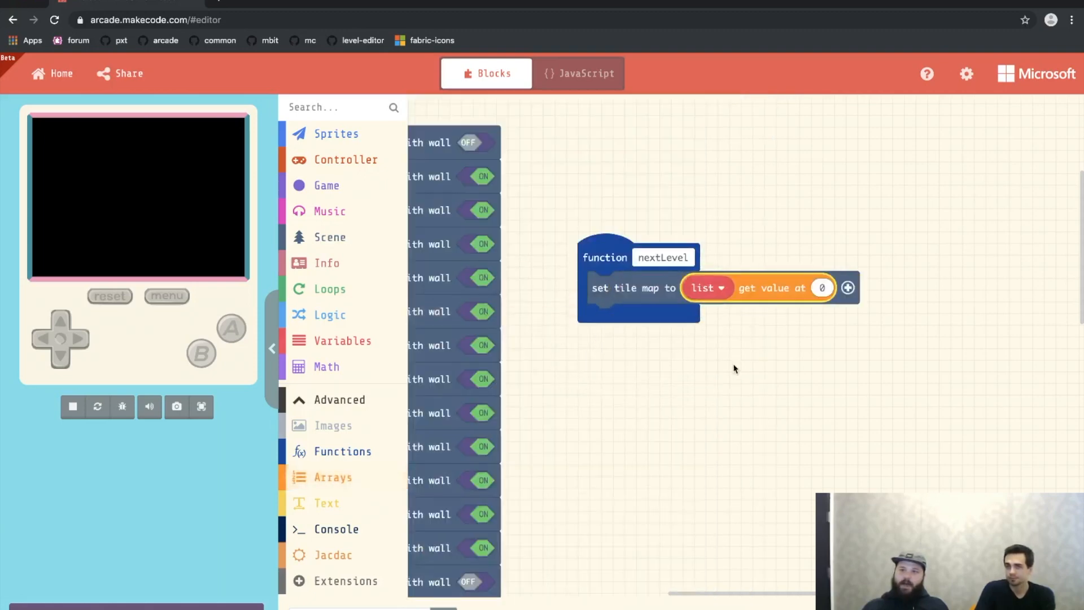
left_click(707, 288)
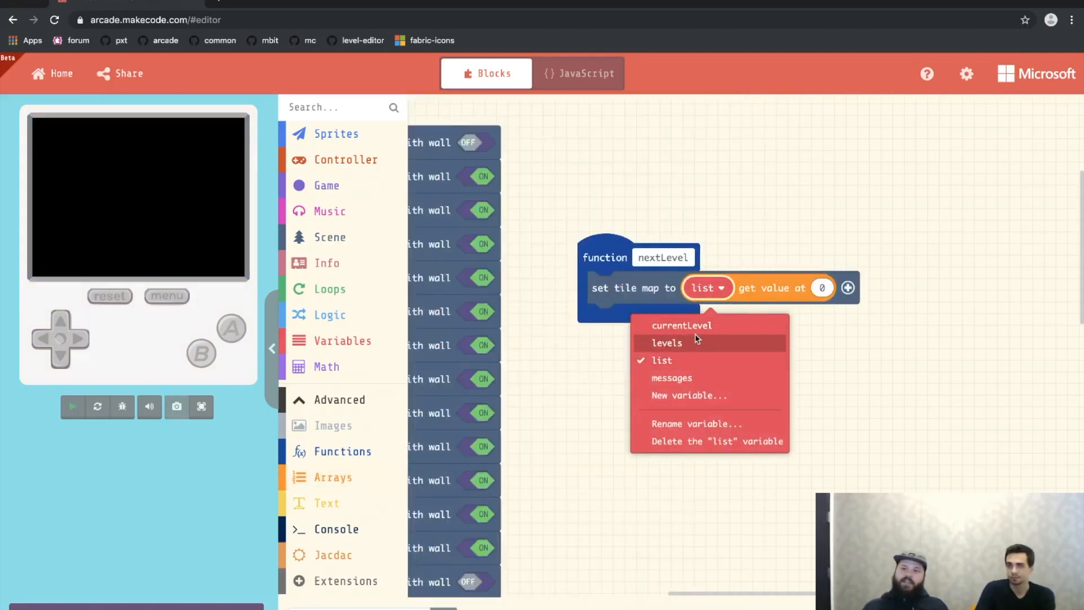
left_click(665, 342)
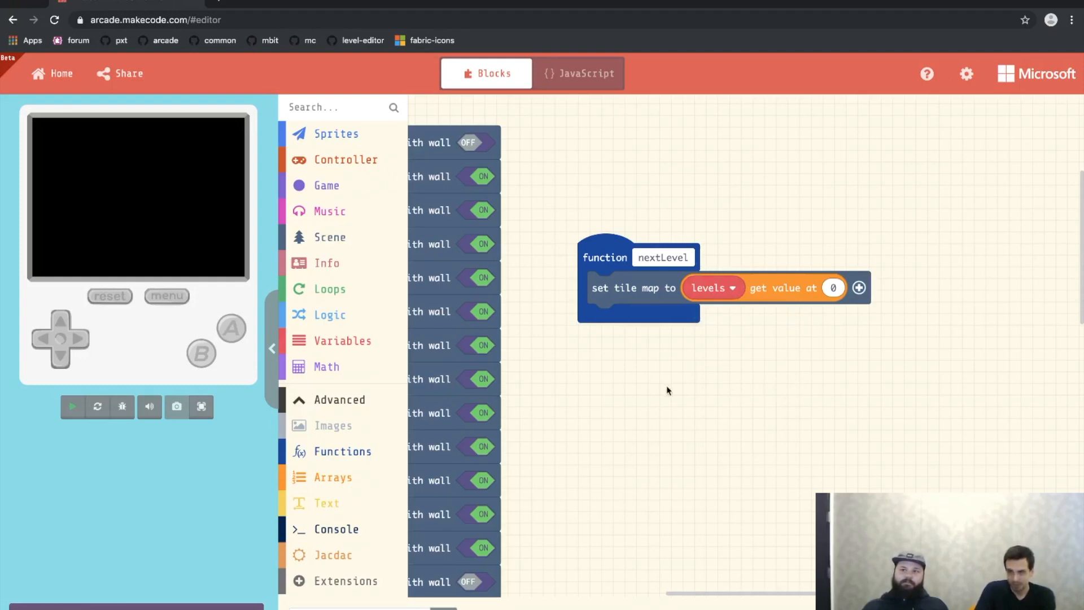
left_click(72, 407)
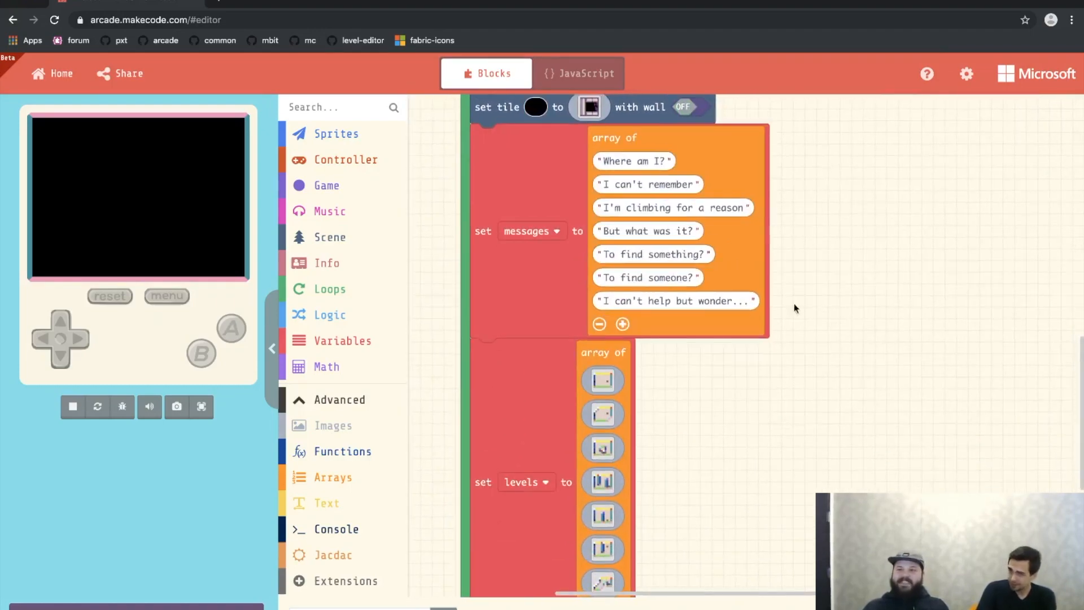
- Snap 'call nextLevel' below 'set currentLevel to 0' and run the first dungeon room
scroll("down", 3)
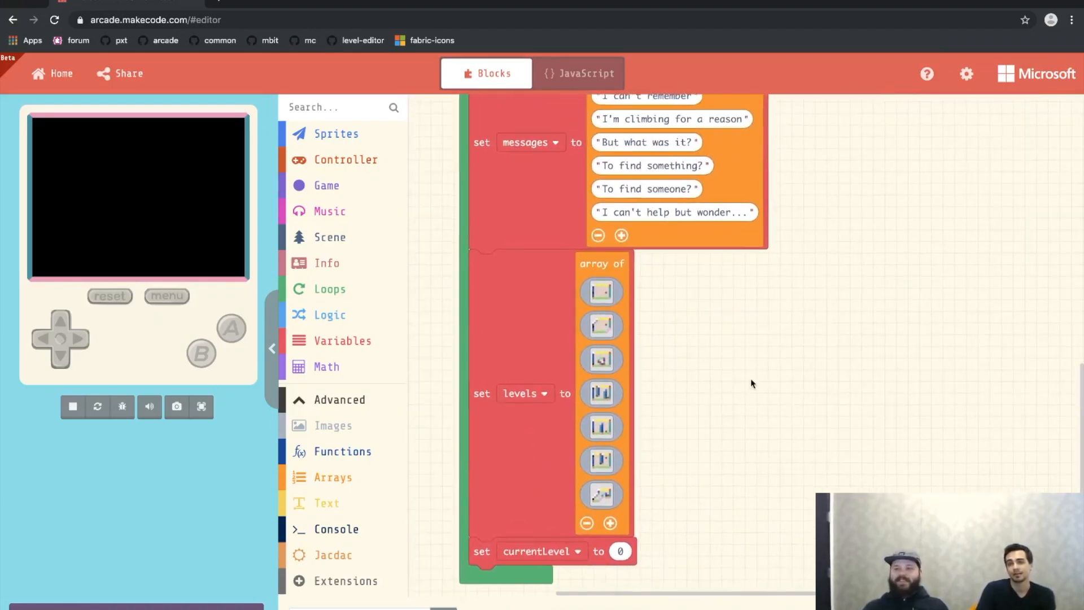
left_click(351, 452)
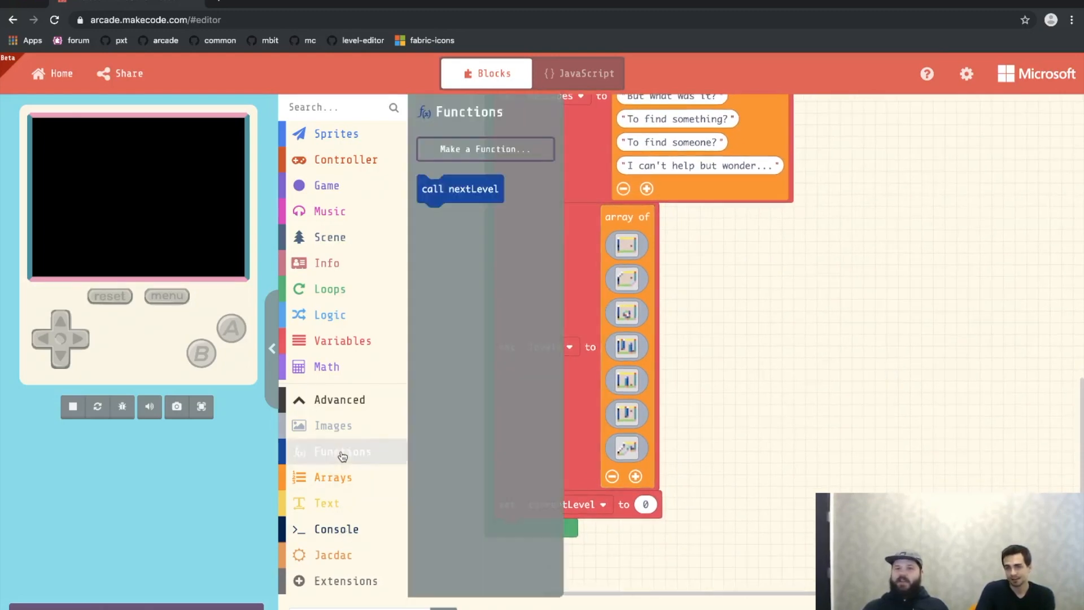
left_click_drag(460, 188, 687, 506)
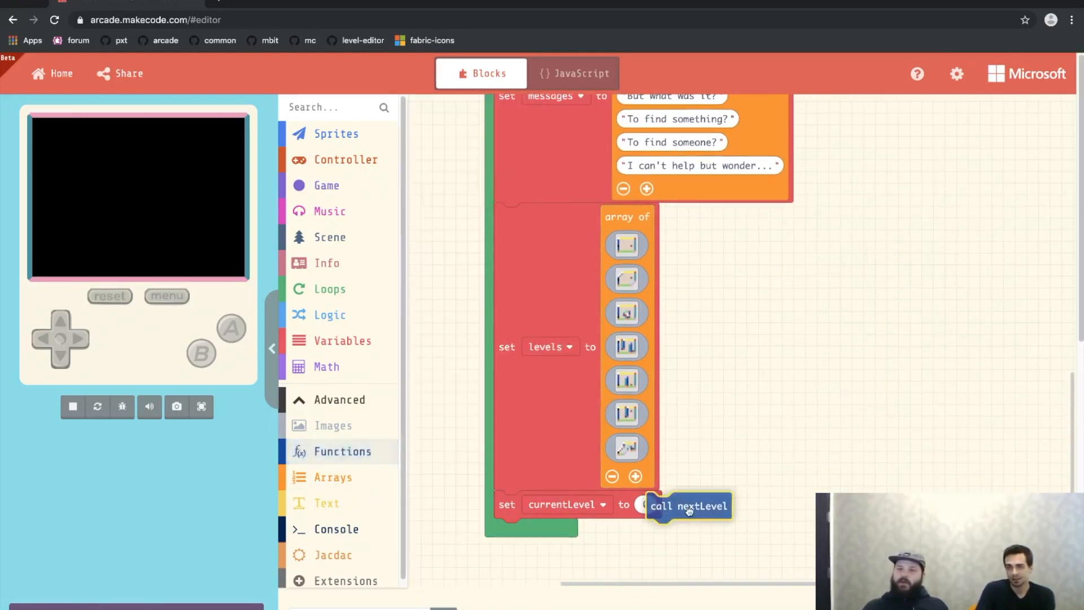
left_click_drag(688, 505, 539, 542)
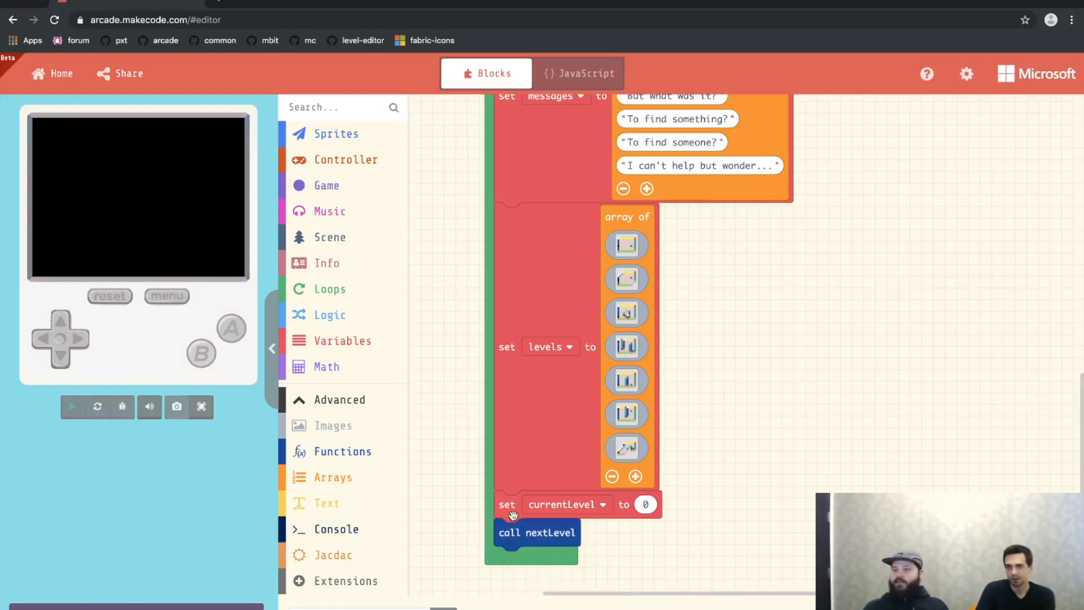
left_click(72, 407)
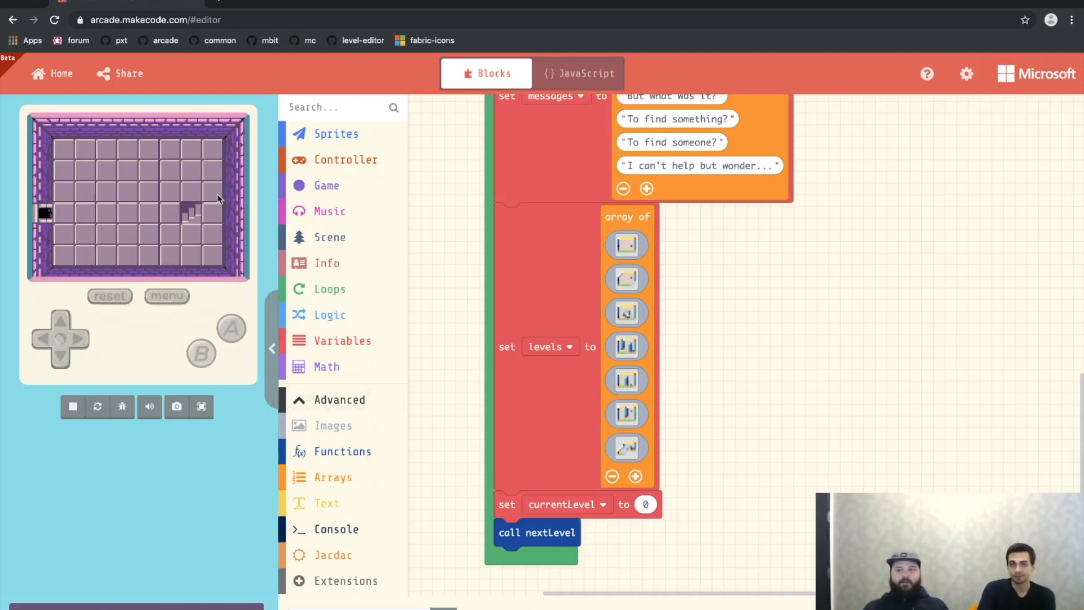
mouse_move(218, 201)
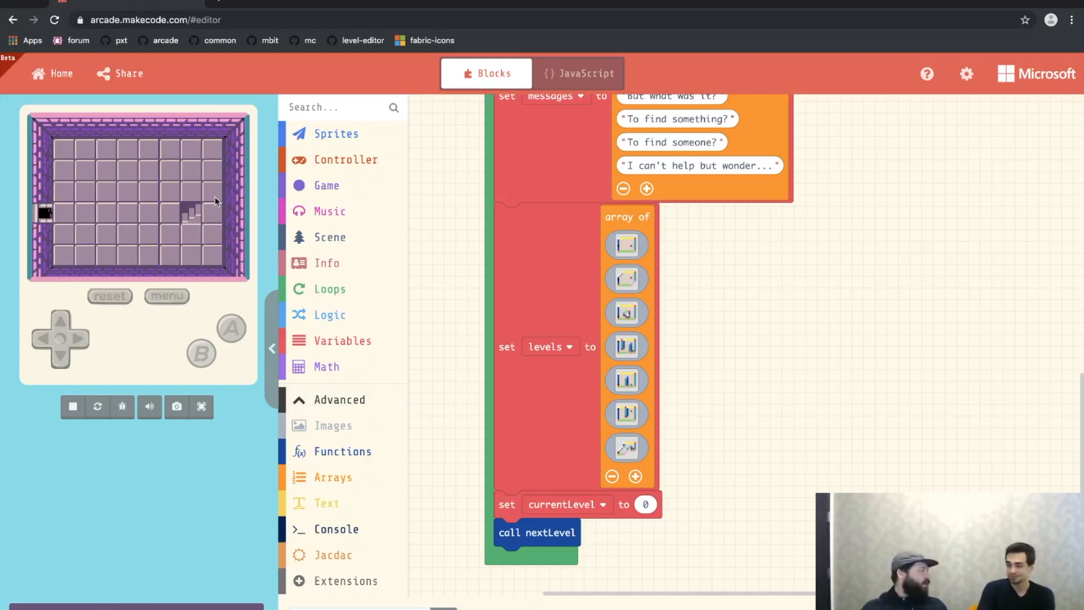
mouse_move(191, 271)
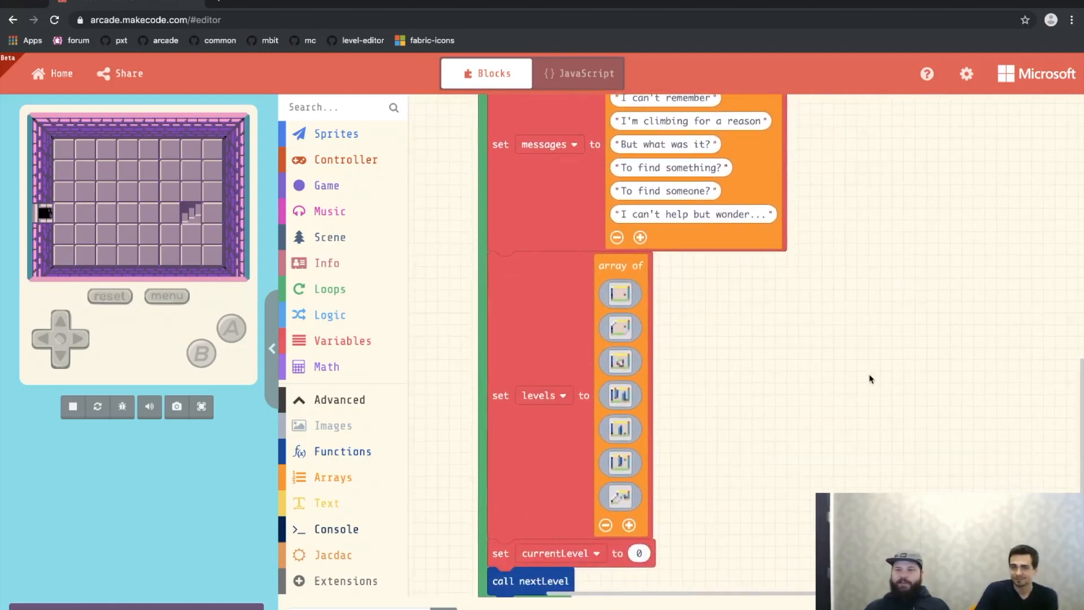
- Create the hero variable as a cat-picture Player sprite and move it with buttons
left_click(343, 340)
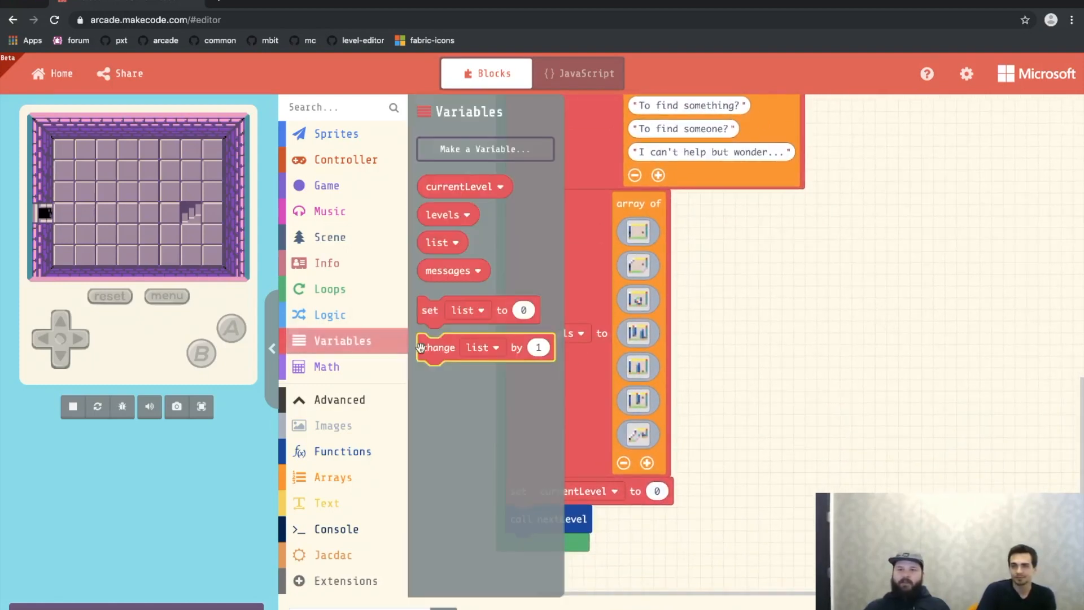
left_click(484, 149)
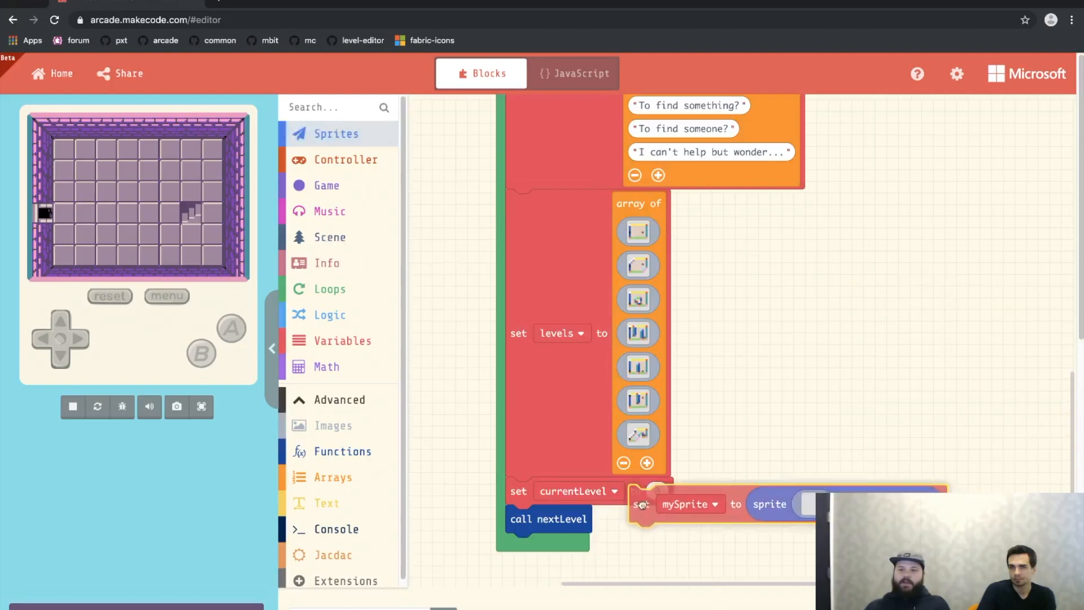
left_click(567, 495)
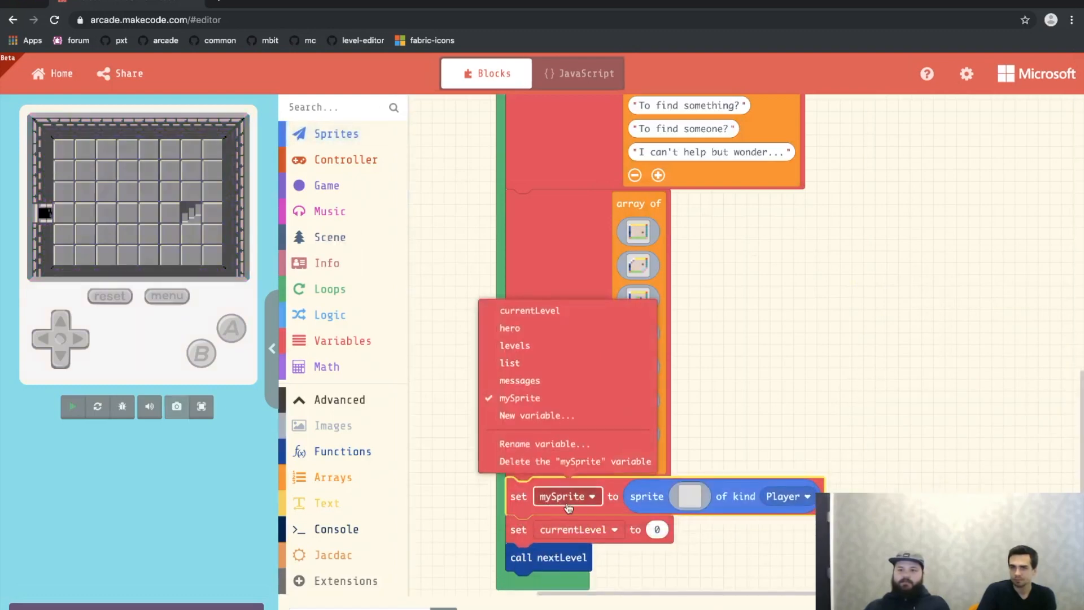
left_click(509, 328)
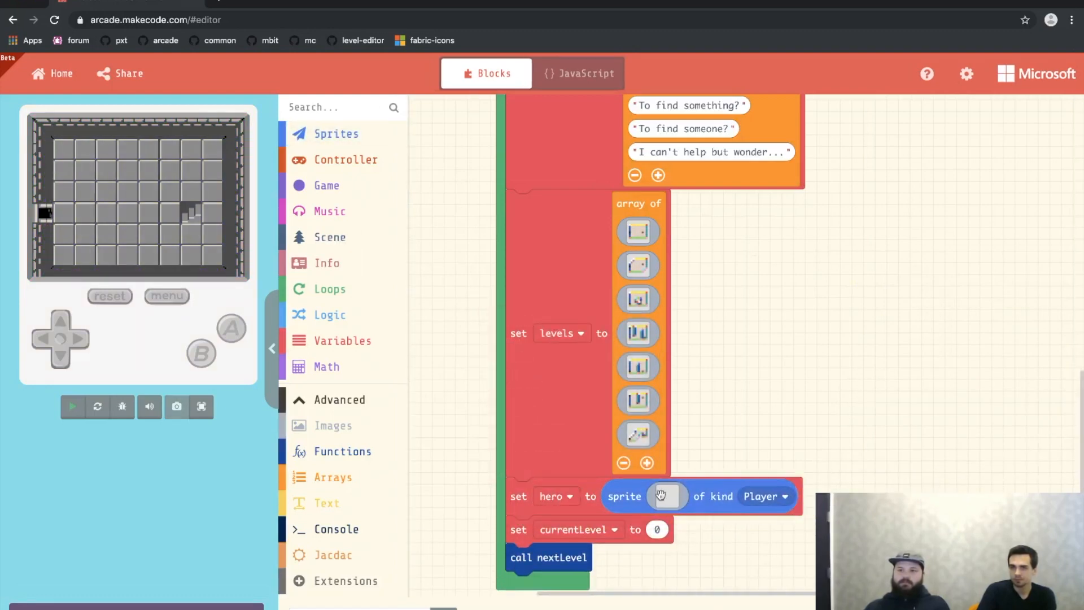
left_click(666, 495)
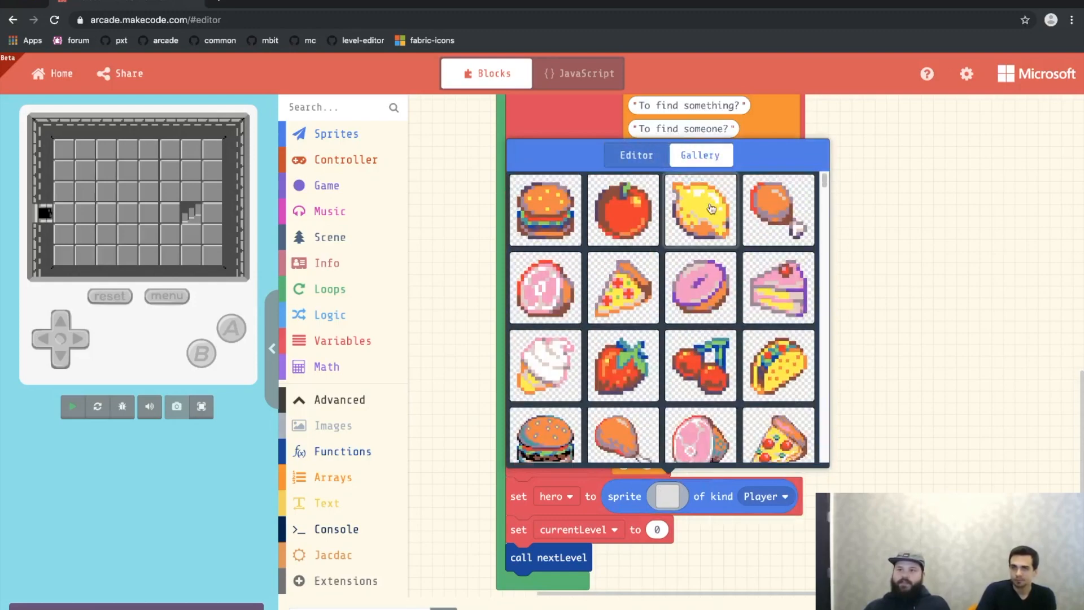
scroll("down", 3)
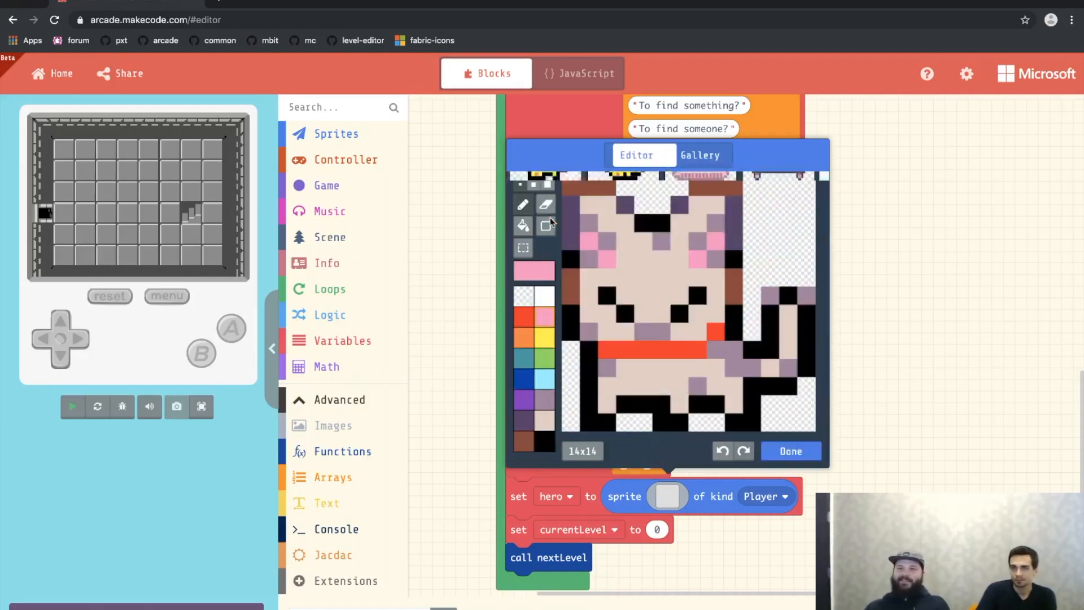
left_click(790, 450)
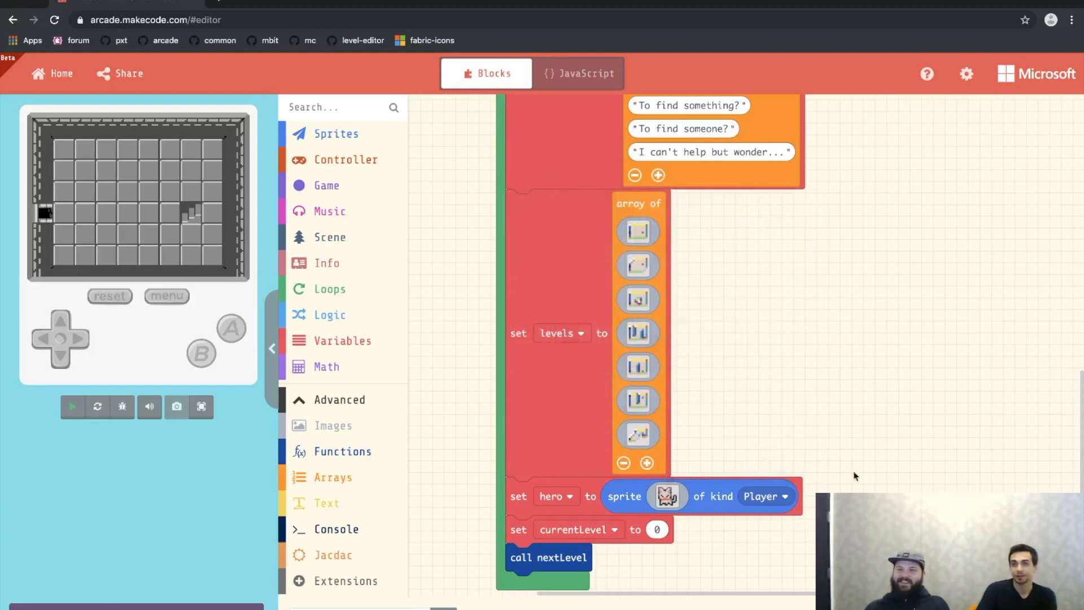
left_click(72, 407)
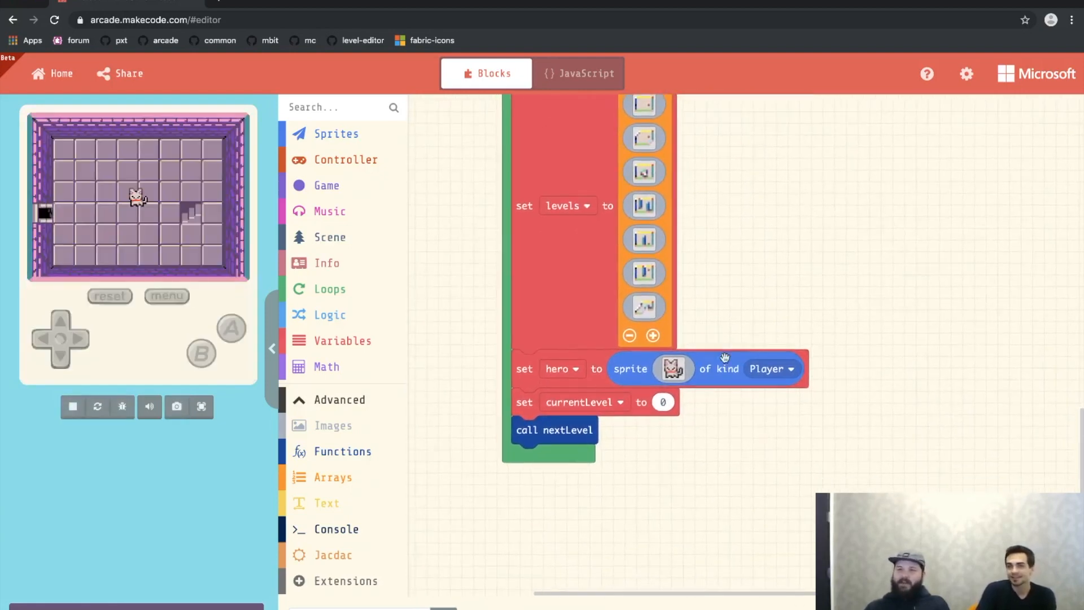
mouse_move(676, 550)
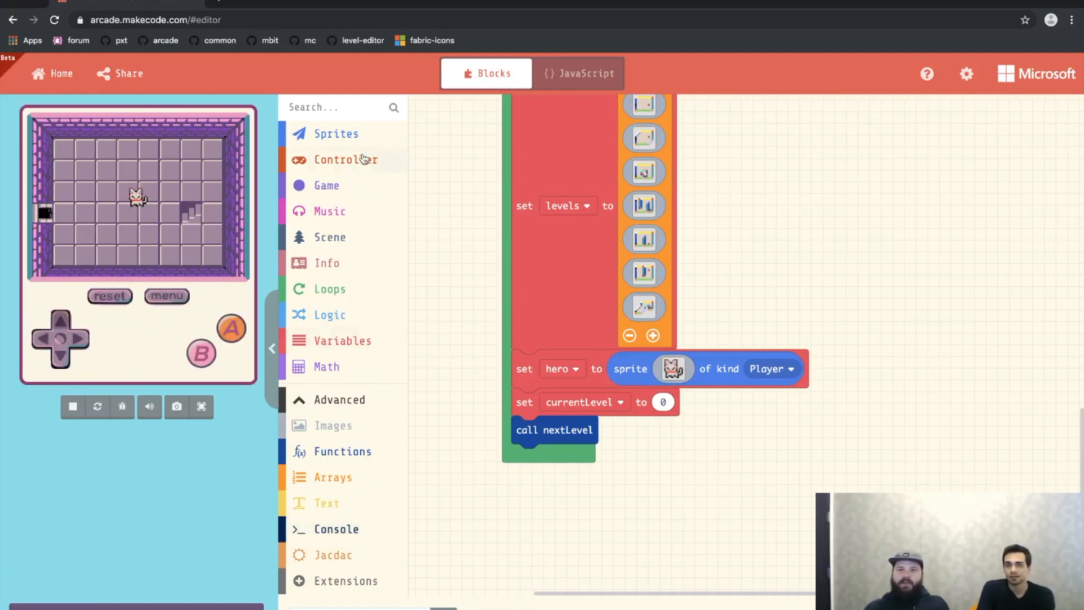
left_click(345, 159)
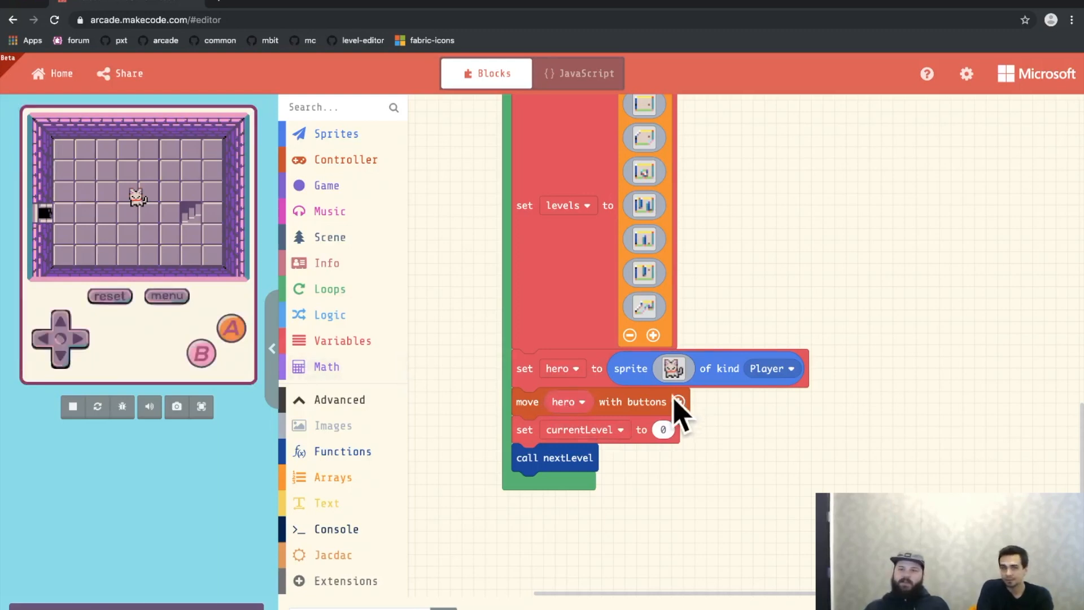
mouse_move(154, 192)
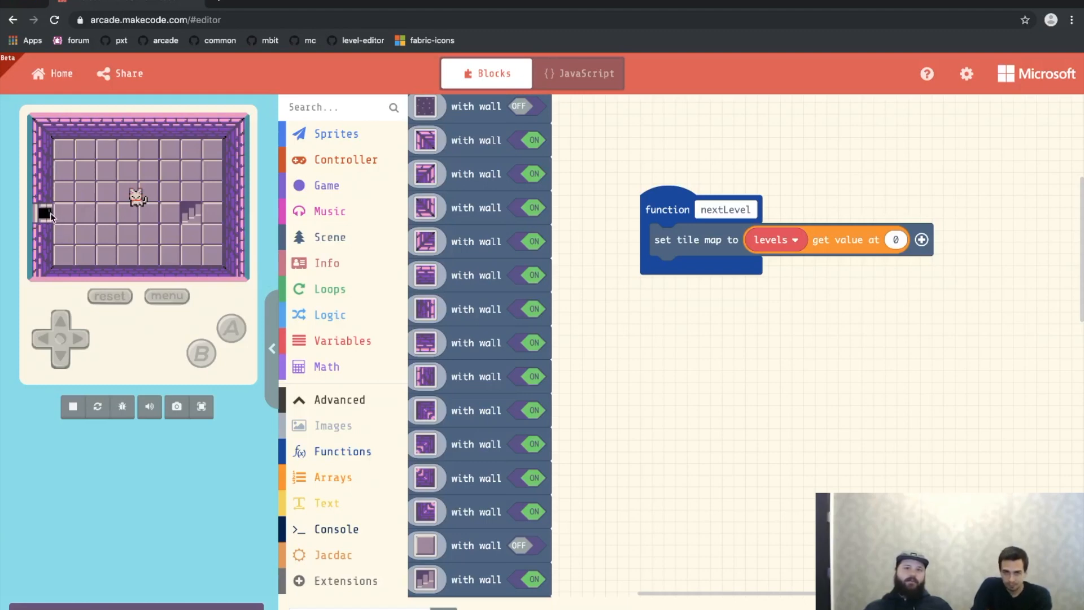
mouse_move(49, 231)
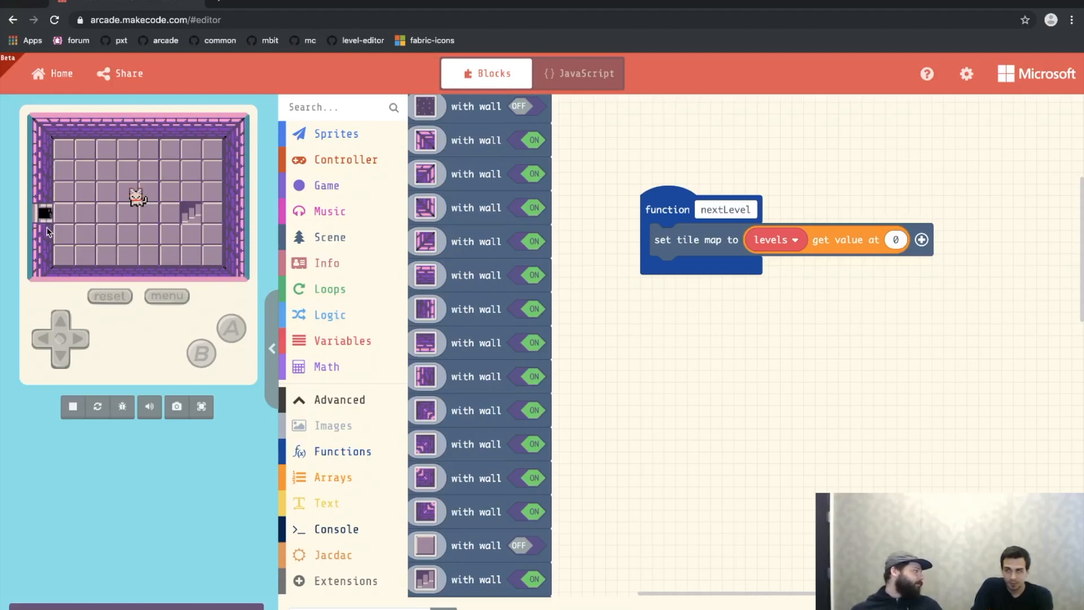
mouse_move(526, 312)
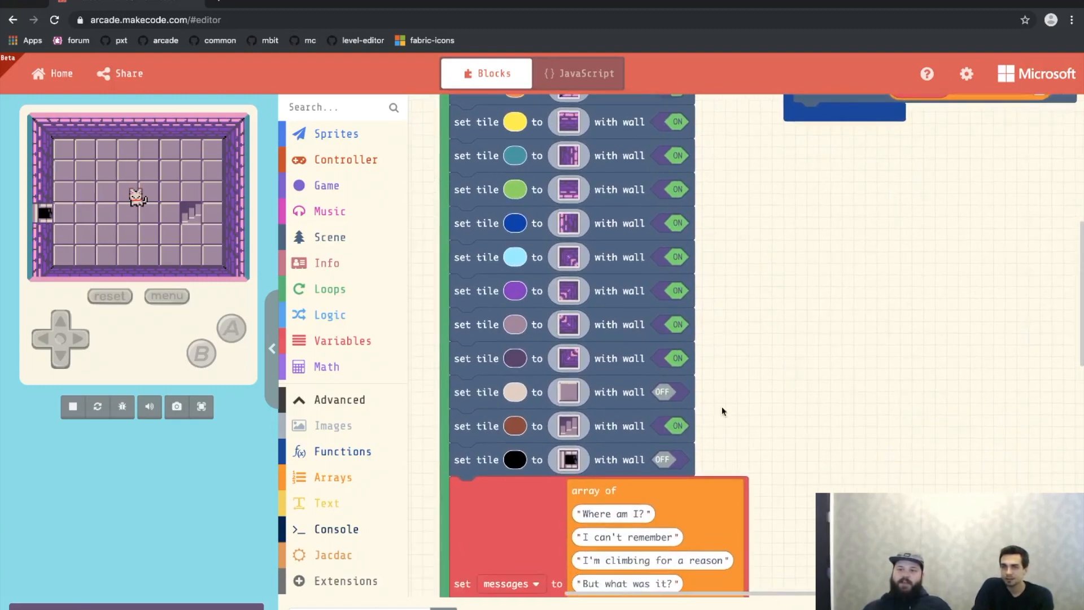
mouse_move(557, 468)
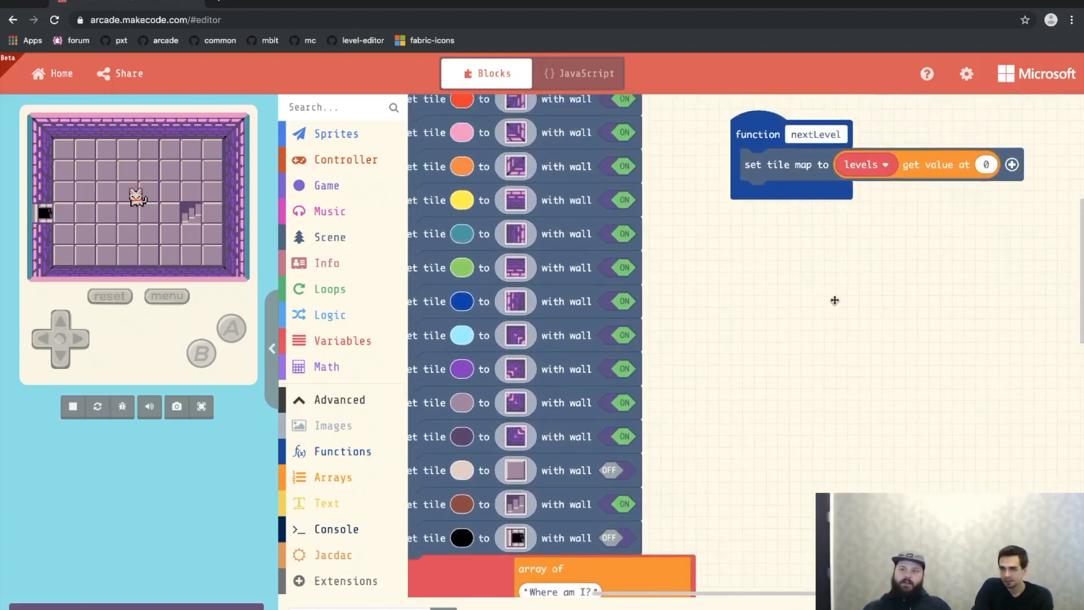
- Add 'place hero on top of random black tile' to nextLevel
left_click(330, 237)
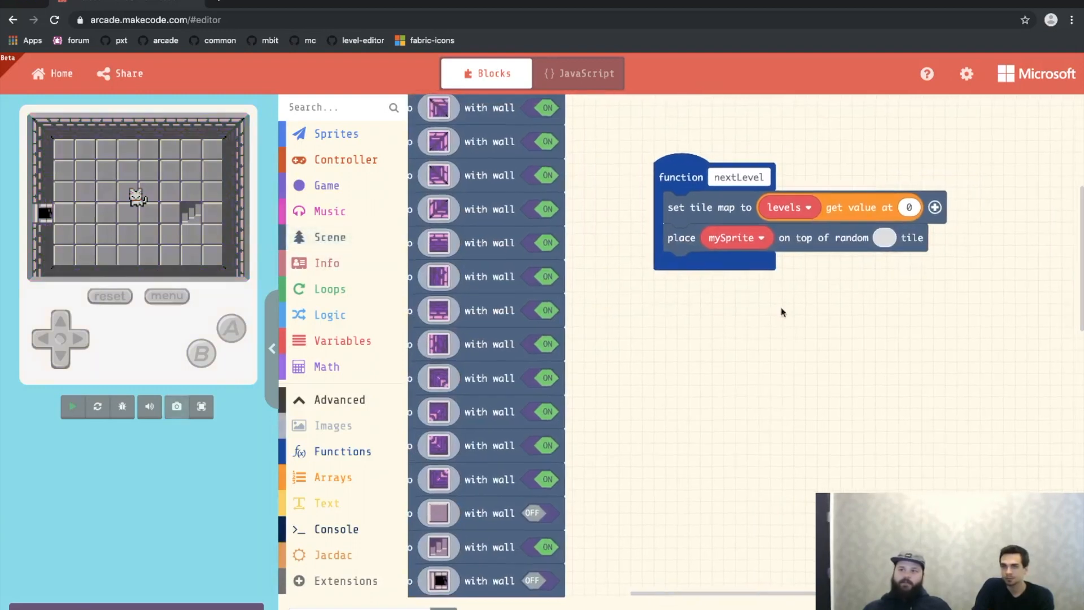
left_click(72, 406)
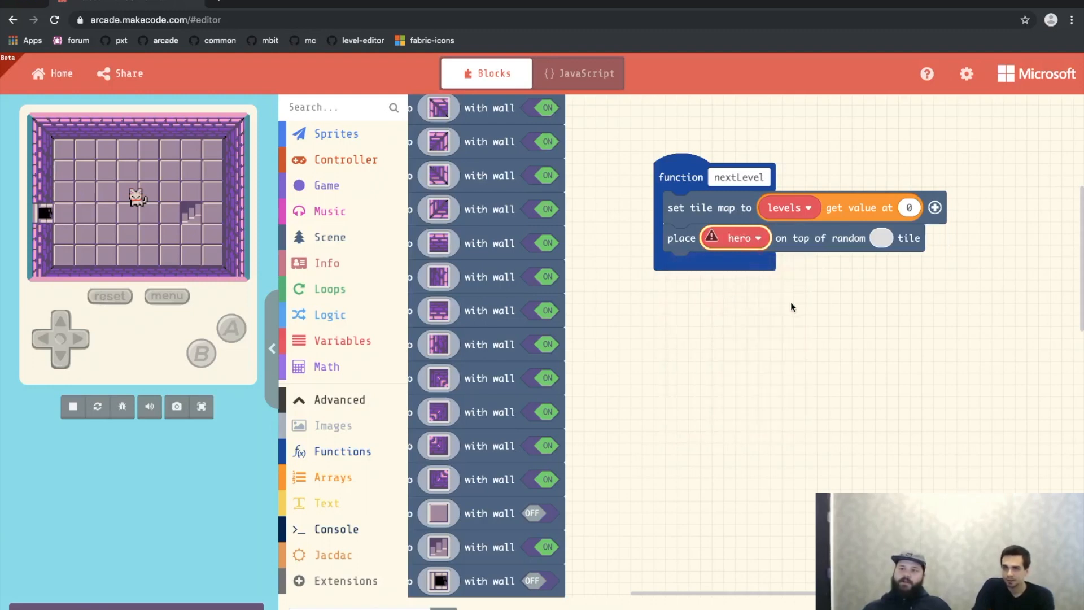
left_click(881, 238)
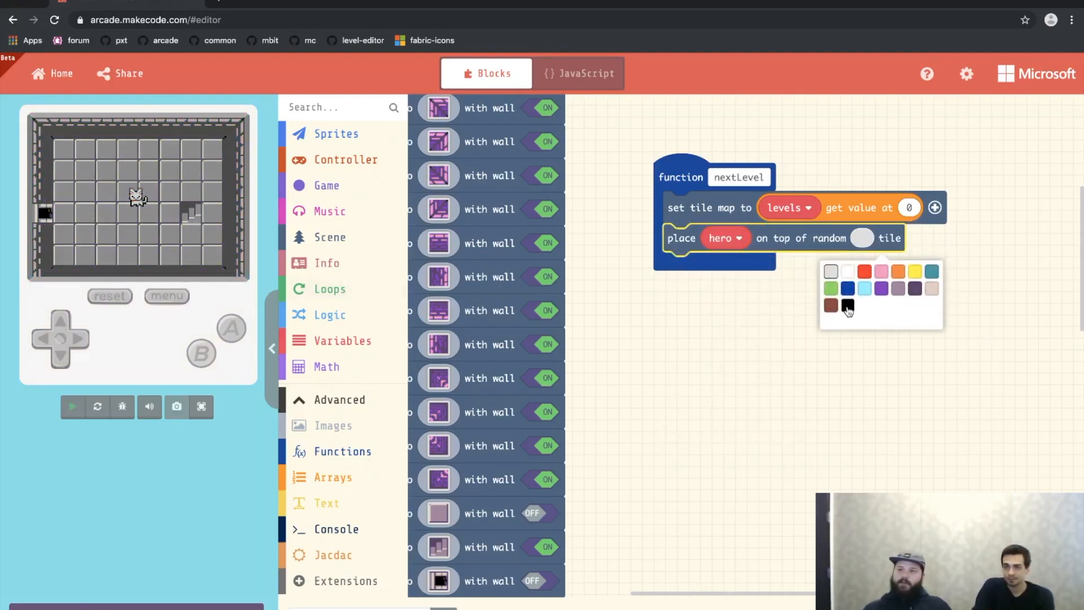
left_click(847, 305)
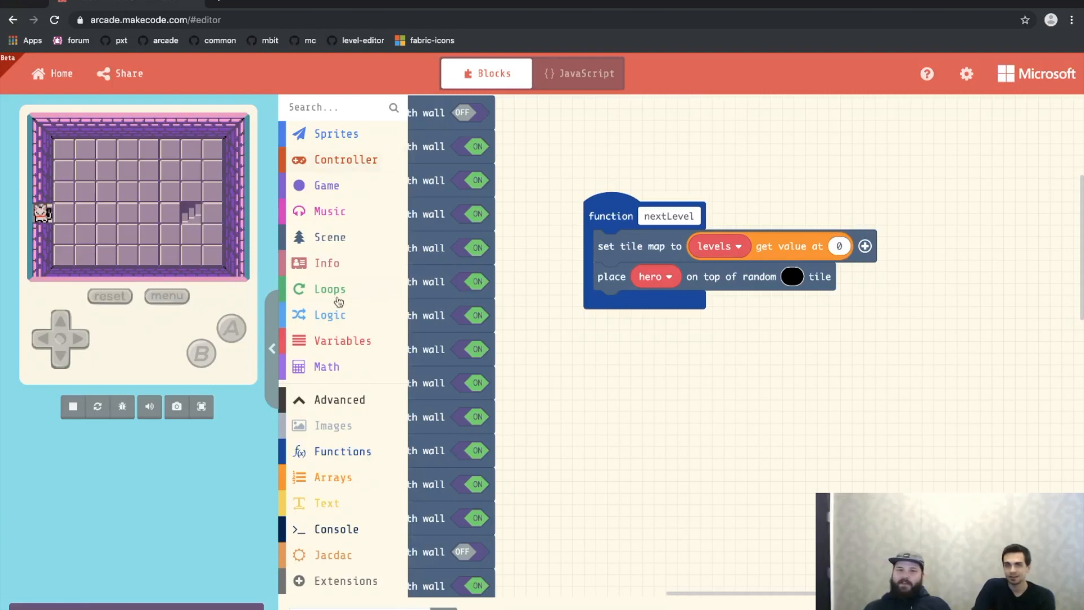
- Add 'change hero x by 16' to the nextLevel function
left_click(336, 133)
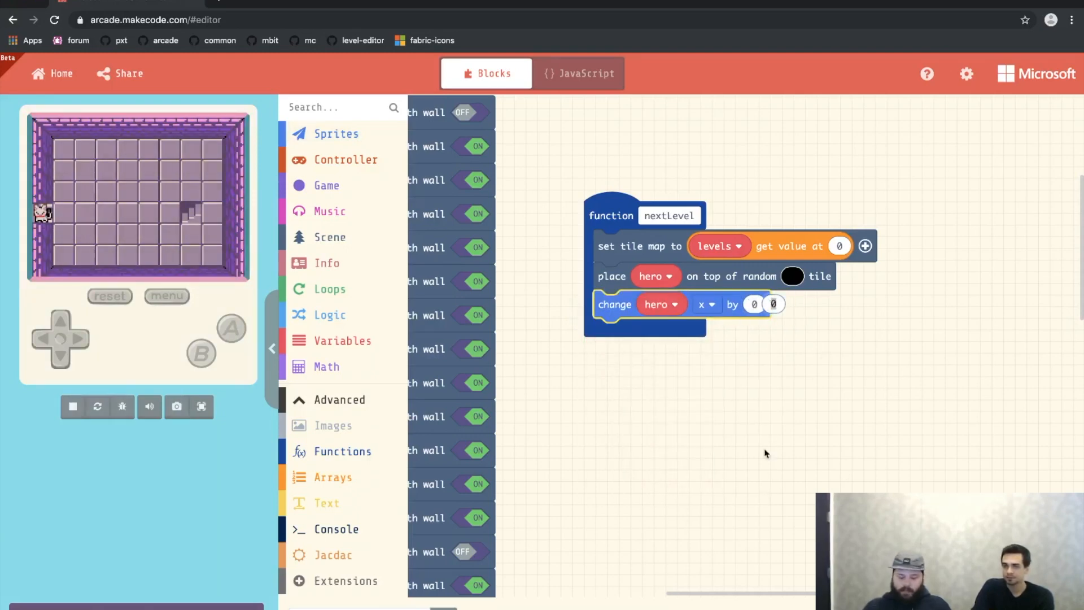
type("16")
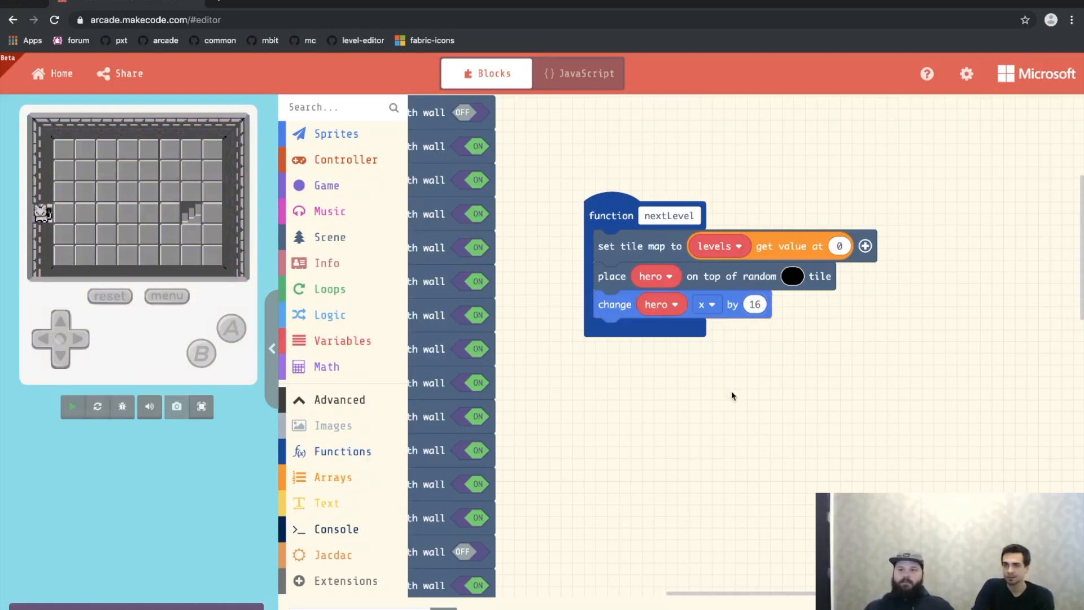
left_click(72, 406)
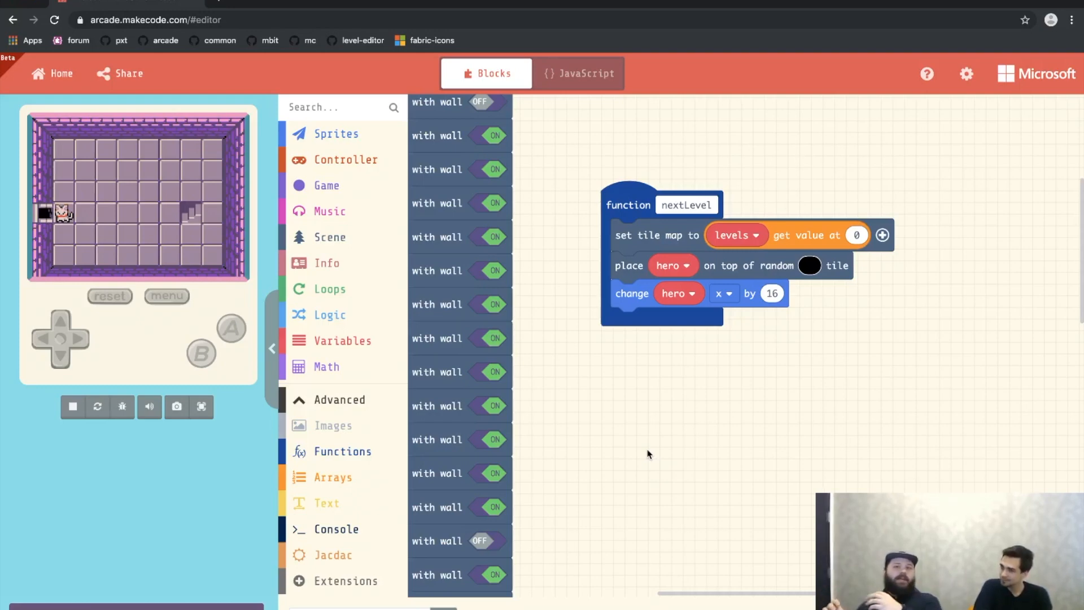
mouse_move(113, 207)
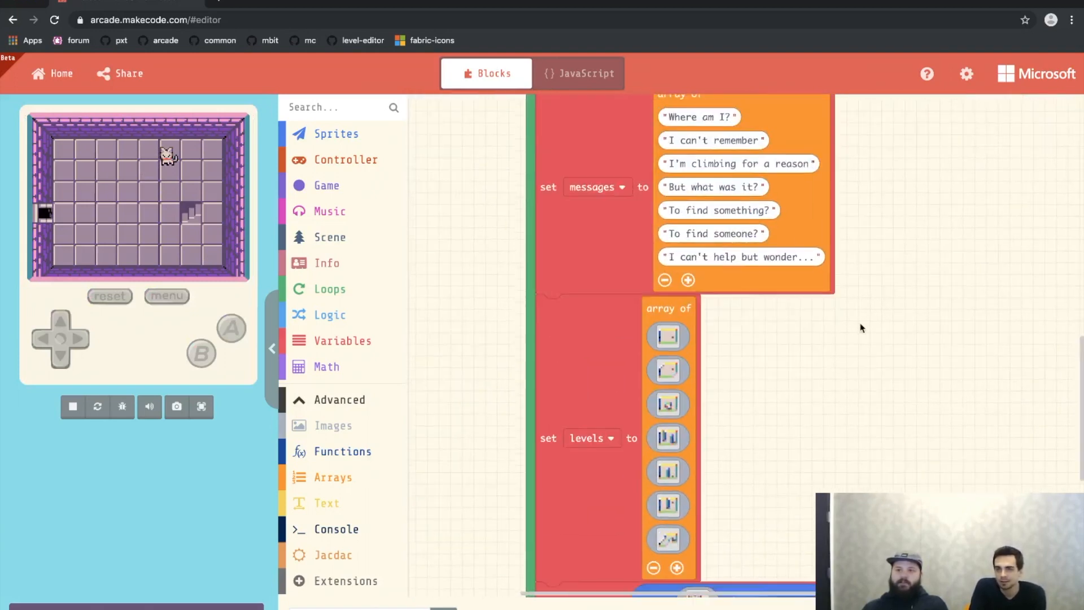
- Add an 'on Player sprite hits wall' event triggered by brown wall tiles
scroll("down", 3)
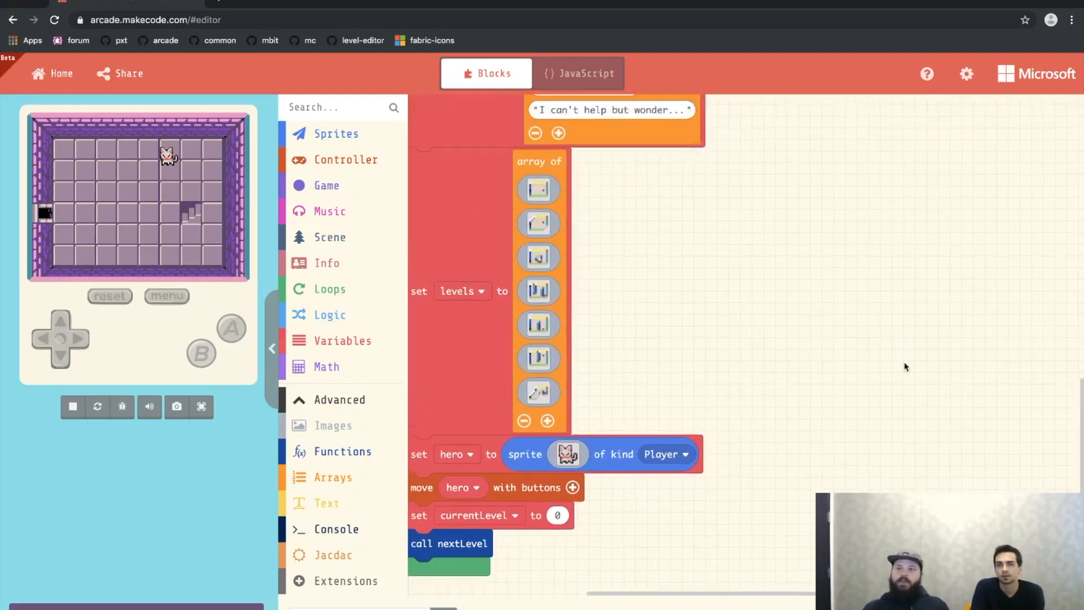
scroll("down", 3)
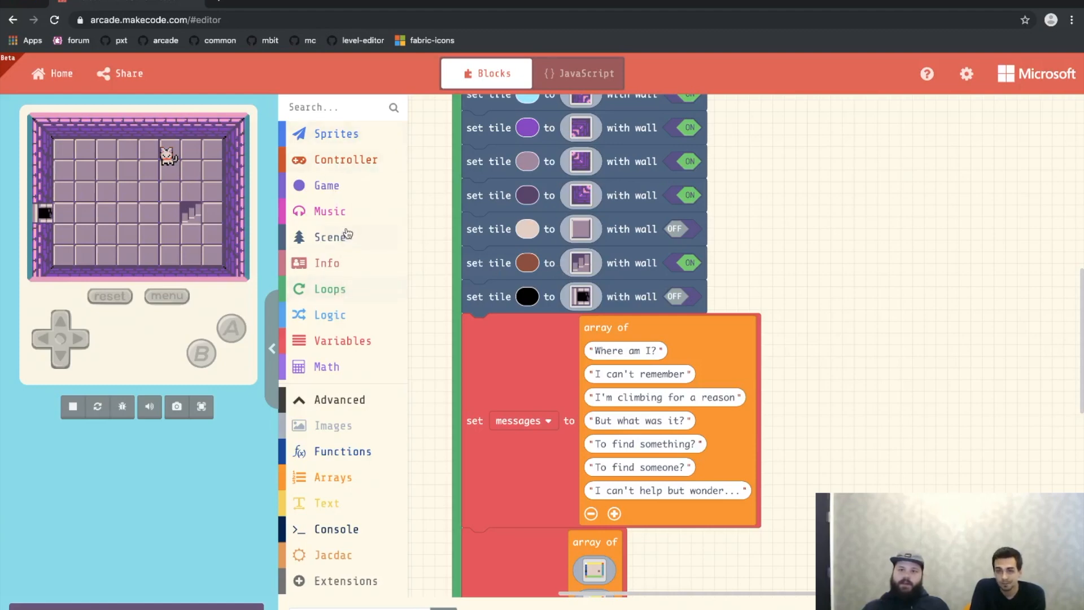
left_click(330, 237)
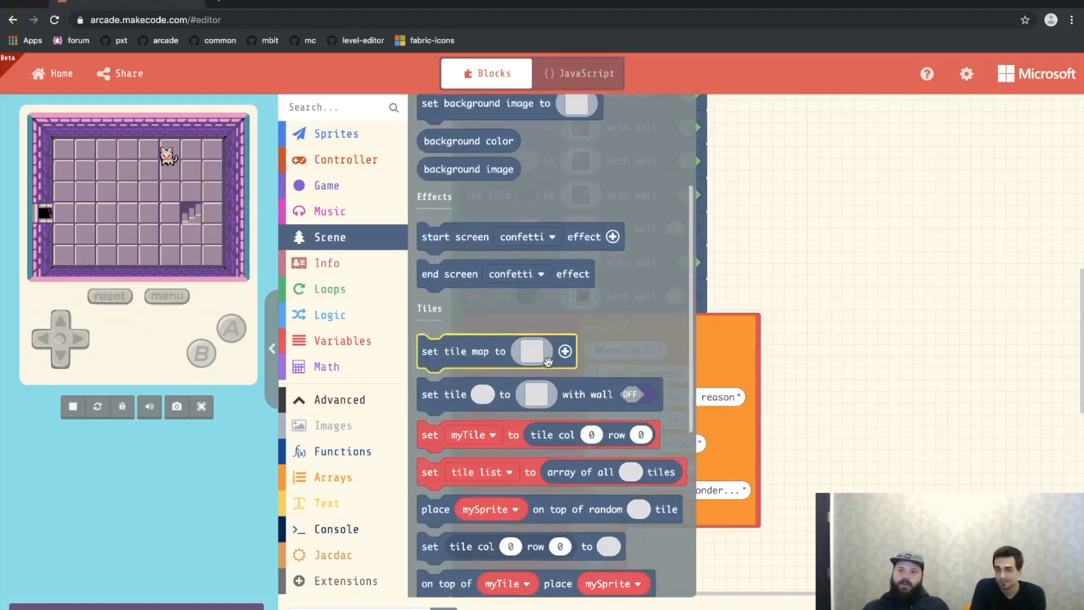
scroll("down", 3)
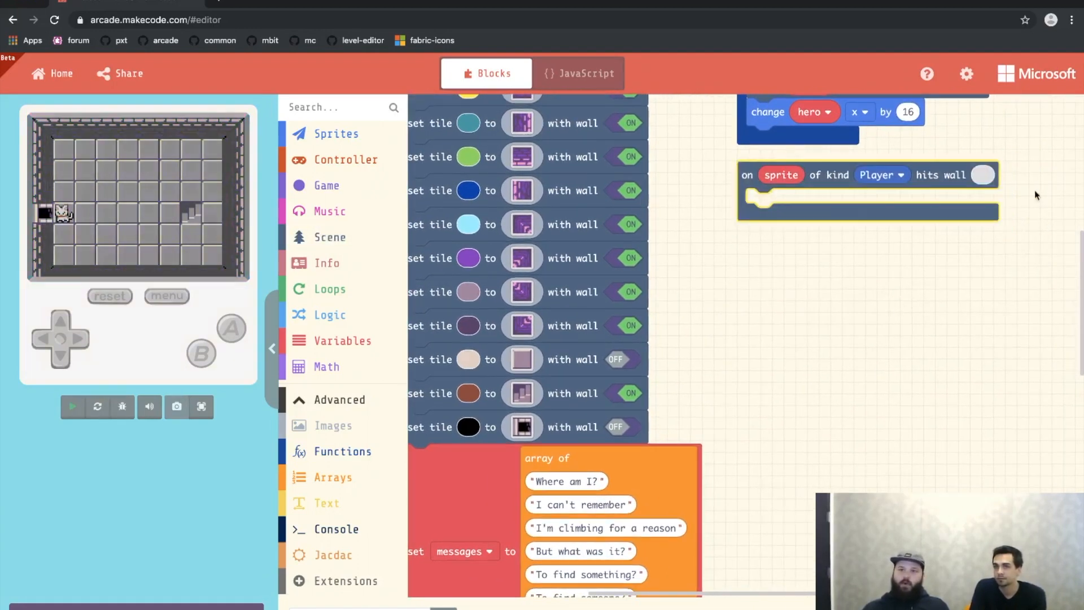
left_click(72, 407)
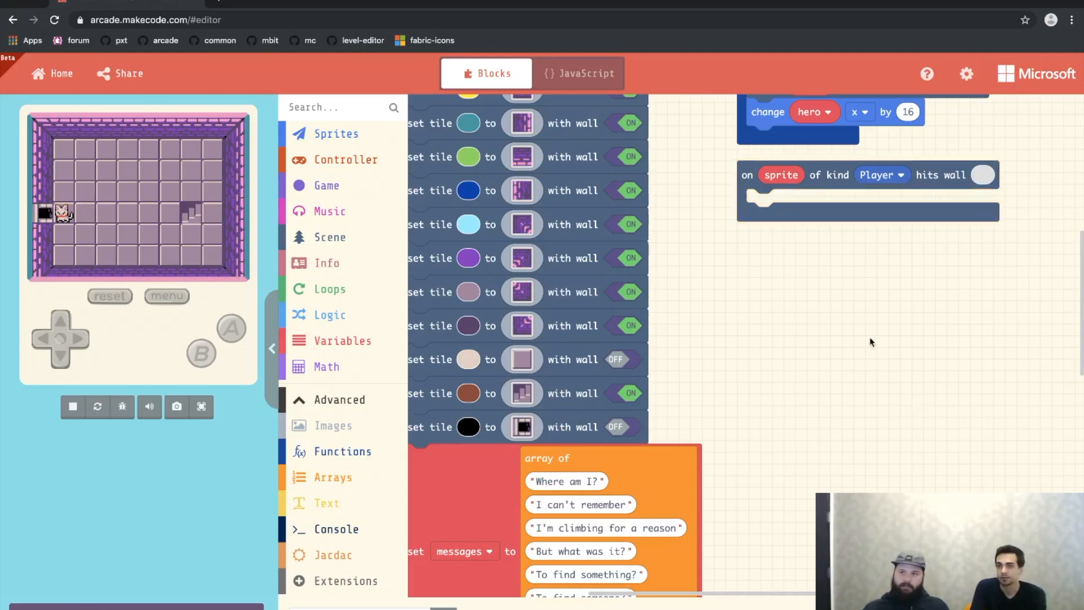
left_click(981, 174)
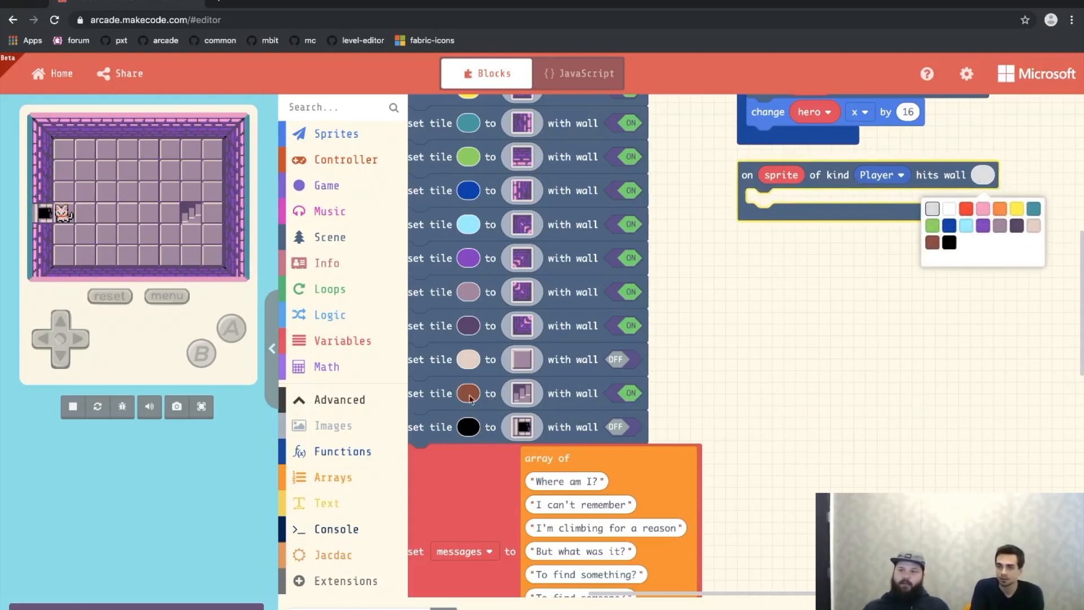
left_click(933, 243)
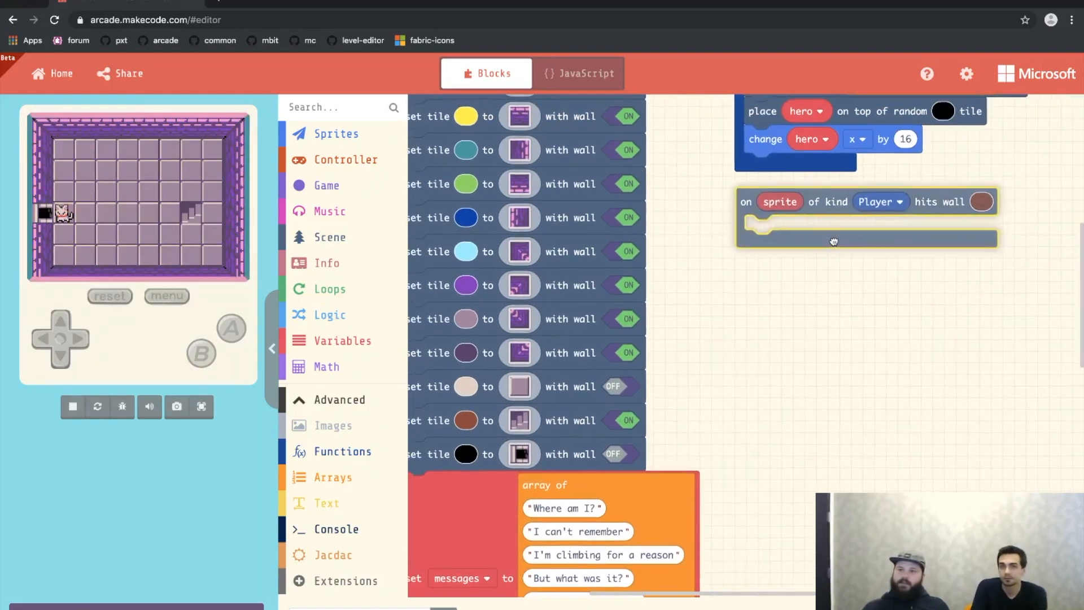
left_click(73, 407)
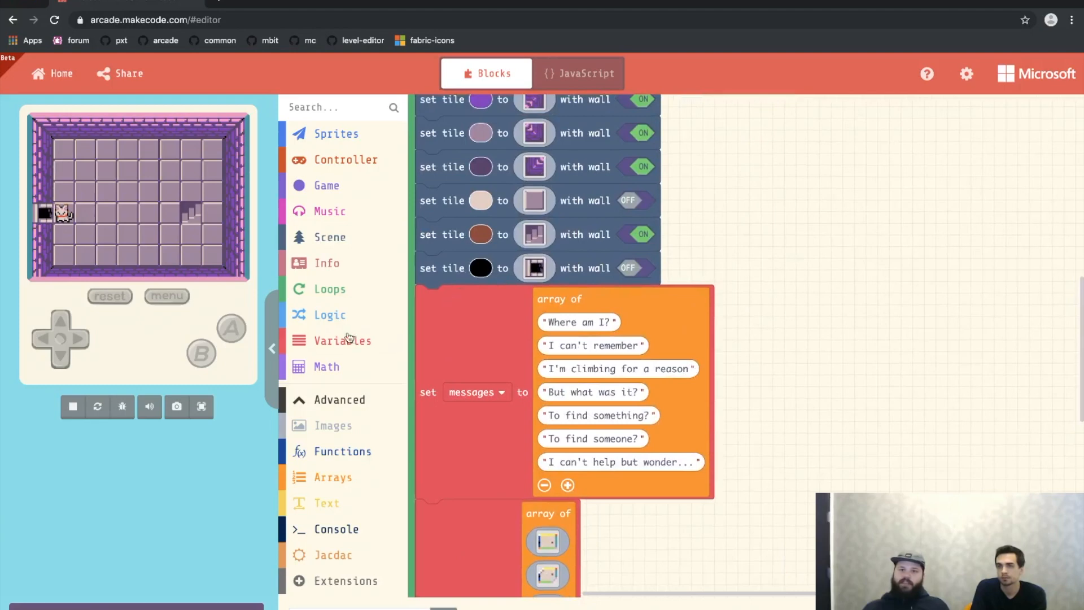
- Make the event change currentLevel by 1
left_click(342, 340)
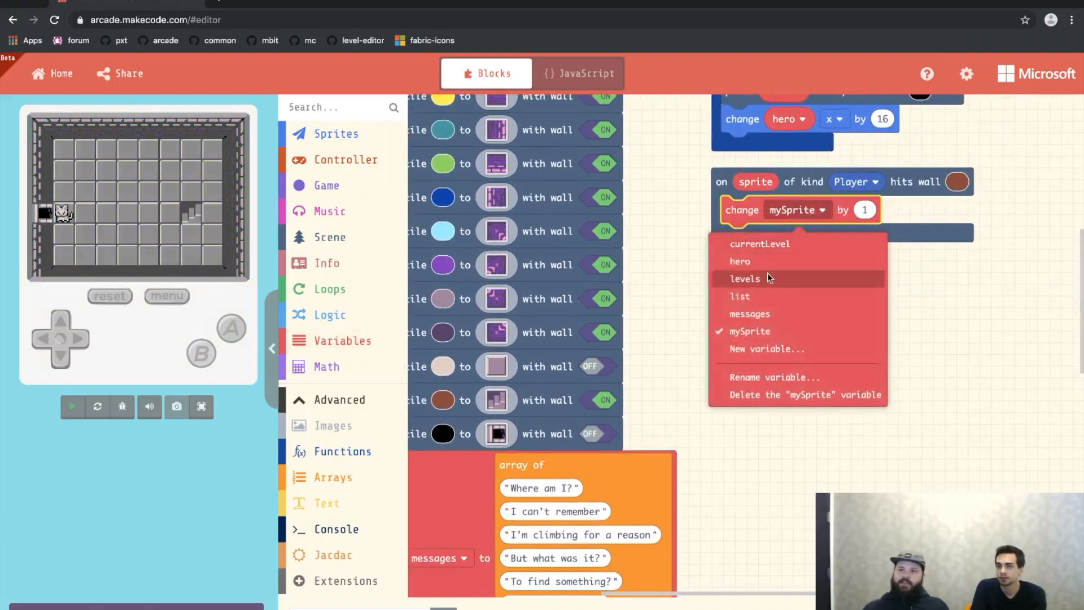
left_click(759, 244)
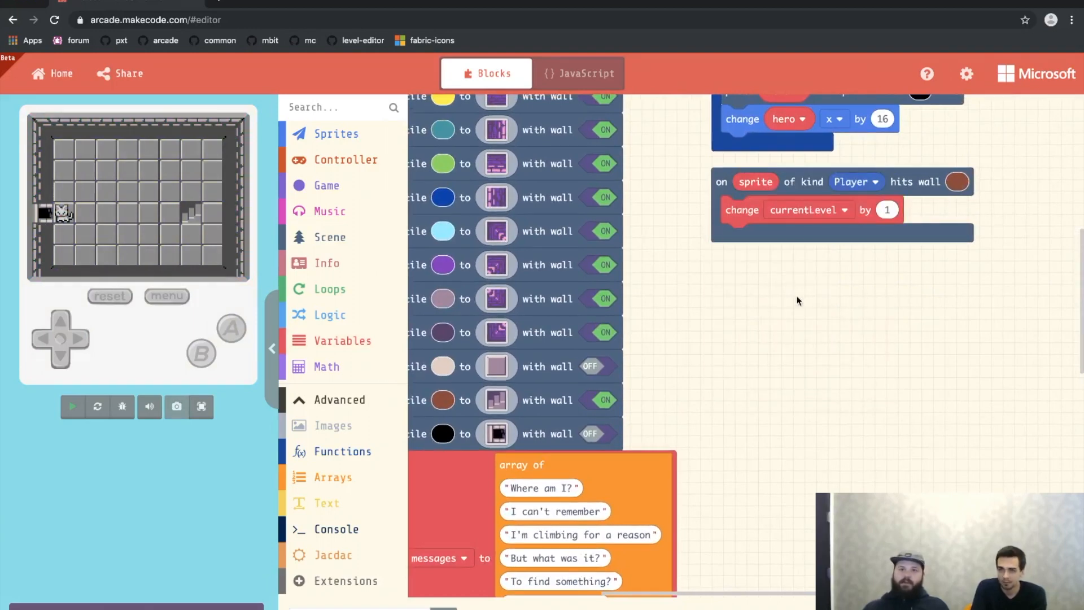
left_click(71, 406)
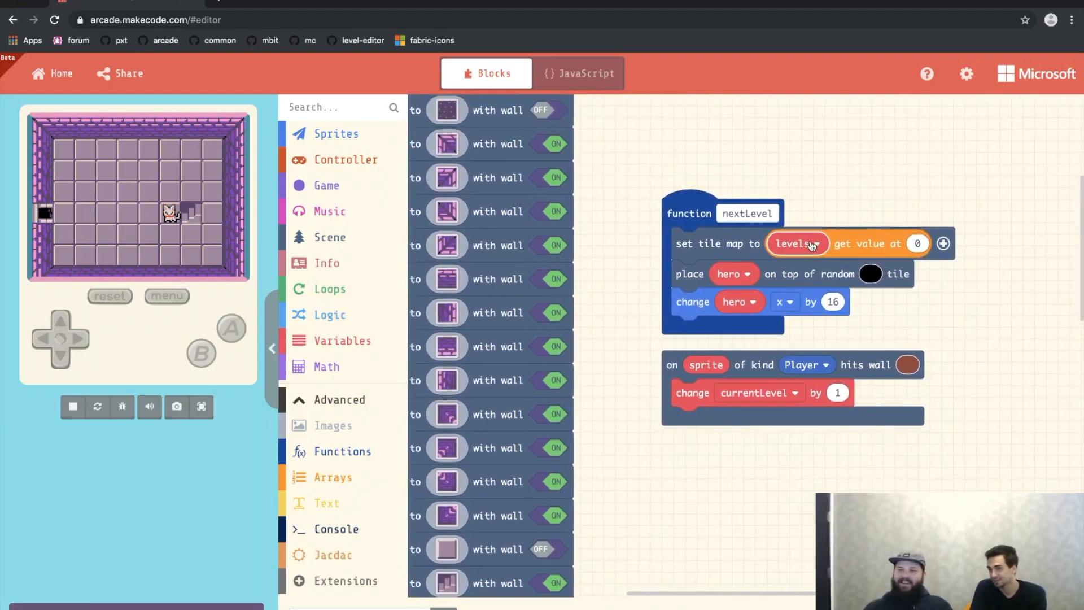
mouse_move(795, 467)
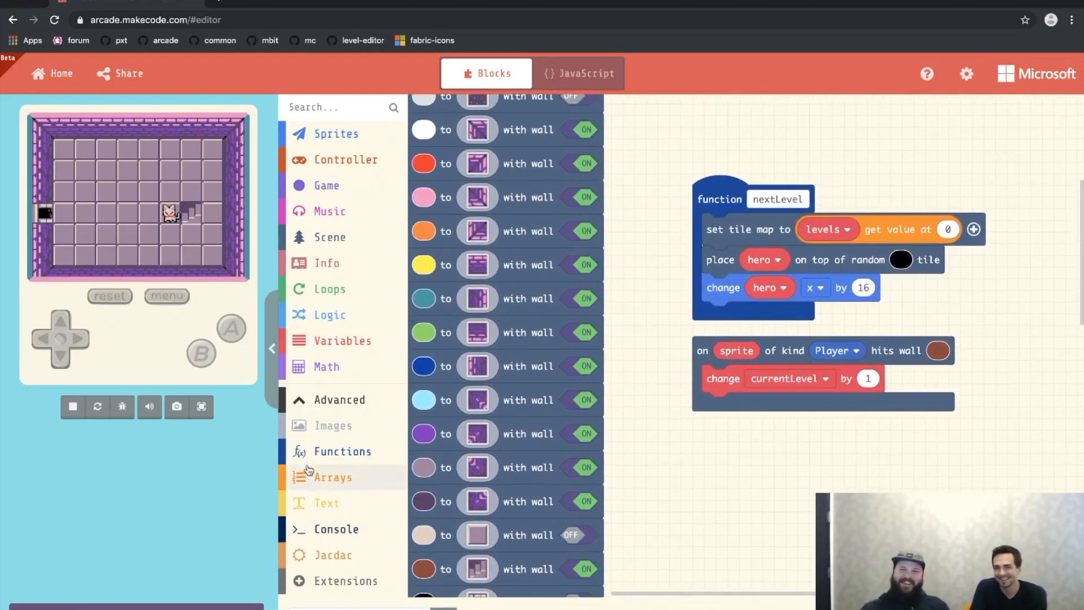
mouse_move(342, 450)
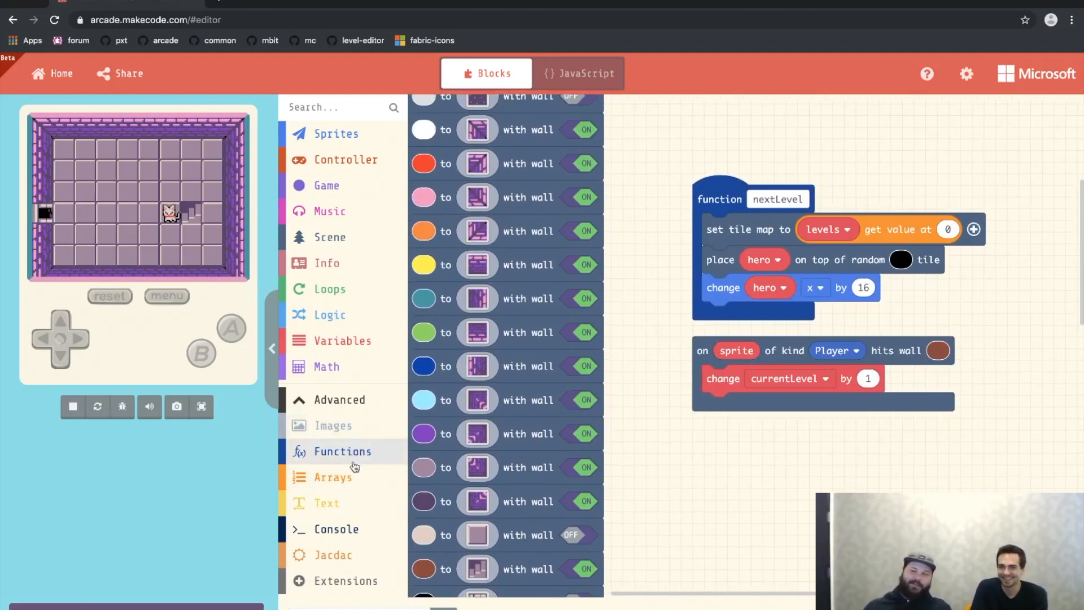
- Call nextLevel after the increment and index levels by currentLevel instead of 0
left_click(333, 477)
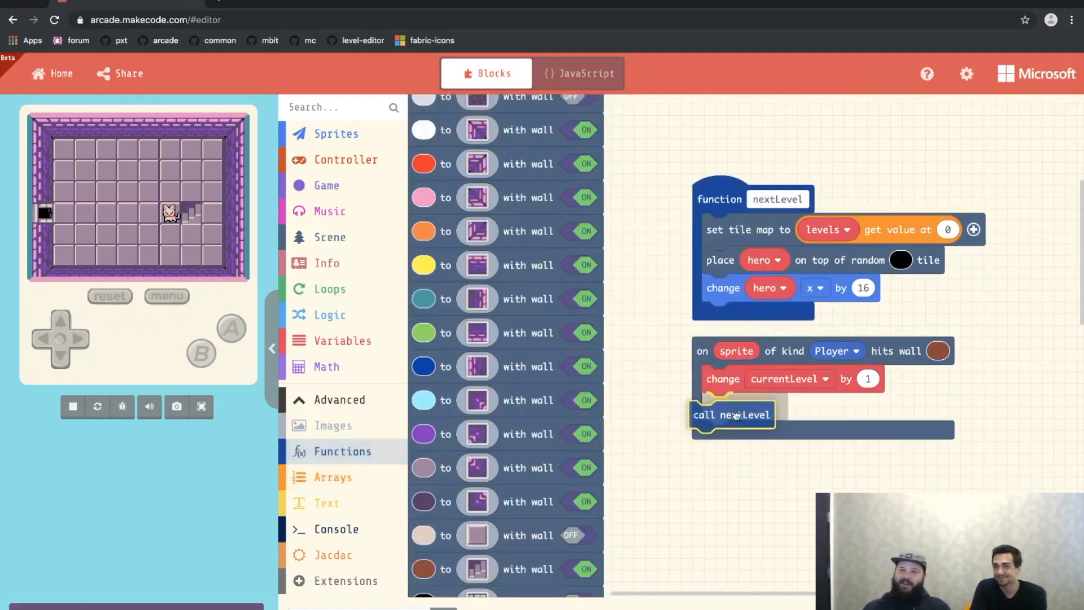
left_click_drag(732, 415, 744, 407)
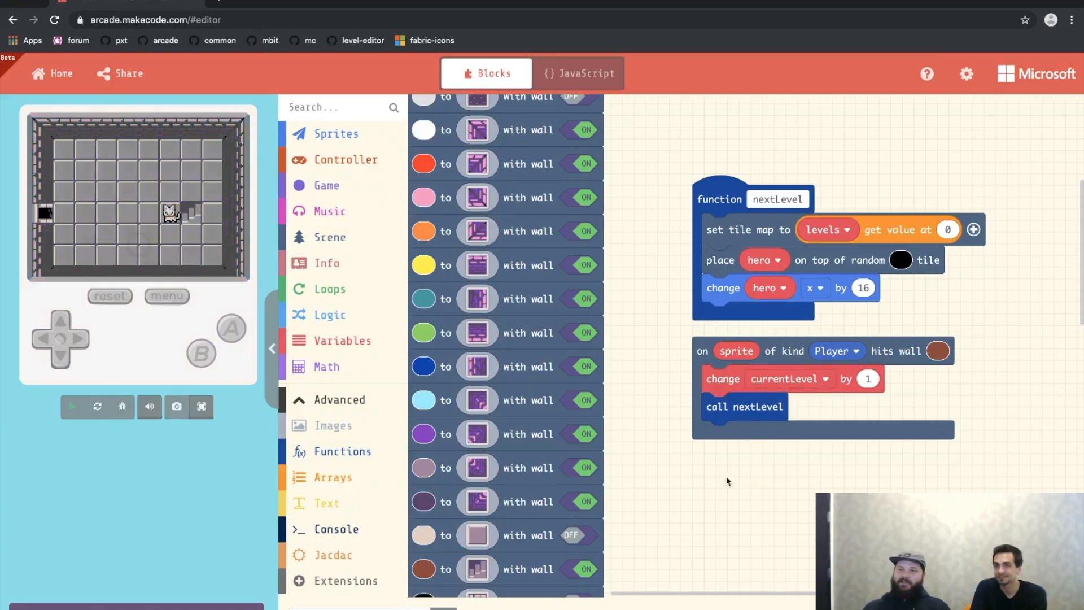
left_click(73, 406)
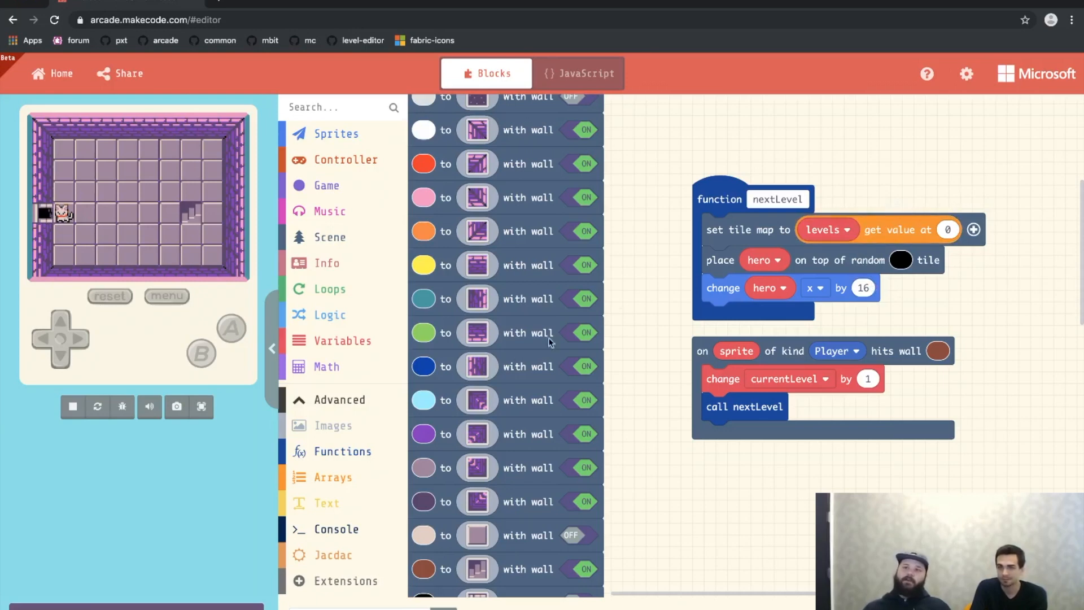
left_click(343, 340)
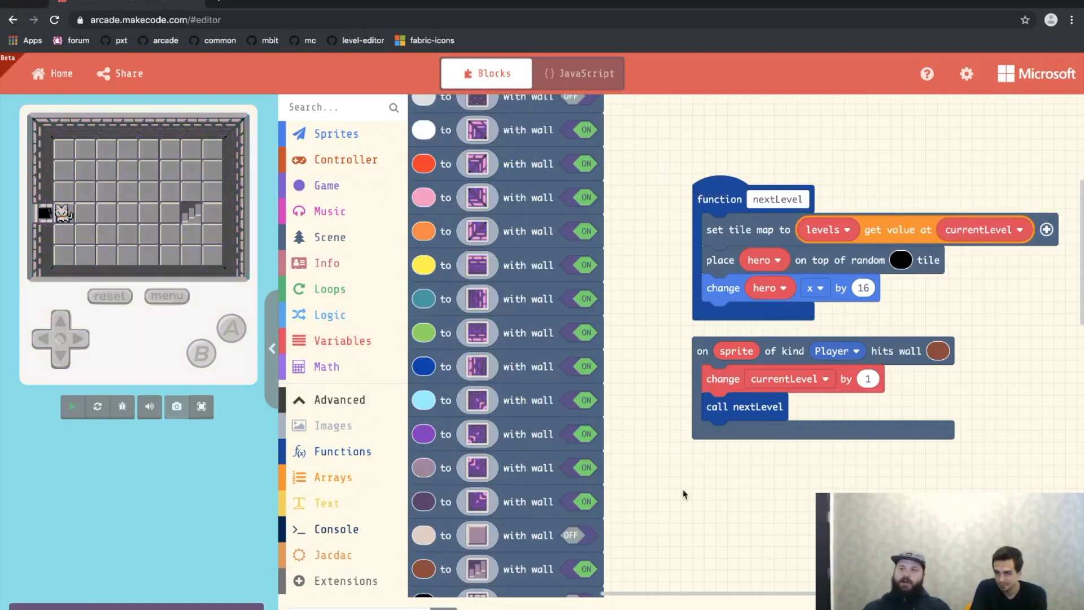
left_click(73, 406)
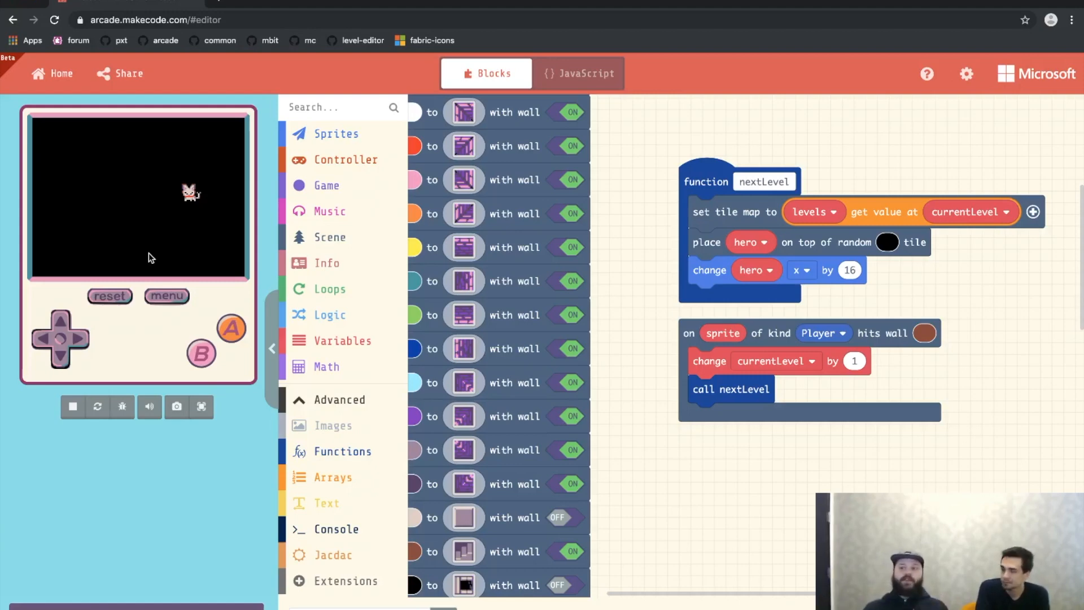
mouse_move(963, 398)
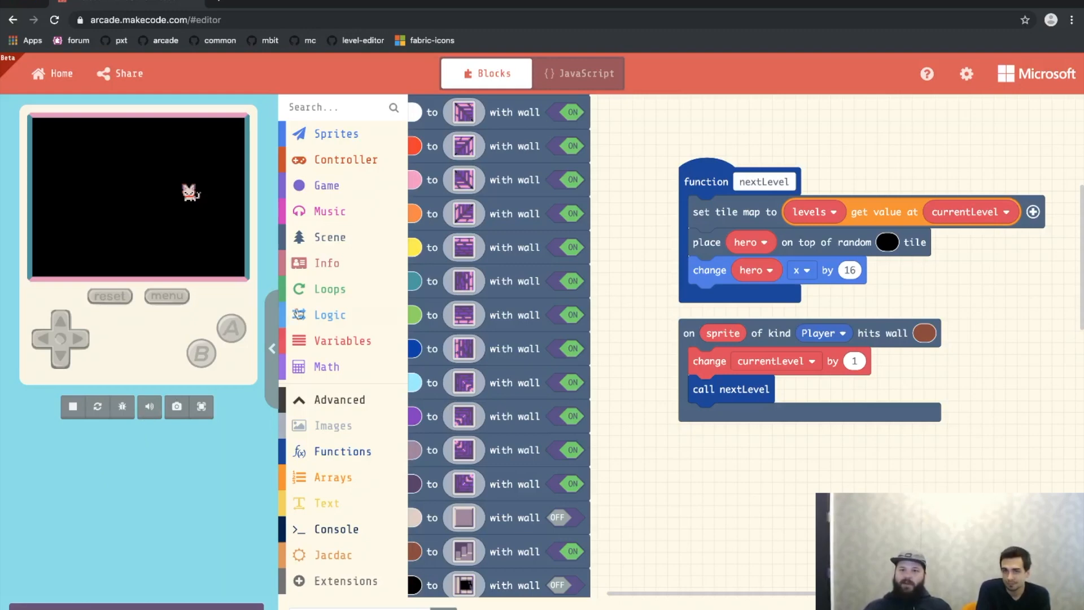
- Wrap 'call nextLevel' in the wall handler with an 'if true then' Logic block
left_click(330, 315)
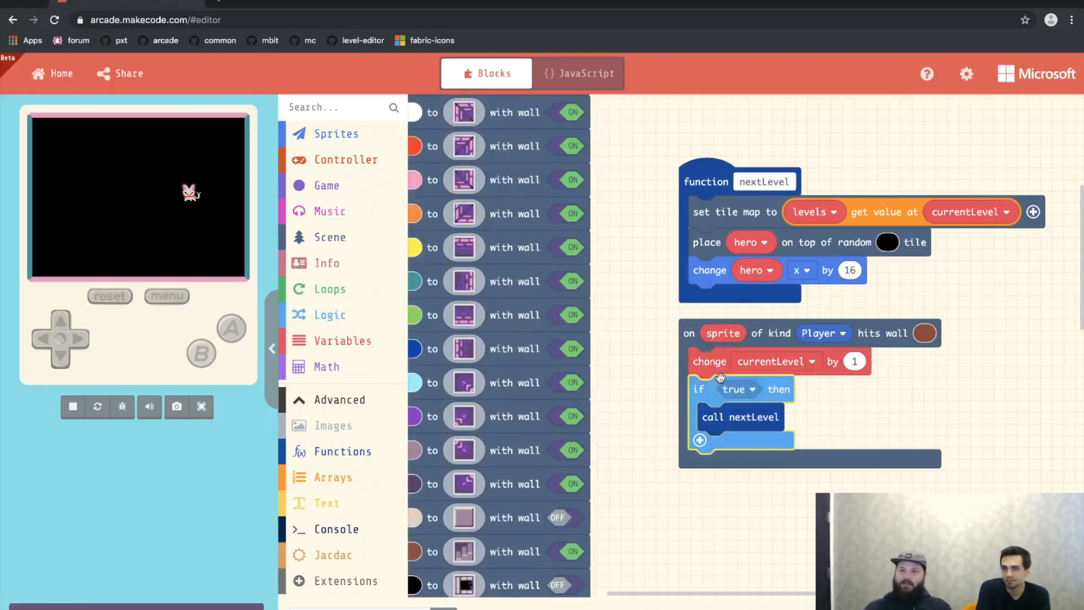
- Move call nextLevel below the if and set condition 'currentLevel ≥ length of levels'
left_click_drag(740, 416, 735, 468)
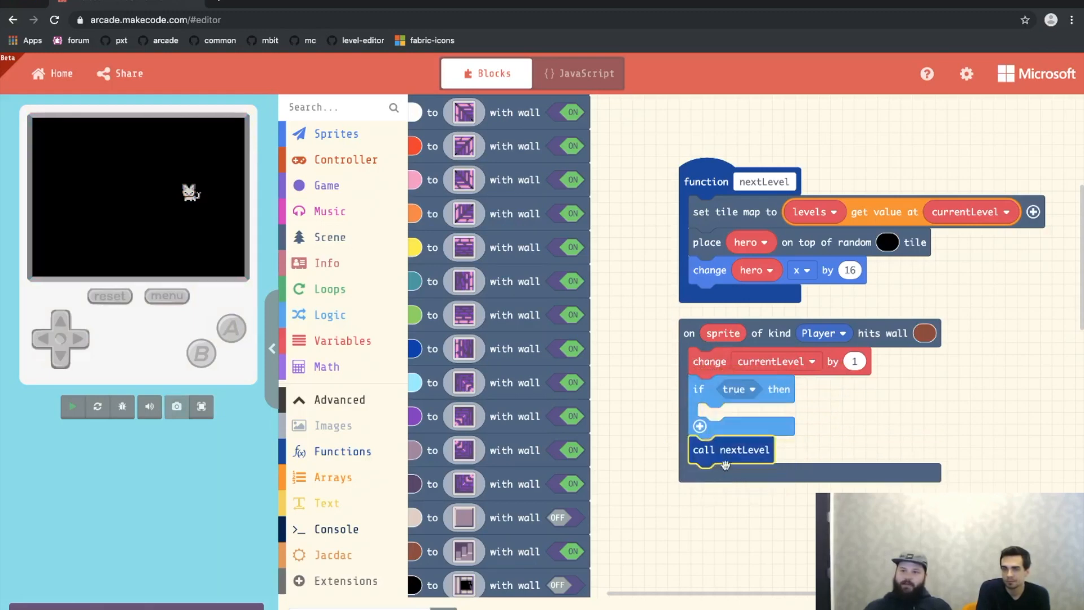
left_click(72, 407)
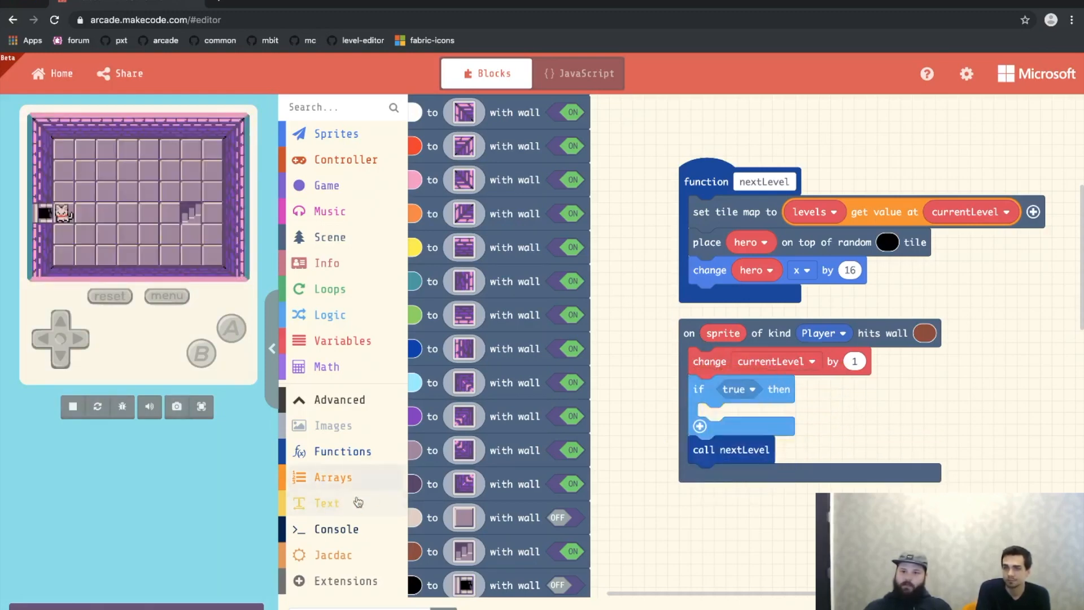
mouse_move(322, 457)
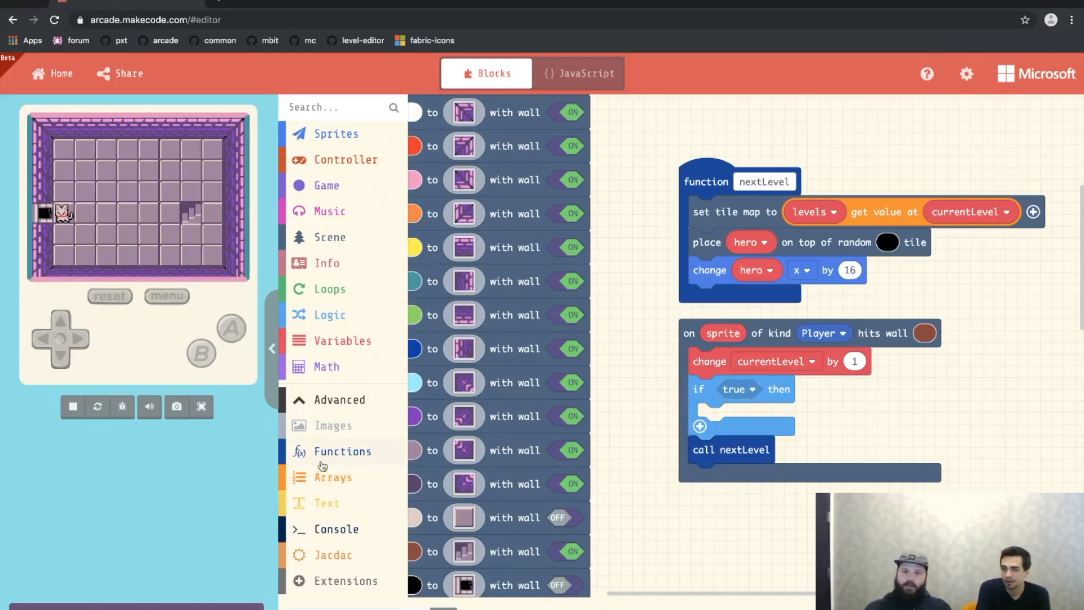
left_click(329, 314)
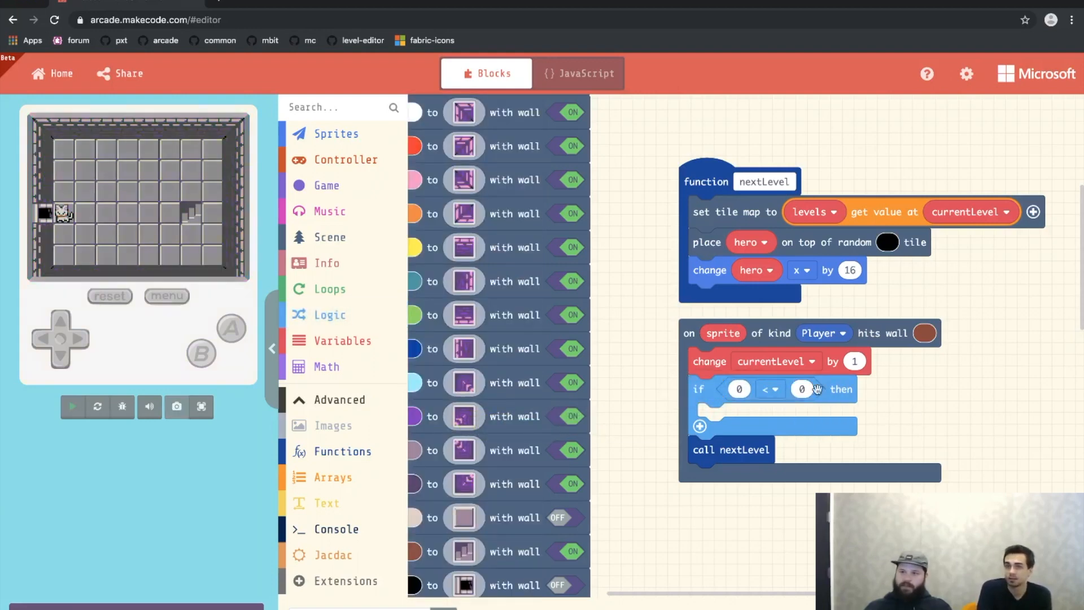
left_click(72, 406)
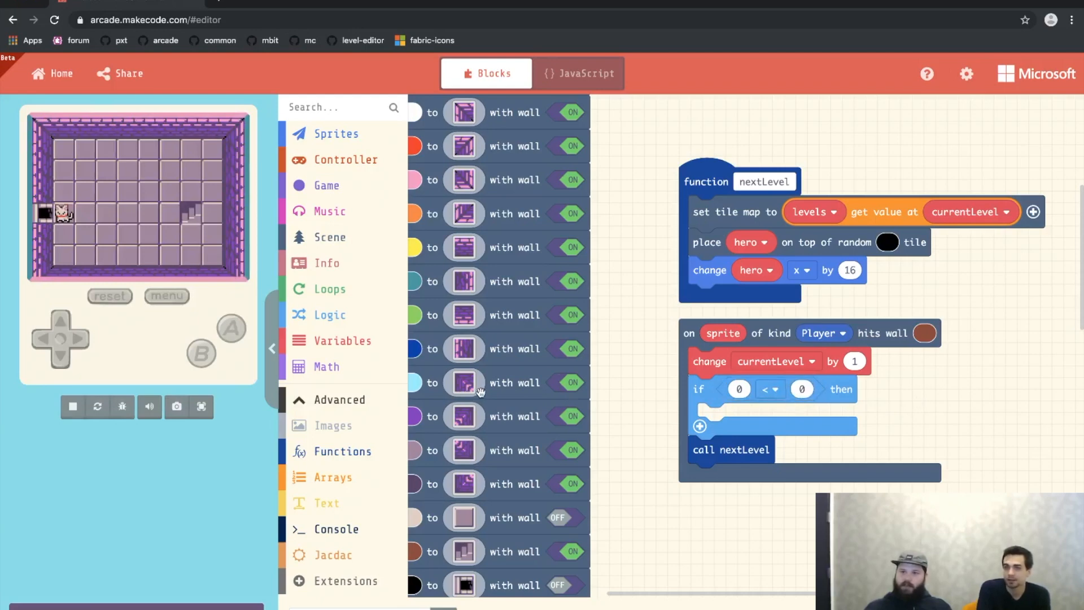
left_click(336, 340)
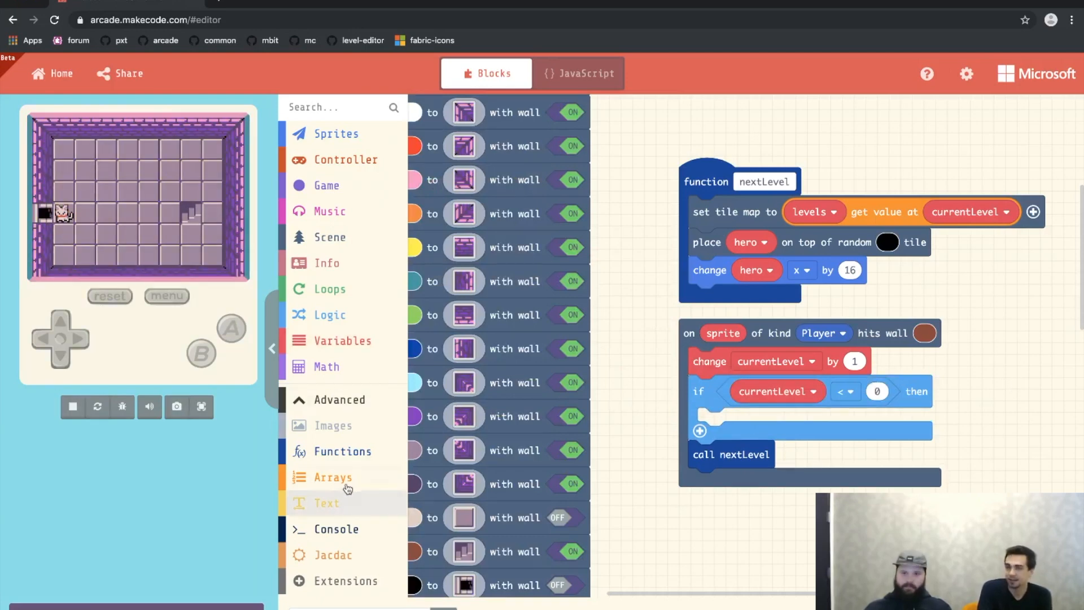
left_click(332, 477)
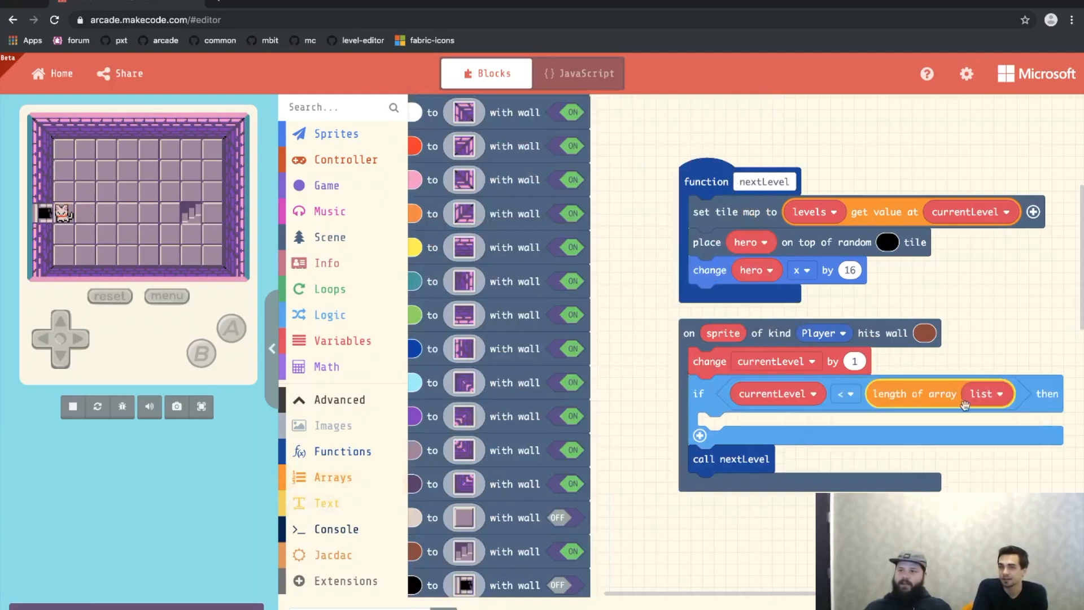
left_click(988, 394)
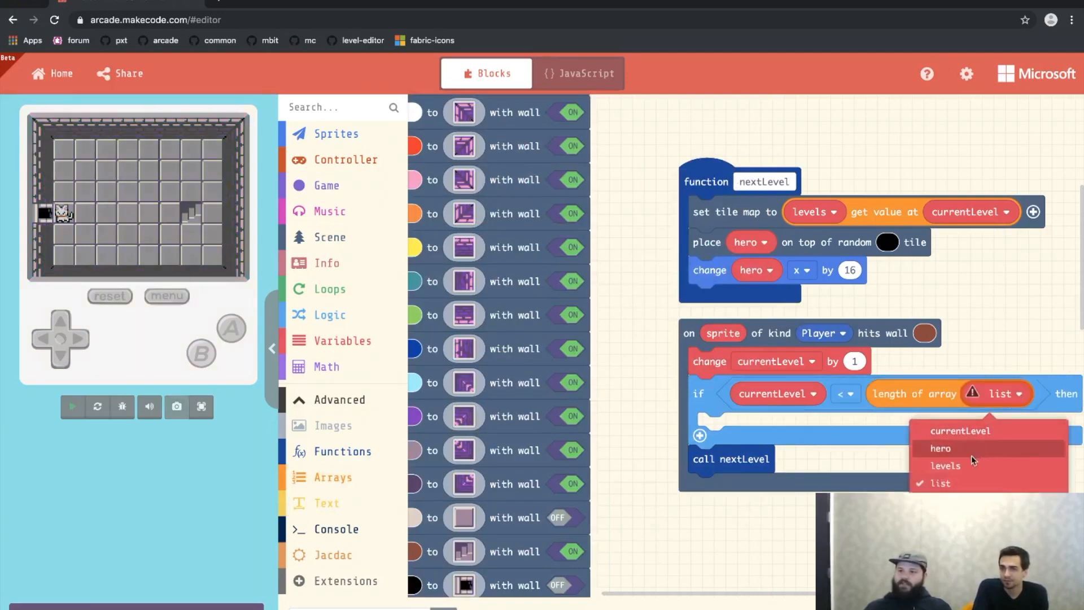
left_click(945, 465)
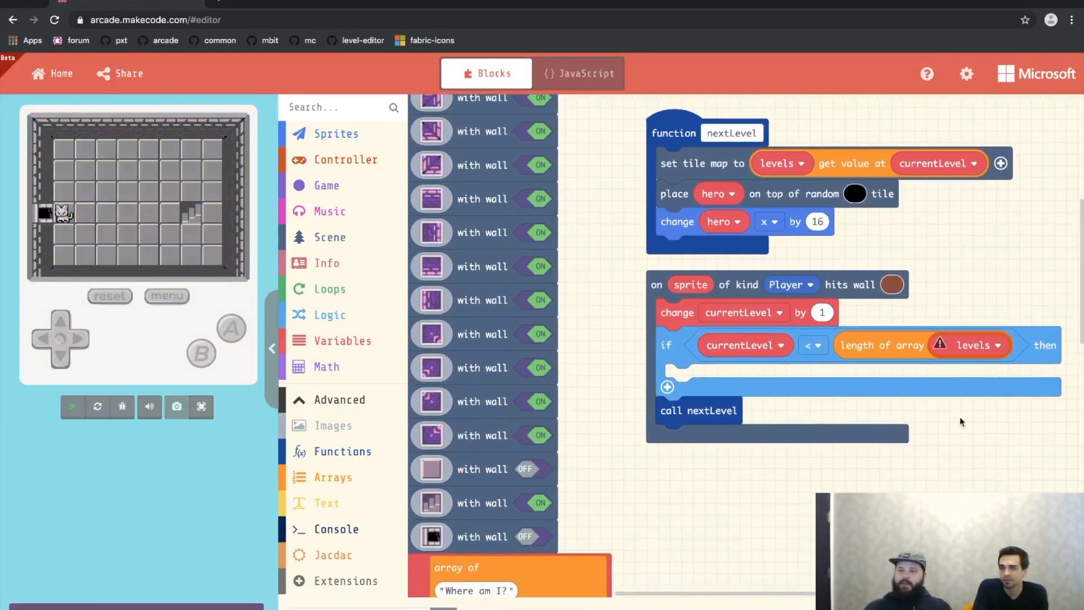
left_click(73, 406)
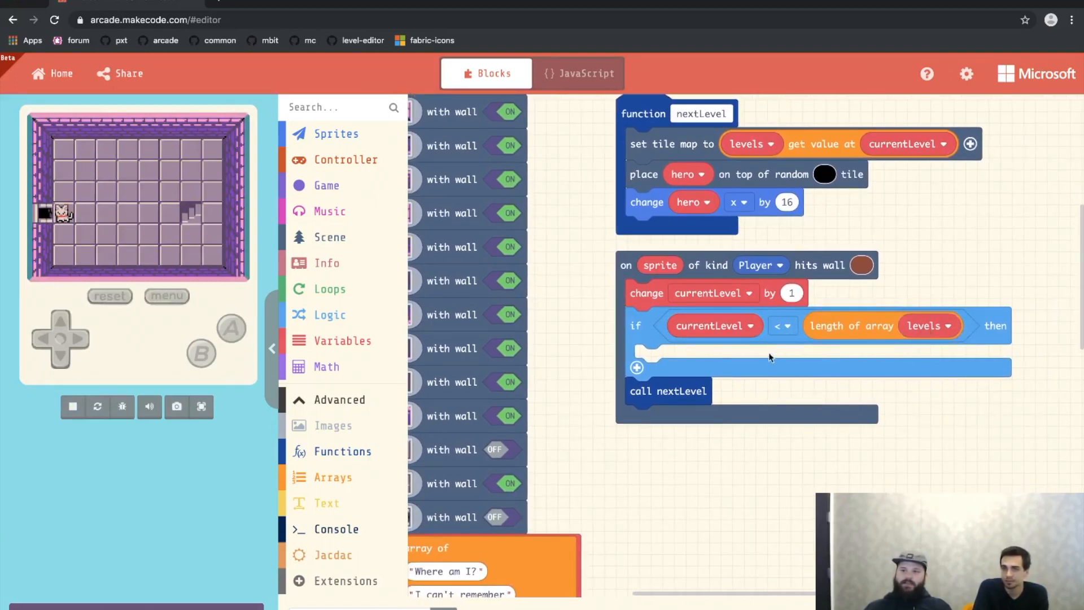
left_click(782, 326)
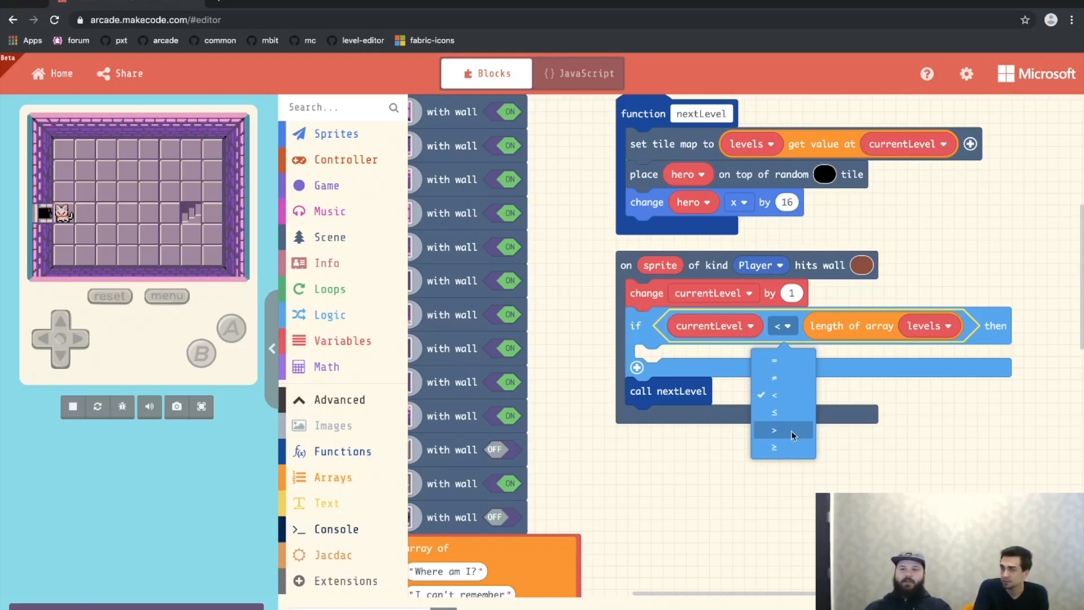
left_click(773, 448)
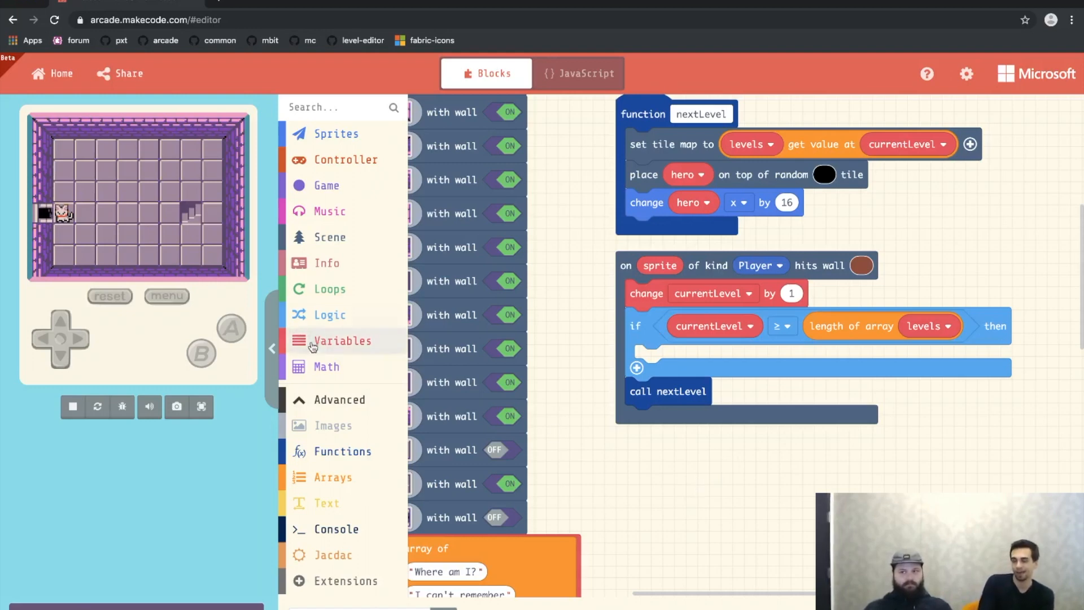
mouse_move(336, 345)
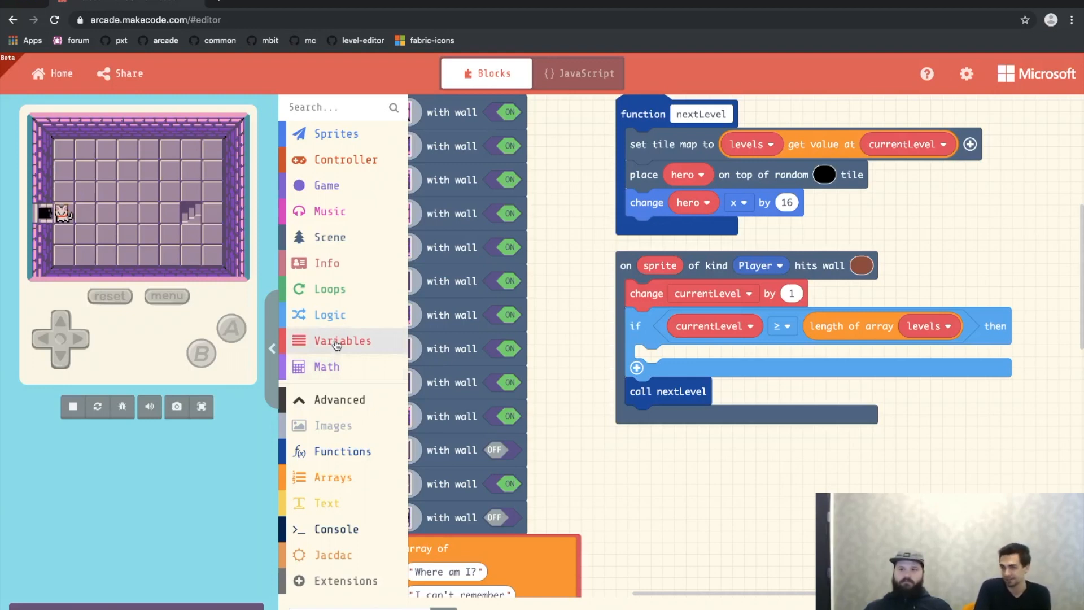
- Add 'set currentLevel to 0' inside the if block
left_click(342, 340)
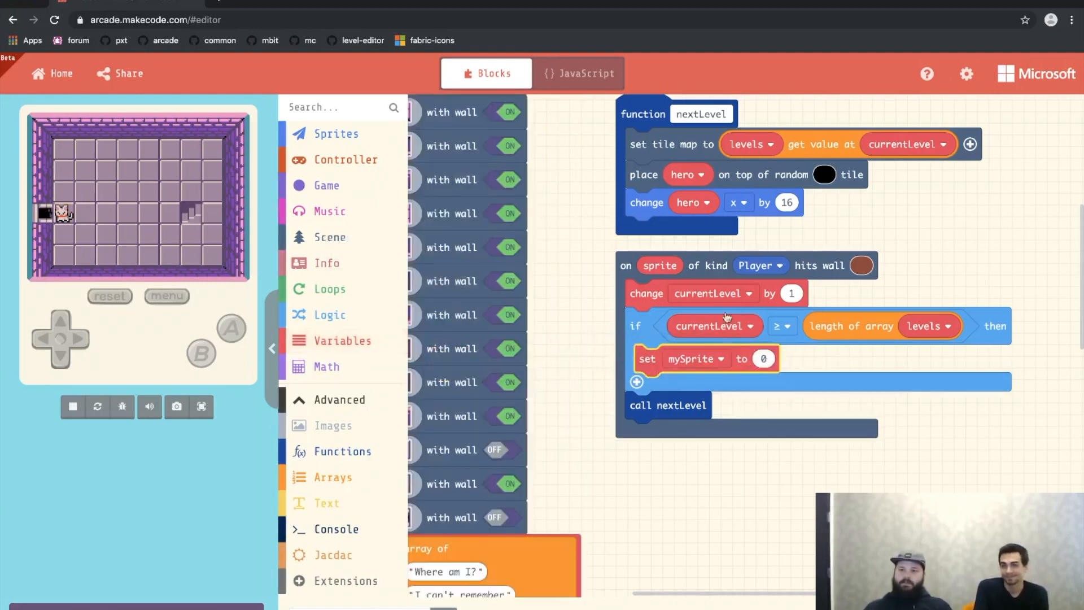
left_click(695, 358)
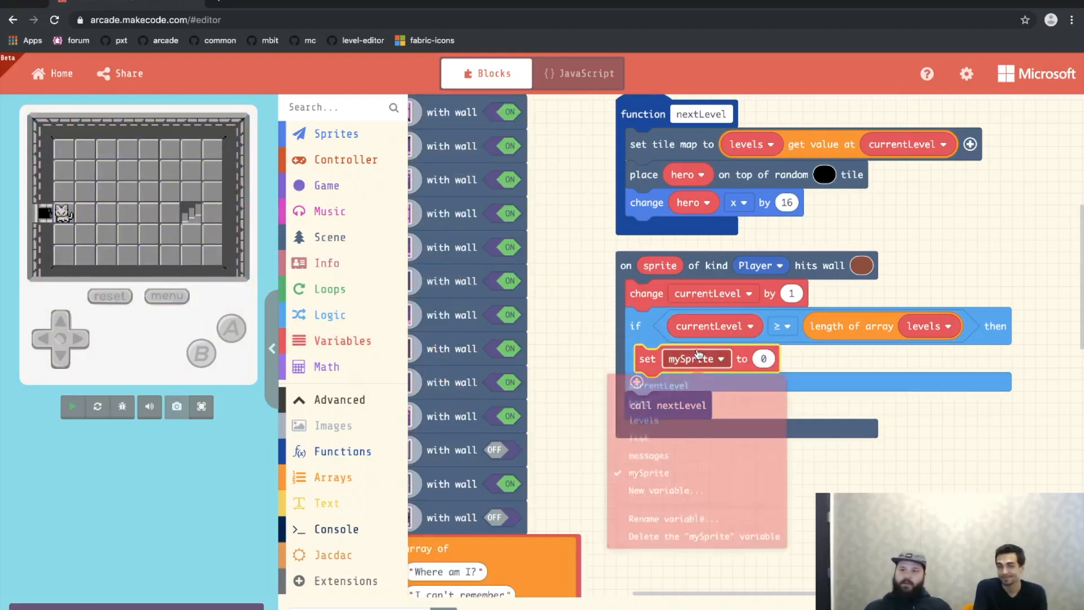
left_click(662, 385)
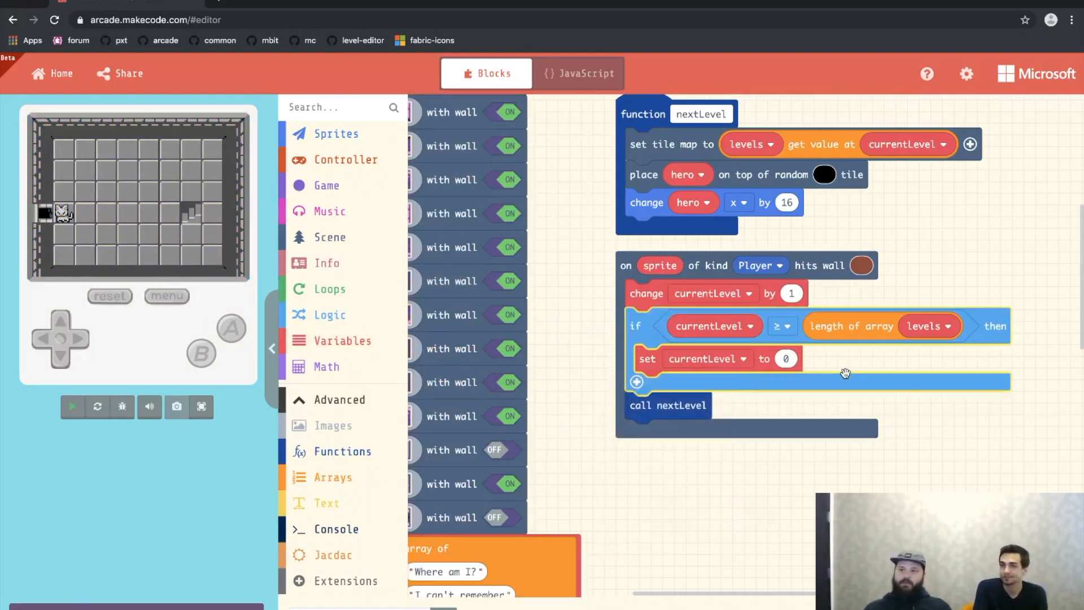
left_click(72, 407)
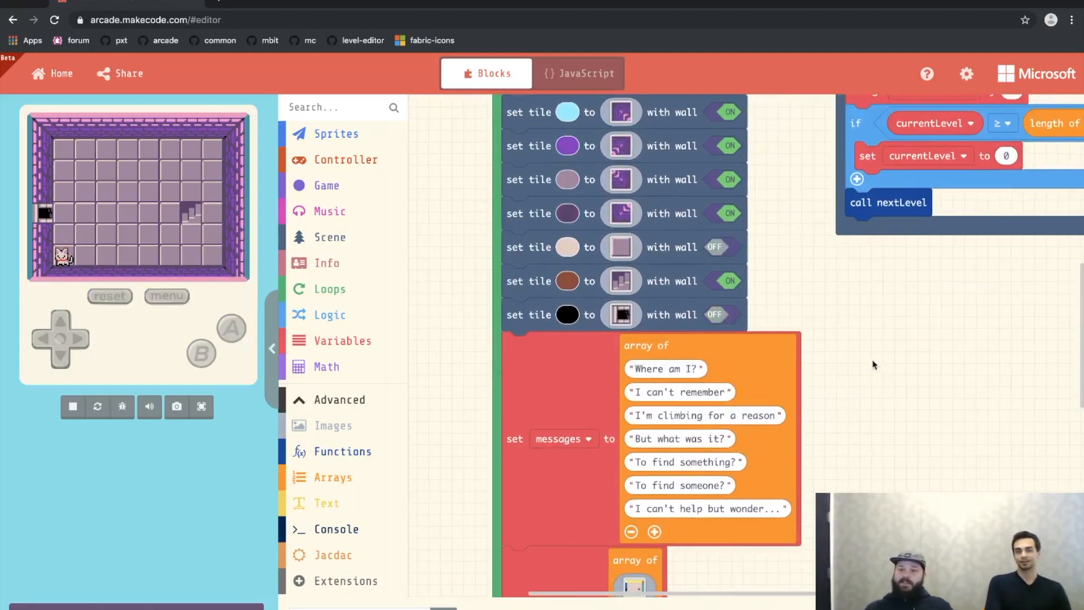
- Insert 'hero say :)' before call nextLevel in on start and test the game
scroll("down", 3)
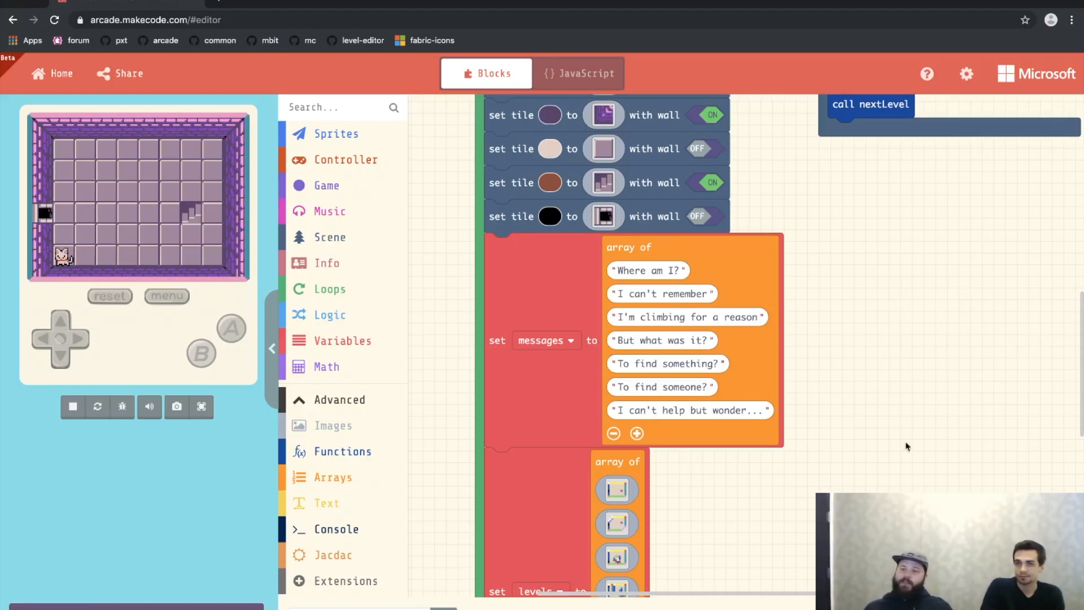
scroll("down", 3)
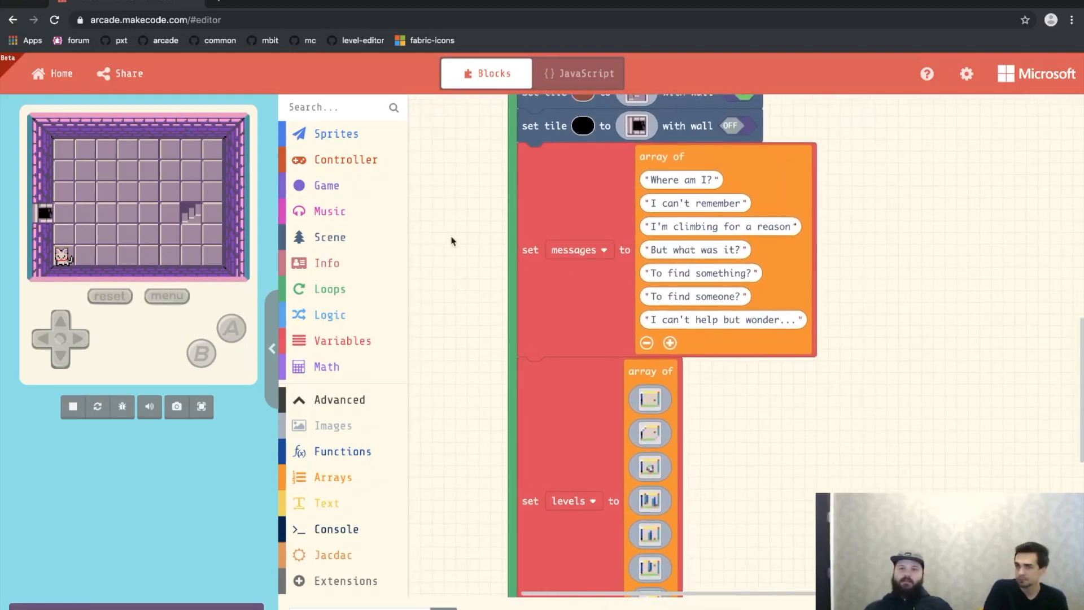
left_click(337, 133)
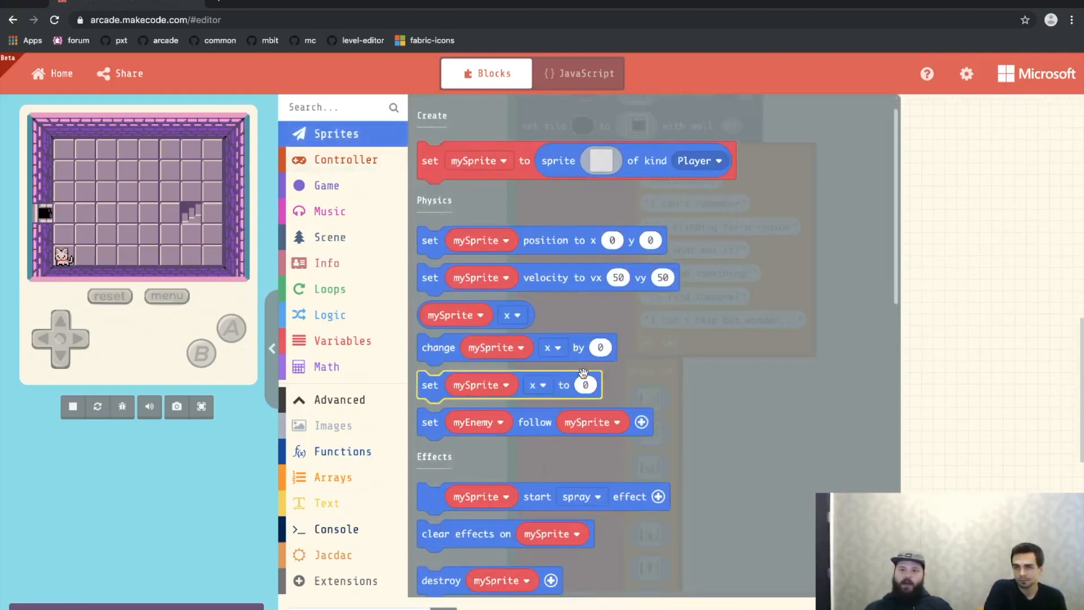
scroll("down", 3)
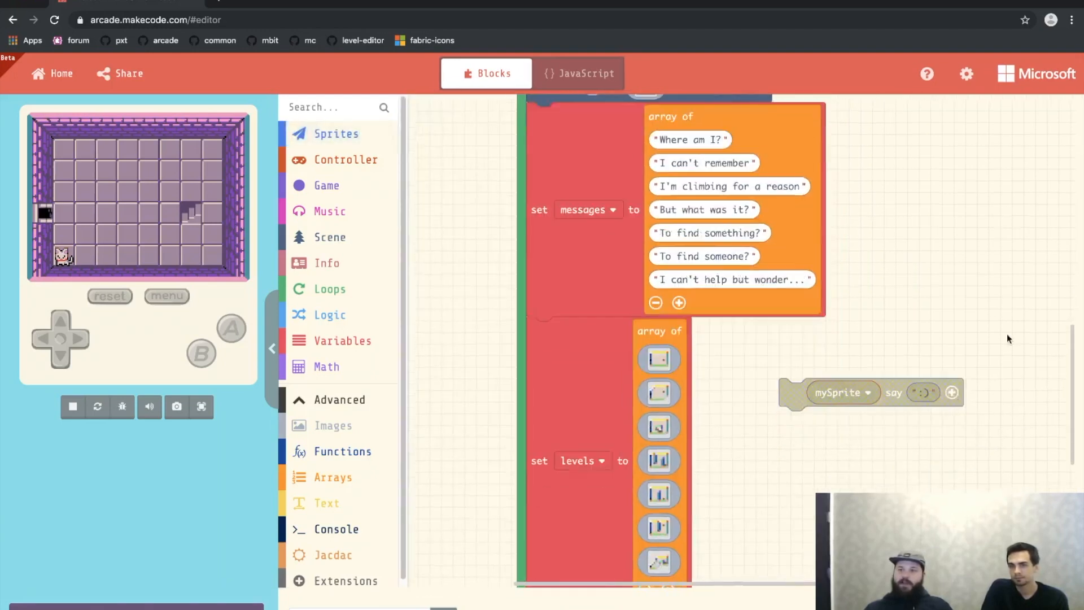
scroll("down", 3)
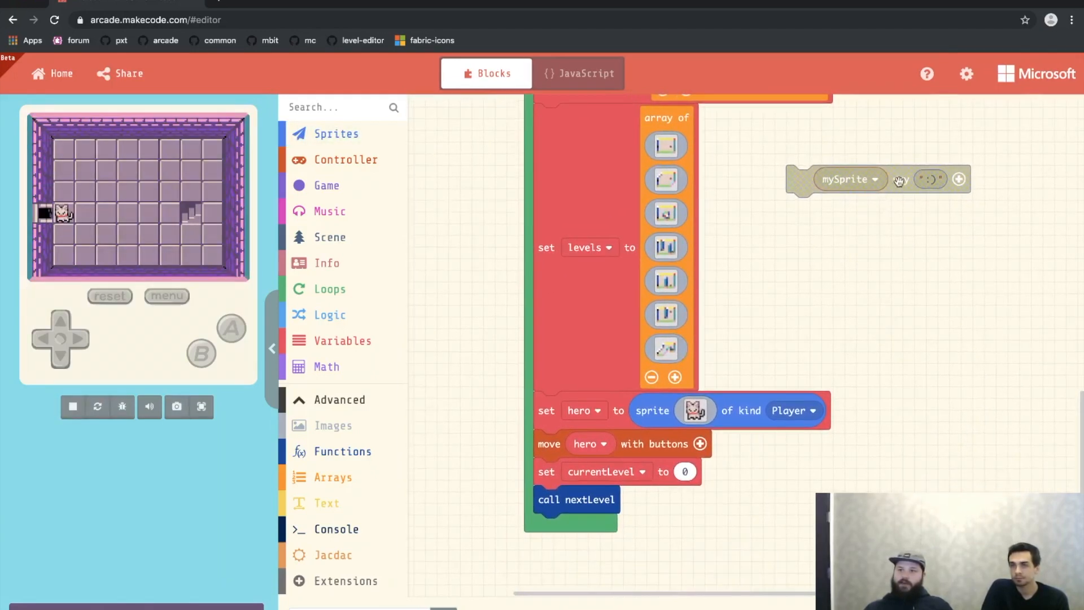
left_click_drag(851, 180, 598, 499)
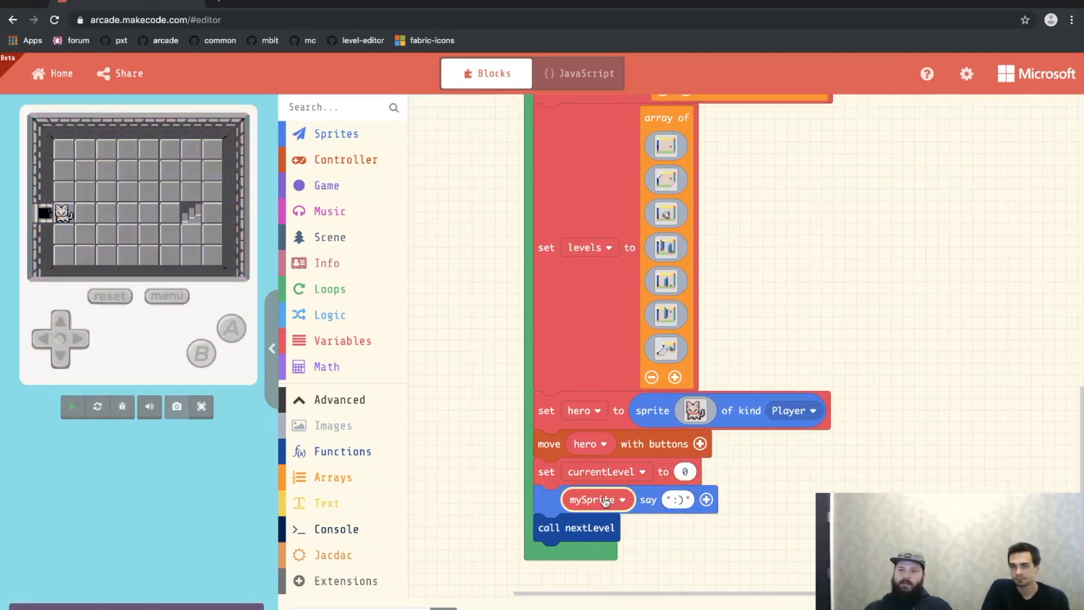
left_click(598, 500)
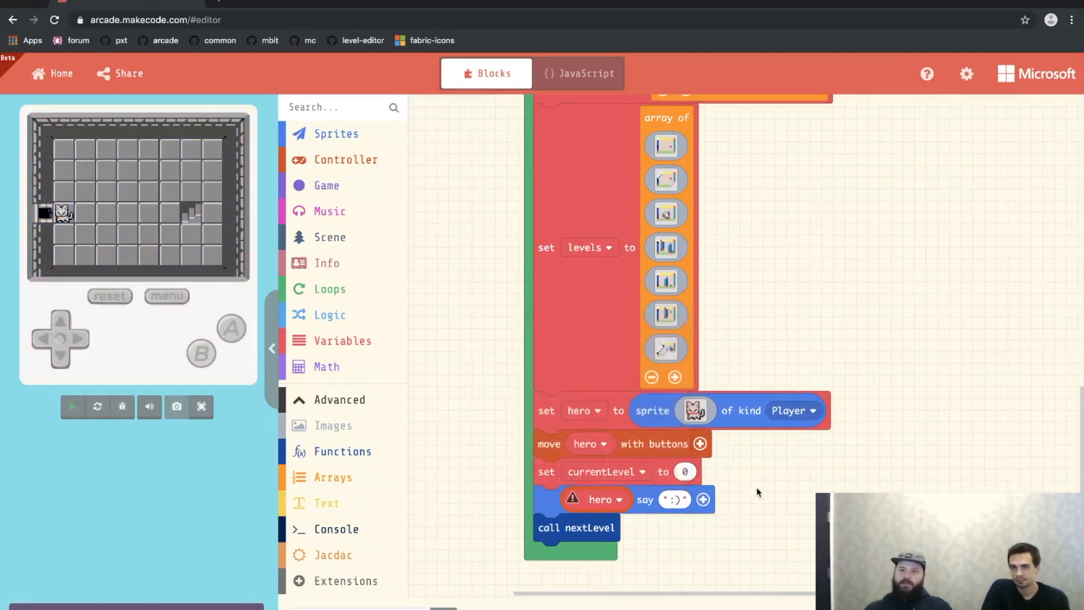
left_click(73, 406)
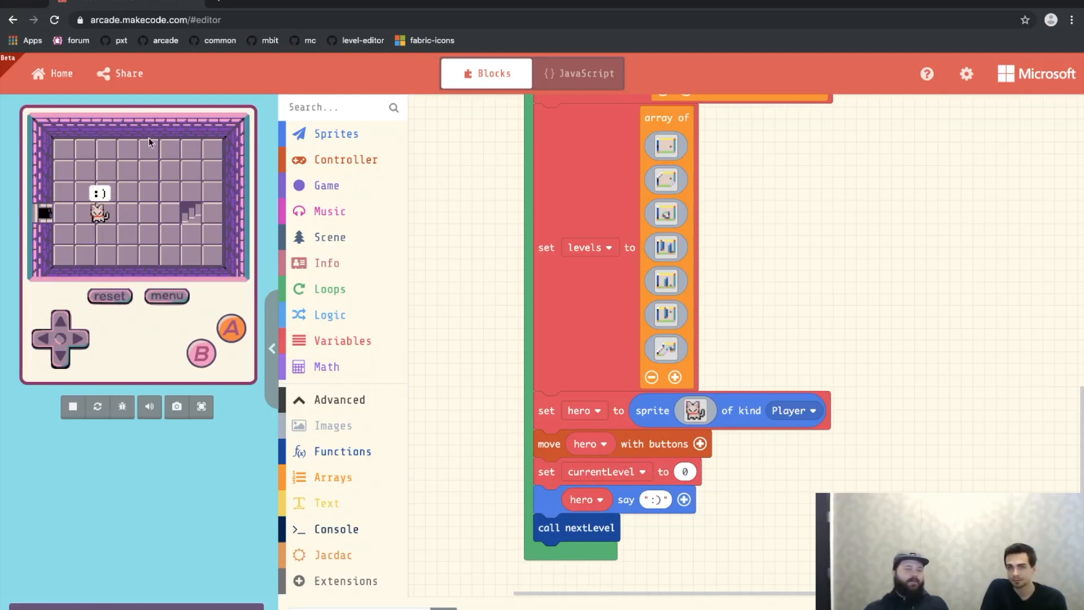
mouse_move(350, 262)
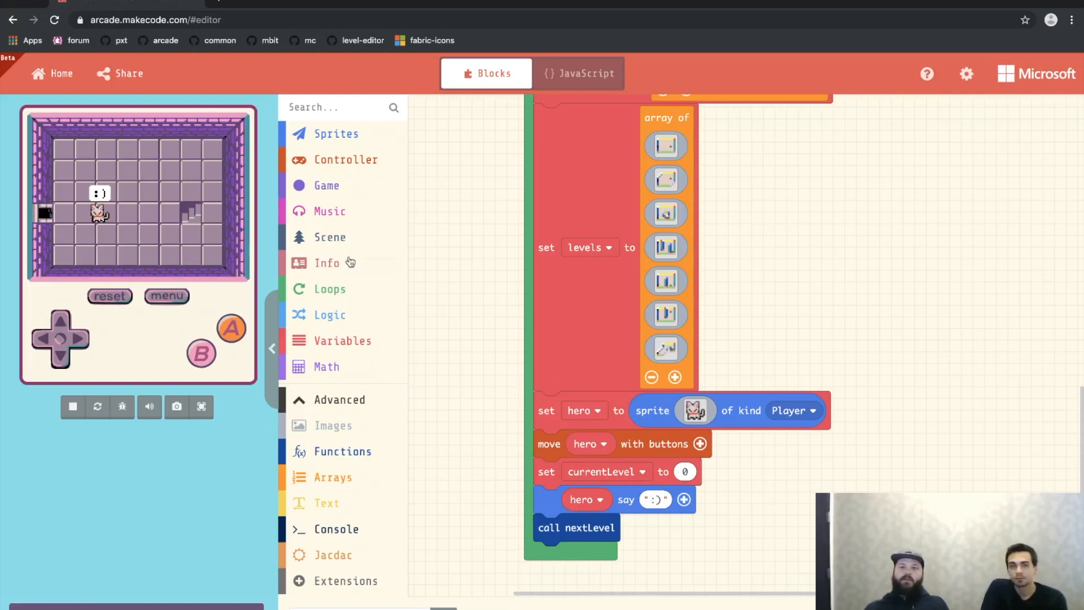
left_click(337, 133)
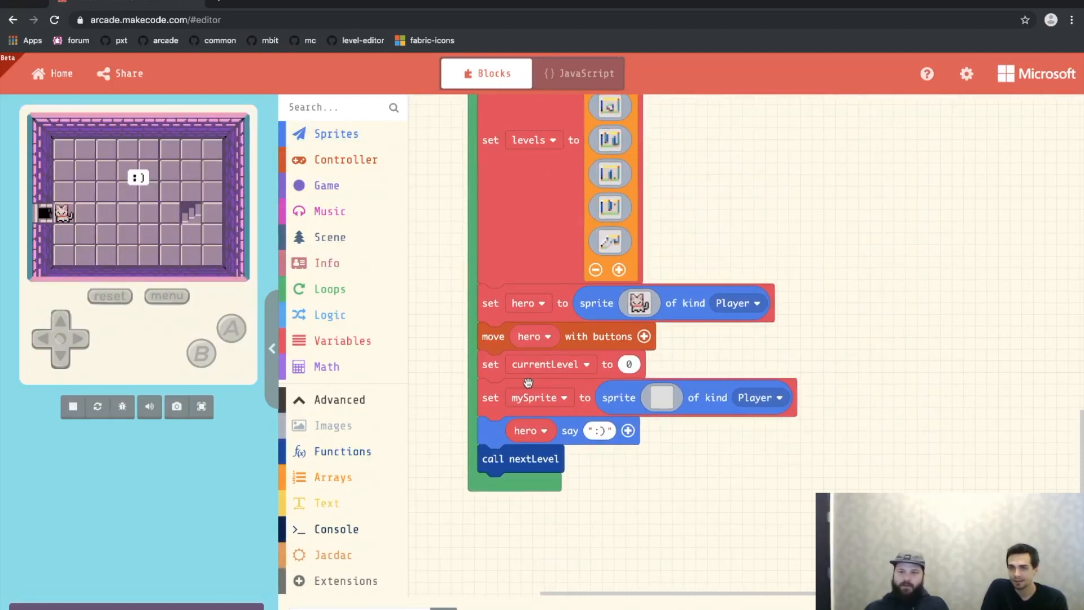
- Create a new variable named 'invisible' as the say block's speaking sprite
left_click(539, 398)
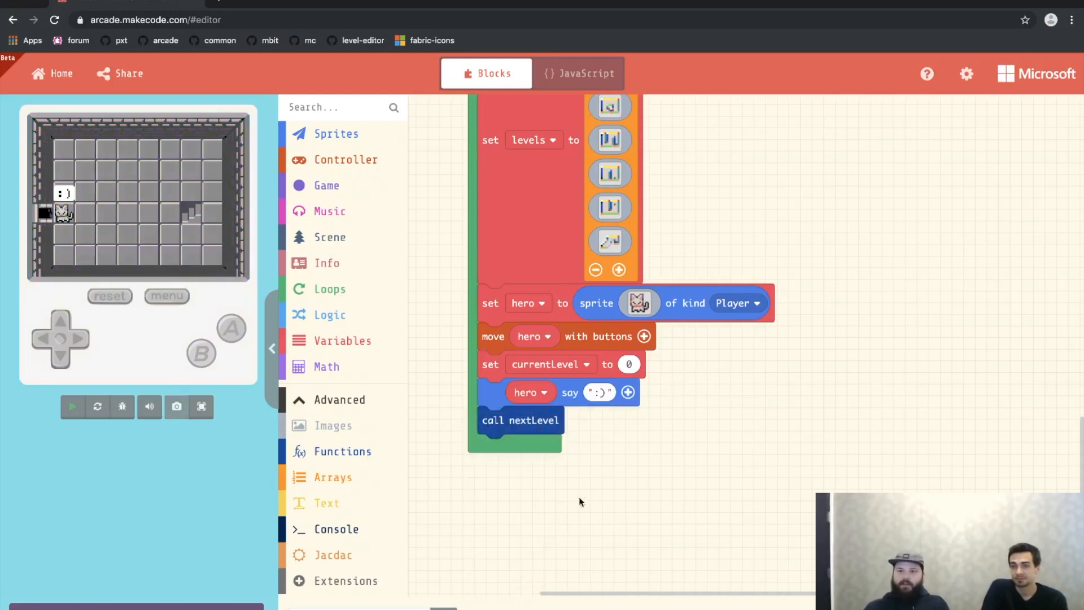
left_click(72, 406)
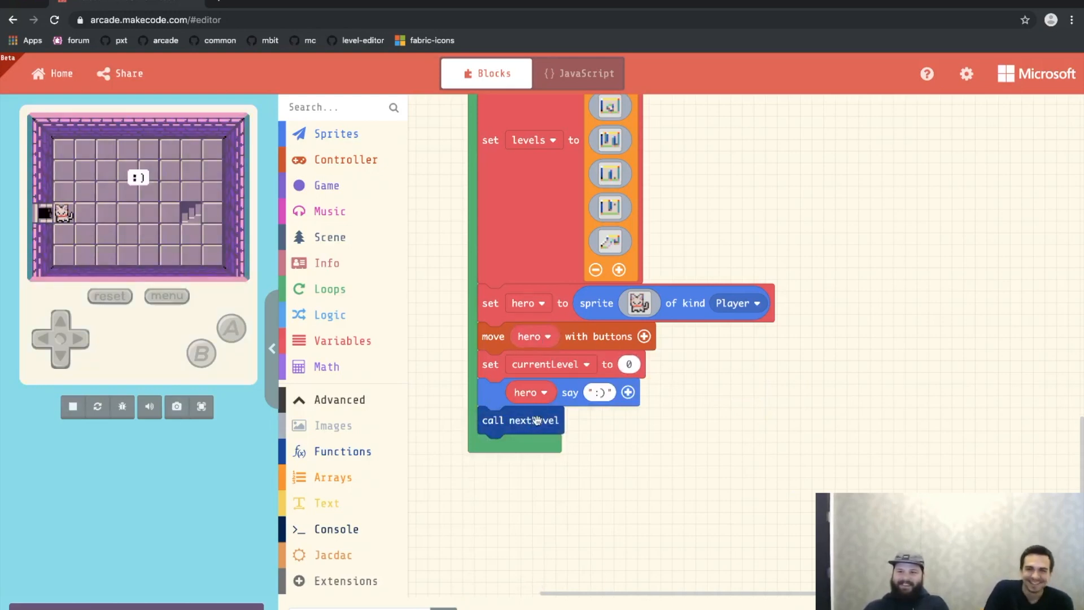
left_click(531, 392)
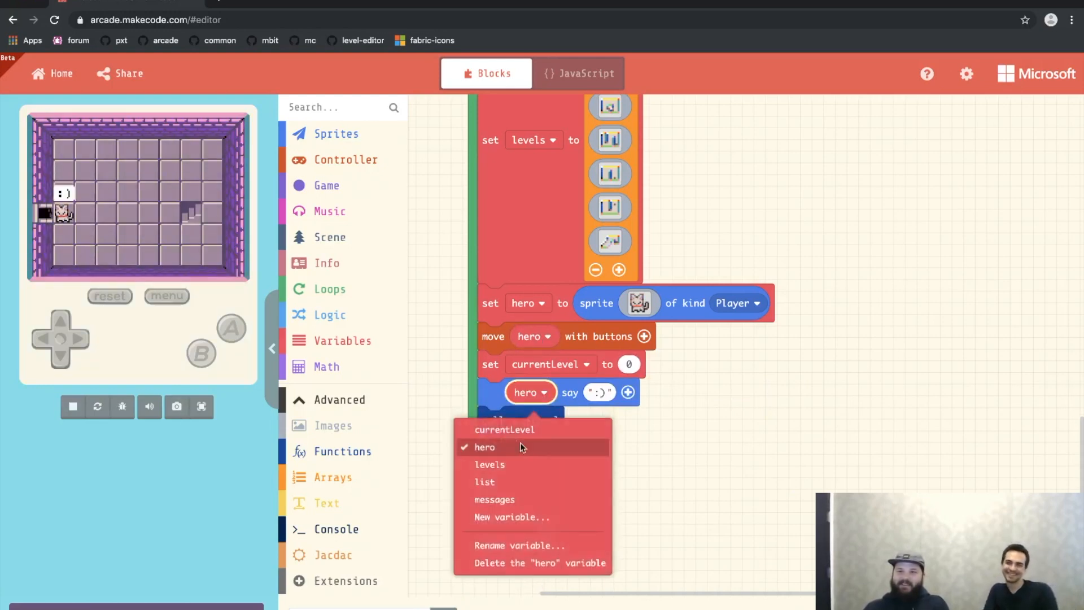
left_click(511, 517)
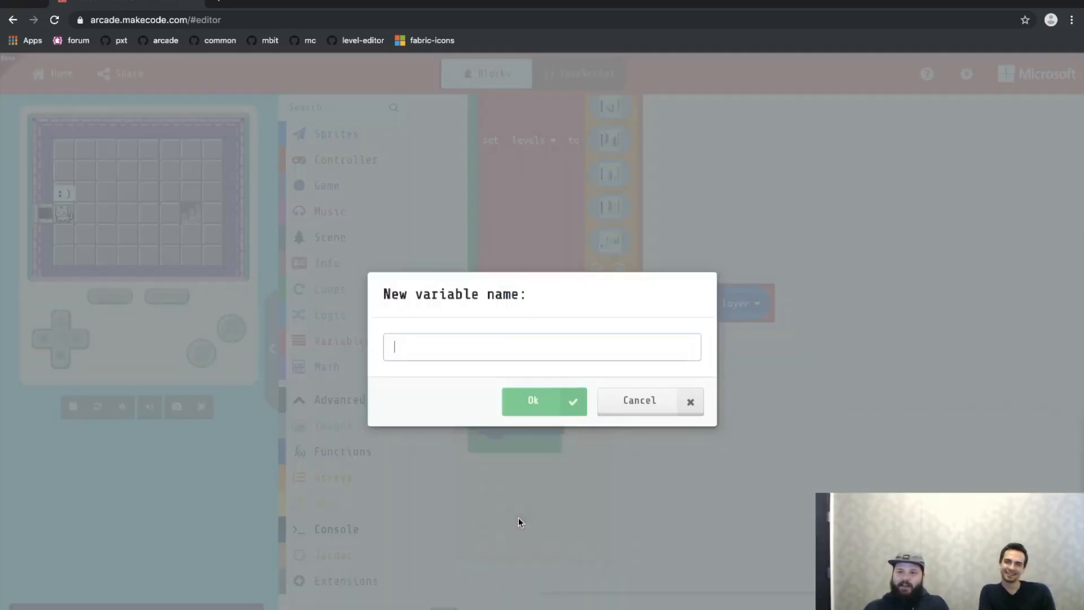
type("invisi")
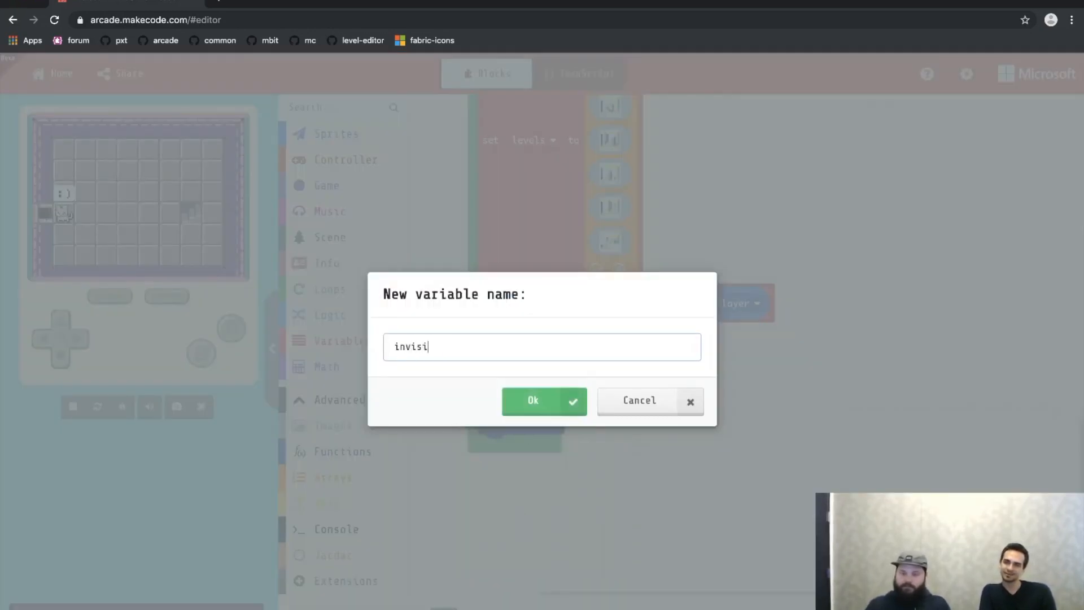
left_click(533, 401)
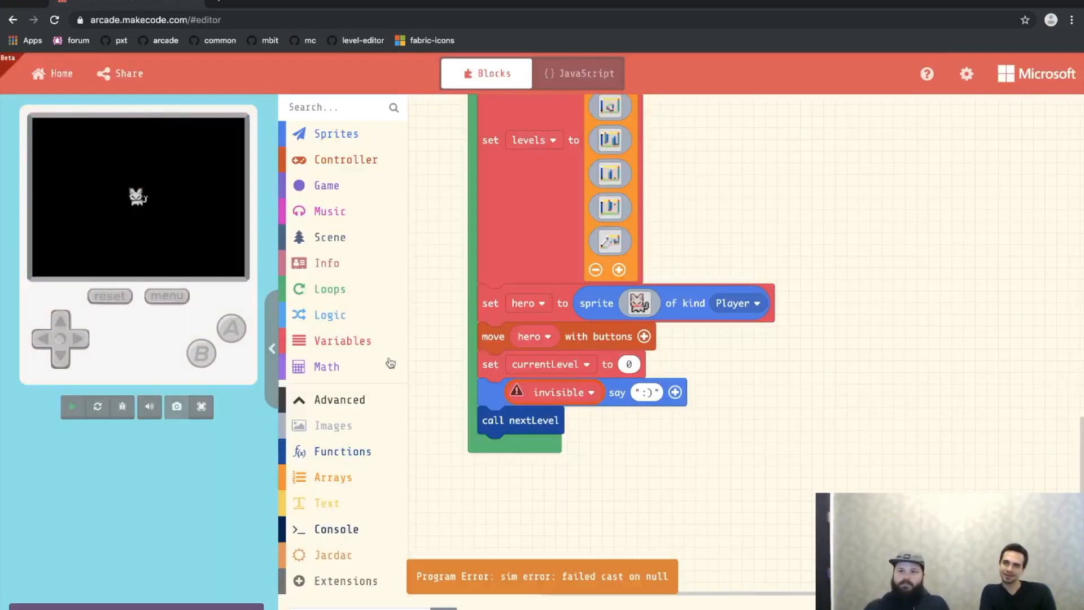
- Store a new blank Player sprite in the invisible variable
left_click(337, 133)
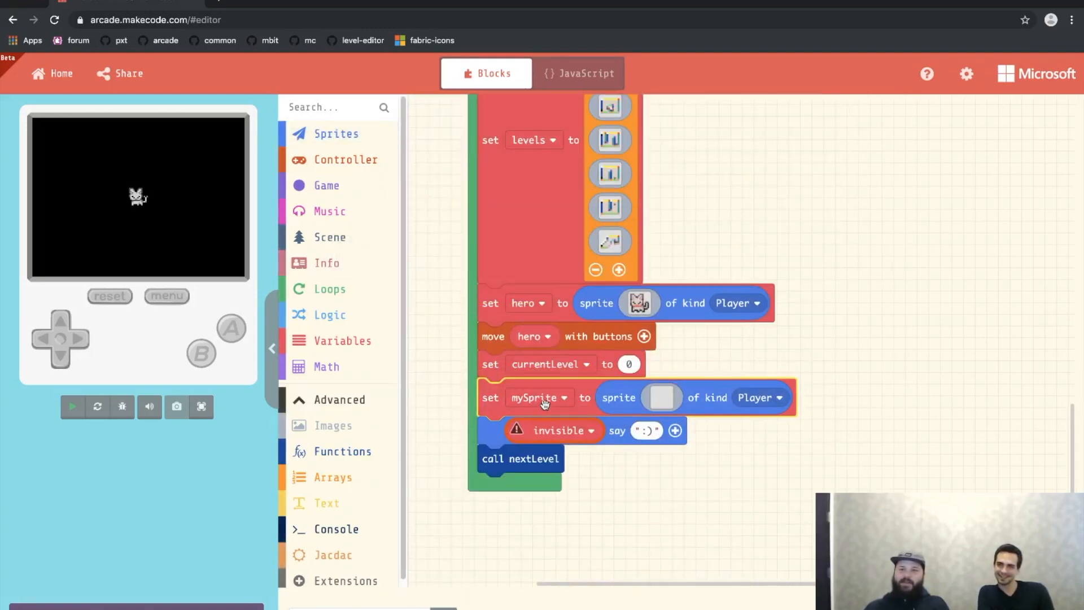
left_click(538, 397)
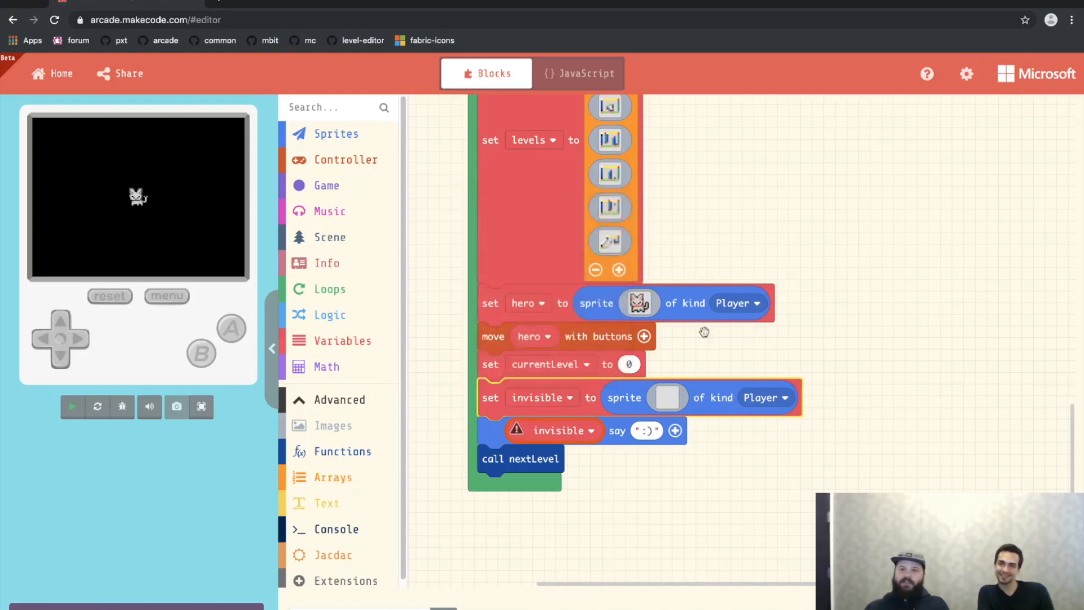
left_click(72, 406)
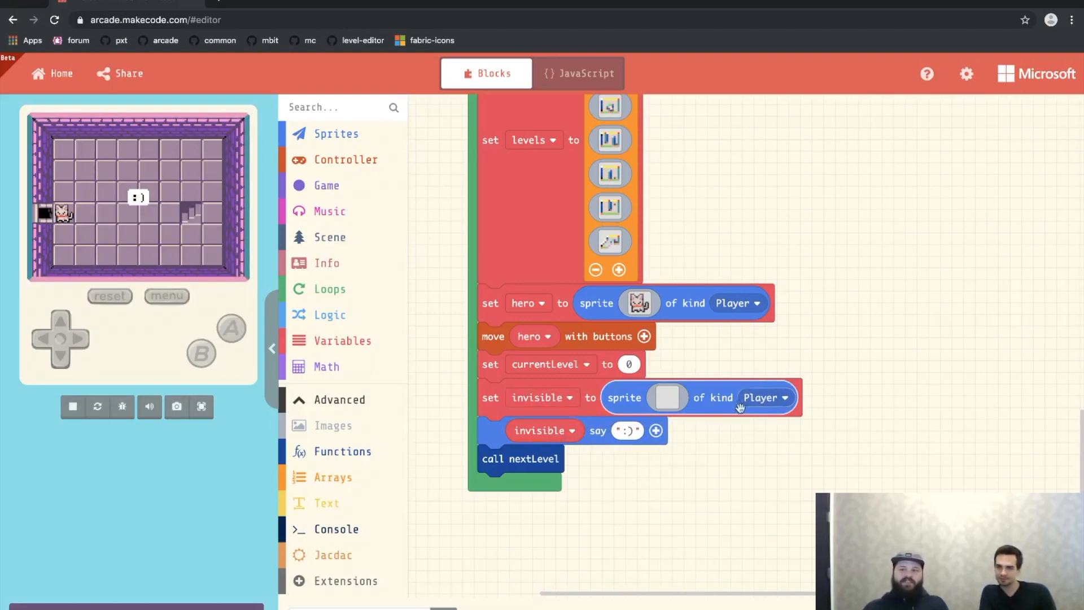
mouse_move(696, 503)
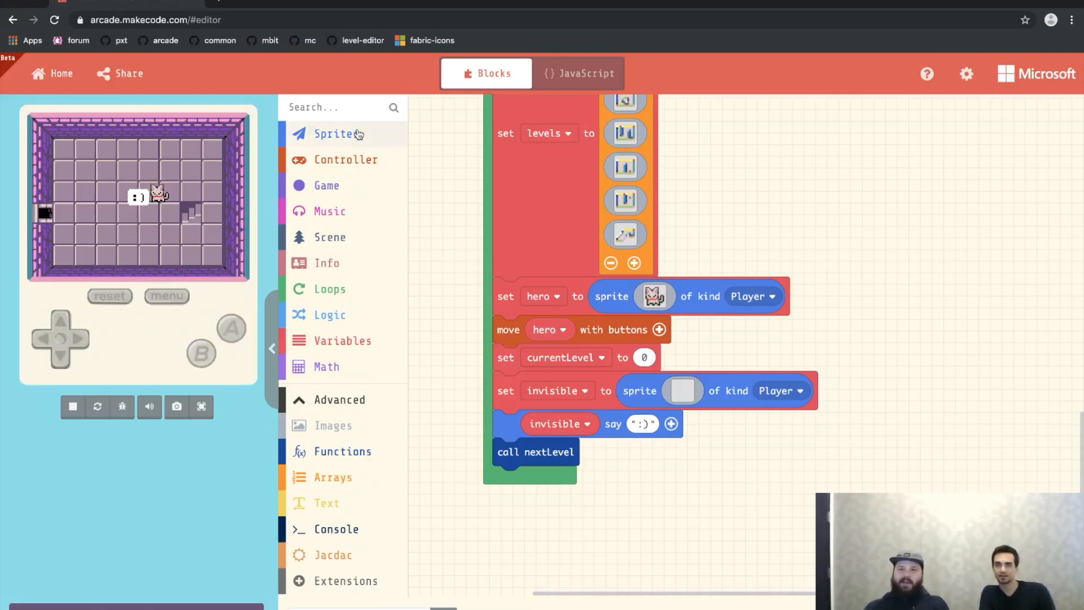
- Position the invisible sprite at x 80, y 8 and detach its say ':)' block
left_click(337, 133)
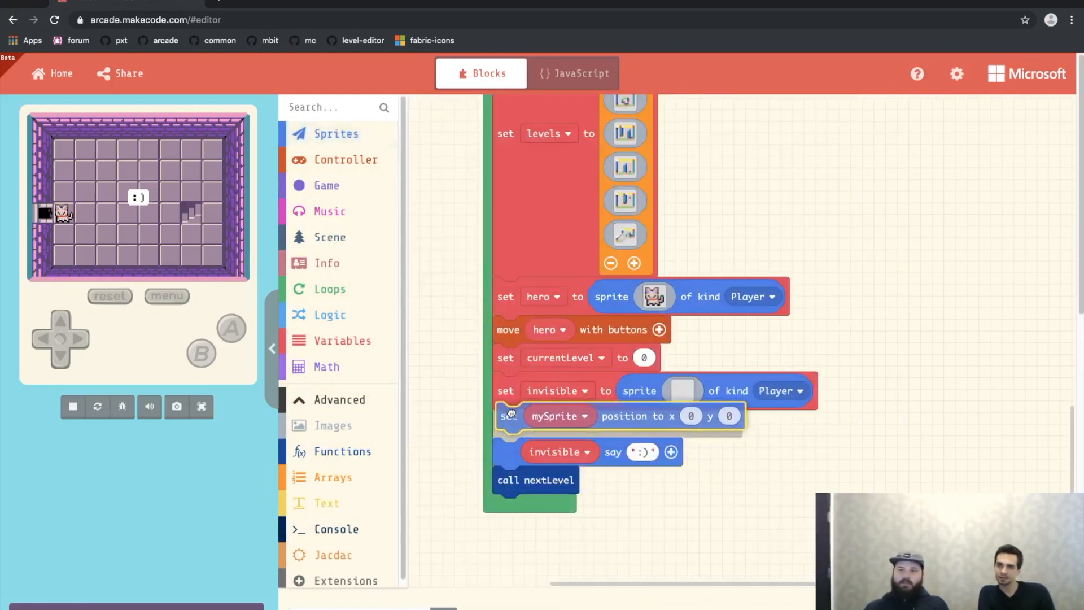
left_click(558, 416)
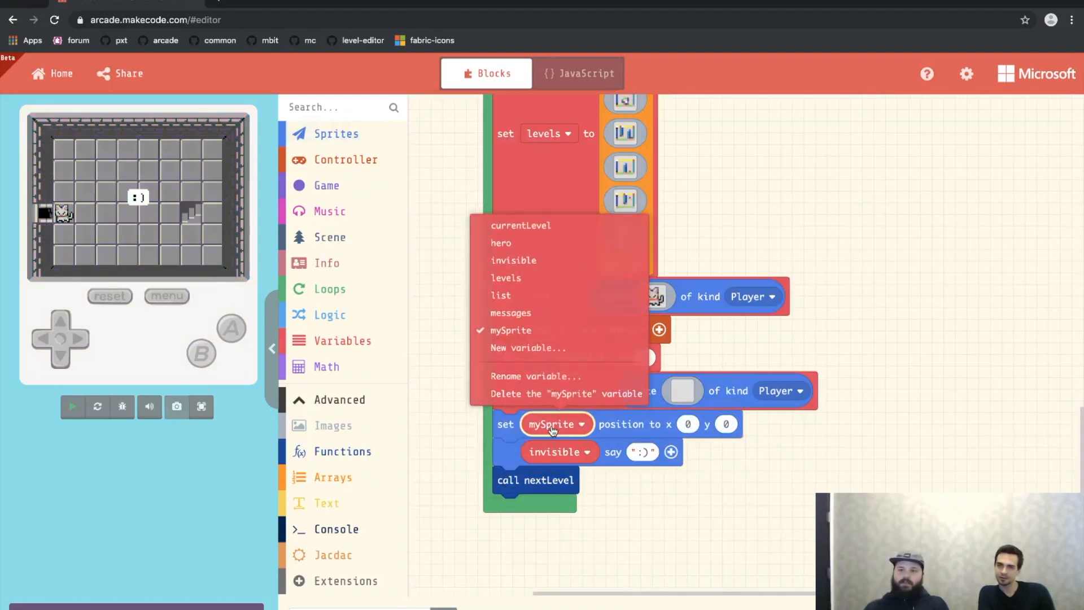
left_click(514, 259)
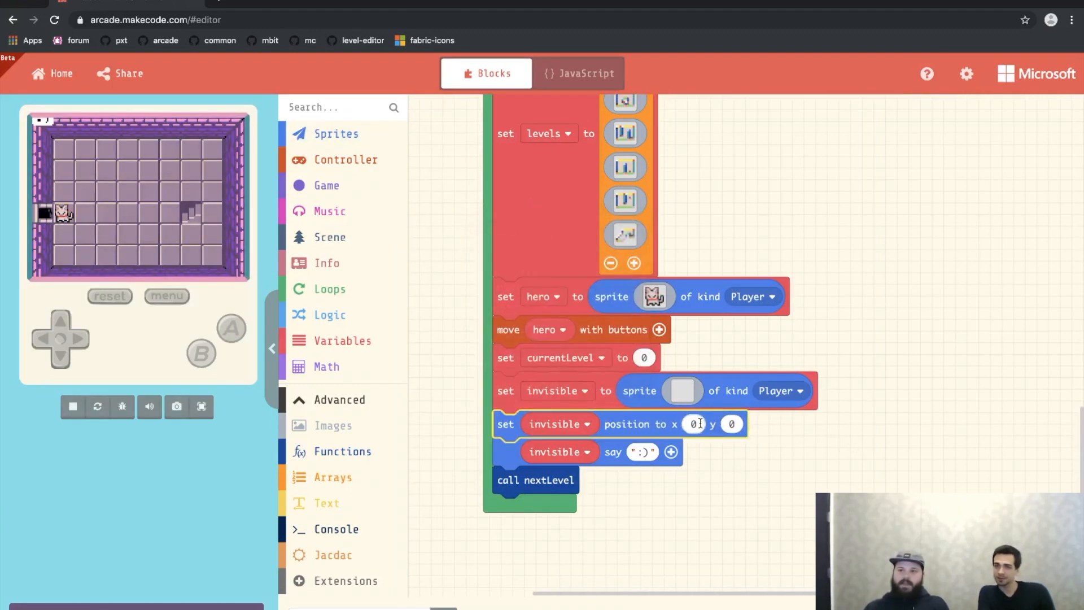
left_click(693, 424)
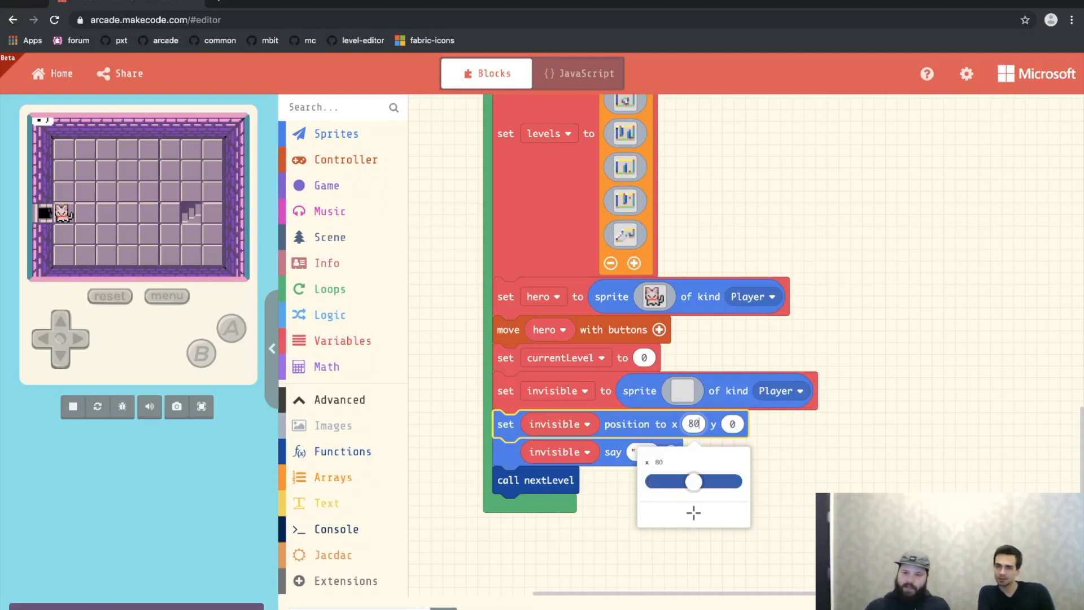
left_click(731, 424)
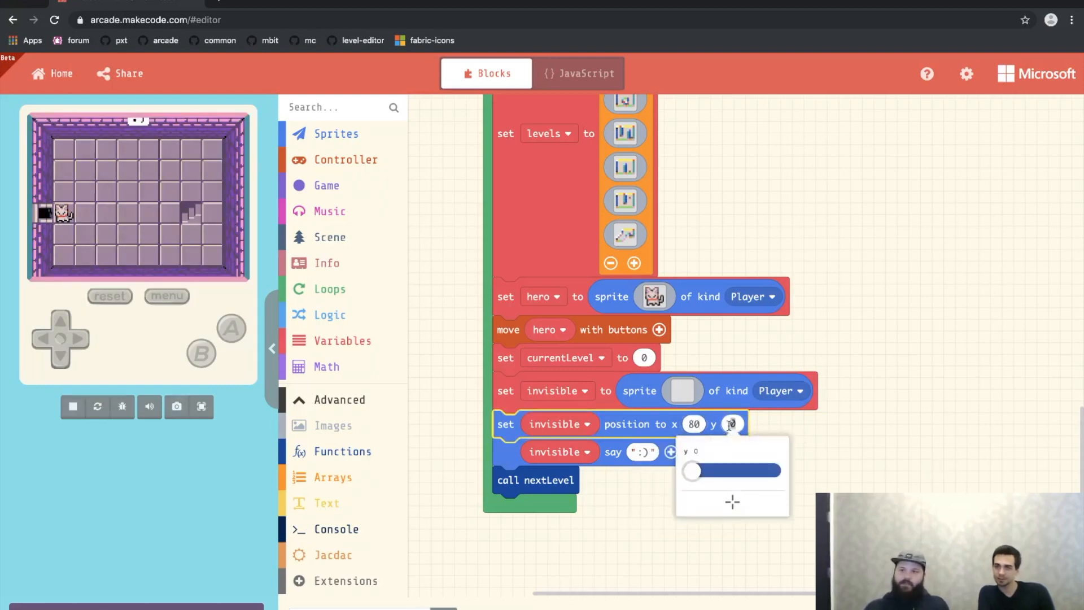
left_click_drag(690, 471, 696, 482)
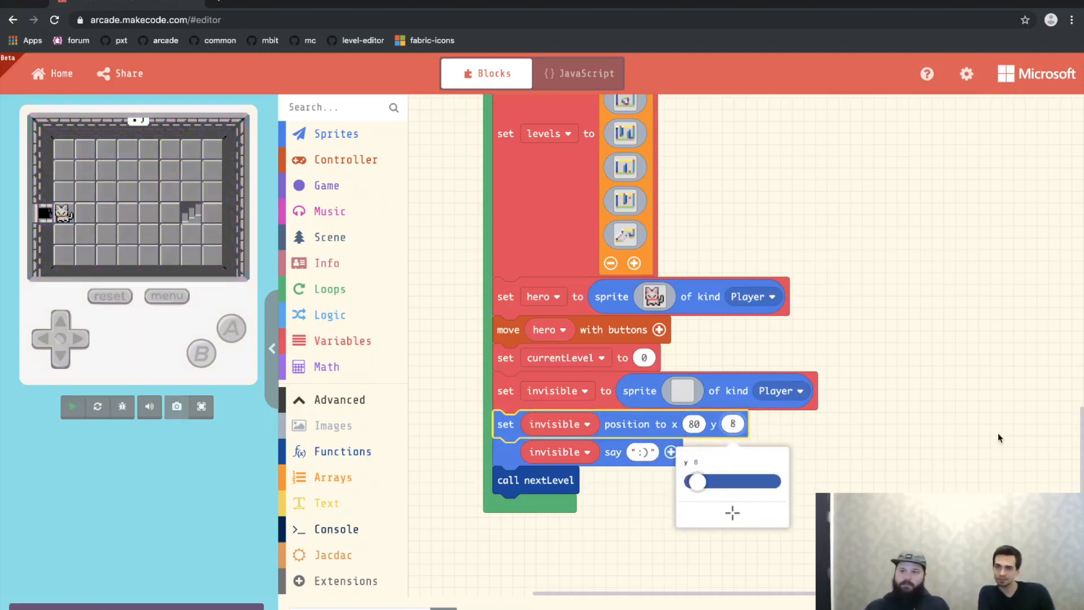
left_click(71, 407)
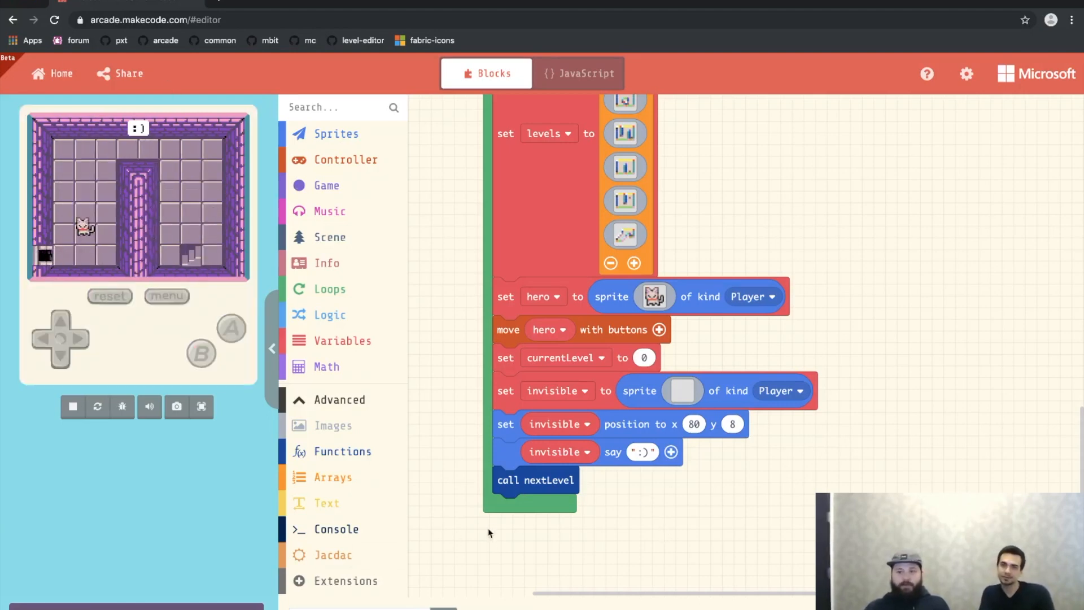
left_click(536, 480)
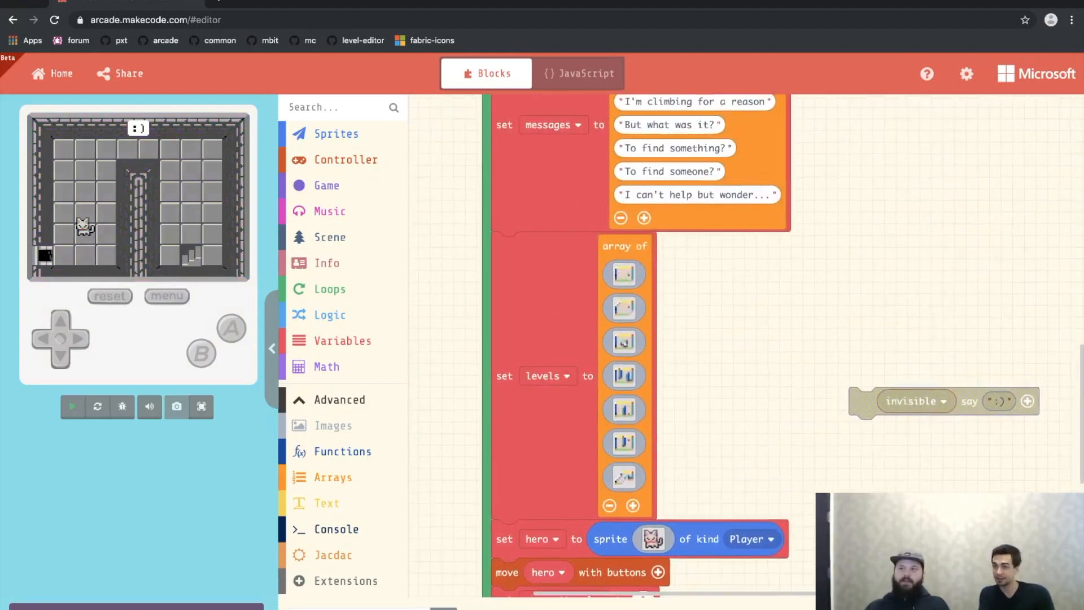
- Append an invisible-sprite say block to nextLevel showing the messages list entry at currentLevel
left_click(72, 407)
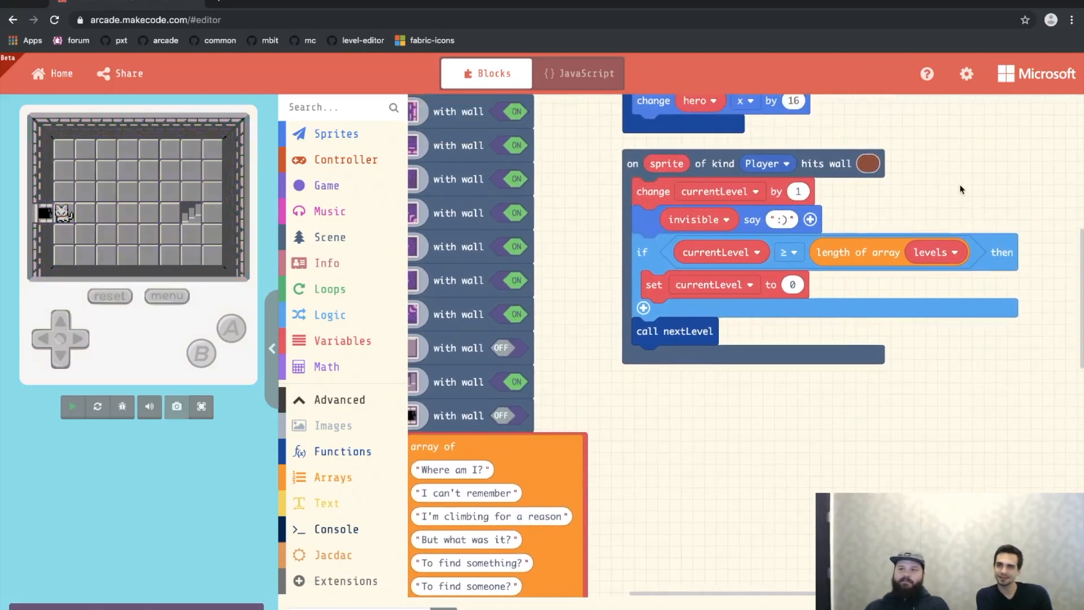
left_click(72, 406)
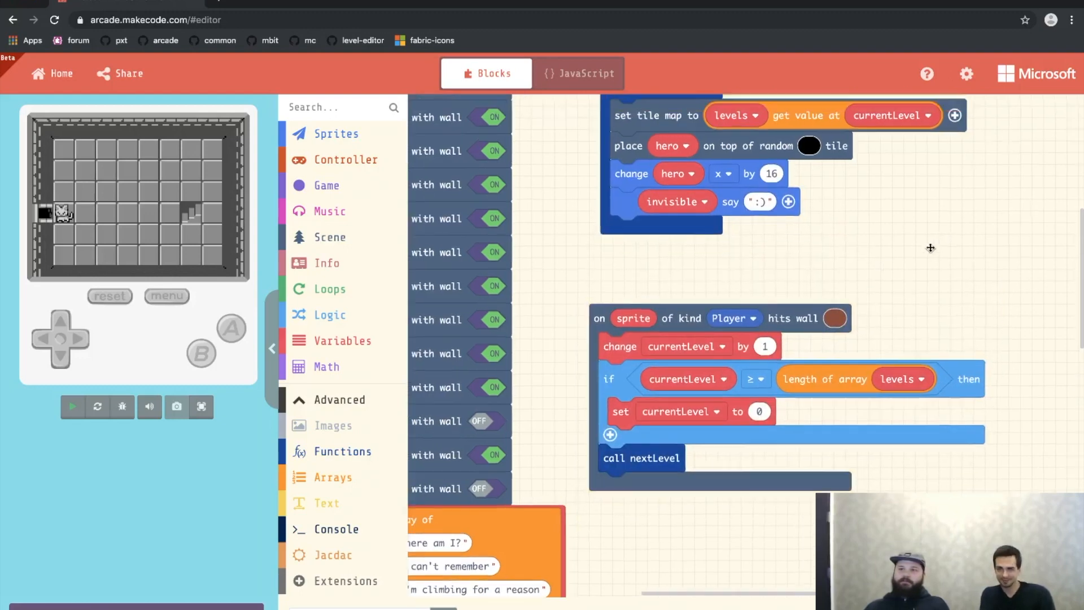
left_click(71, 407)
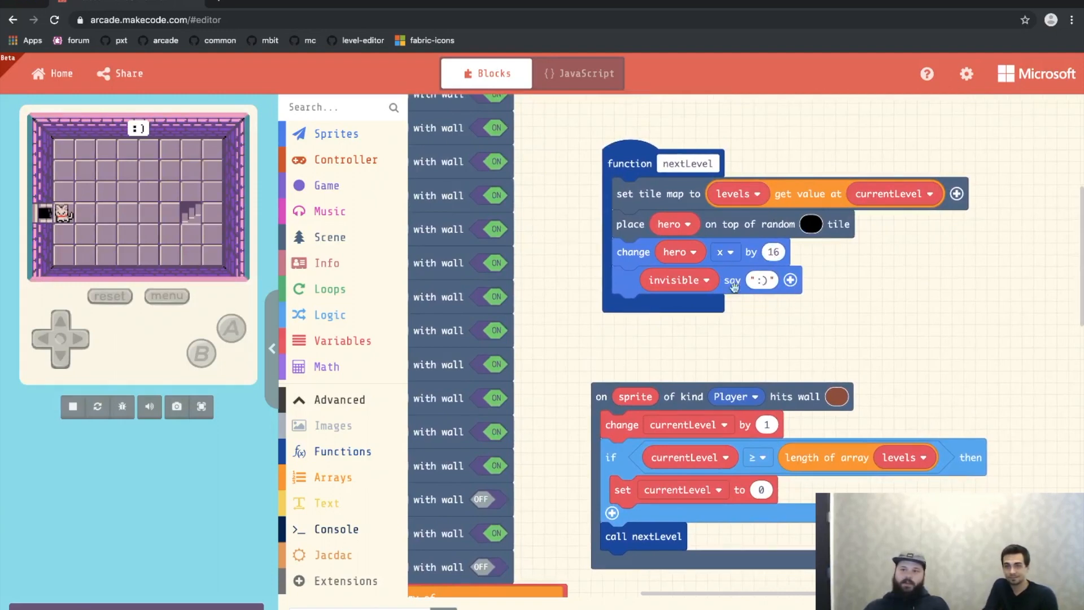
mouse_move(387, 425)
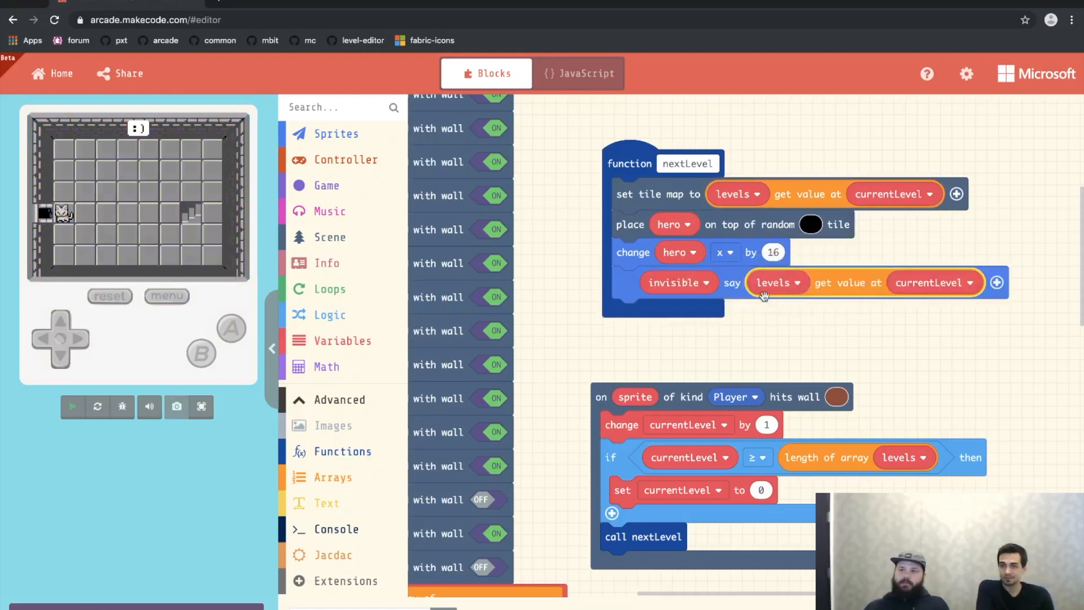
left_click(777, 282)
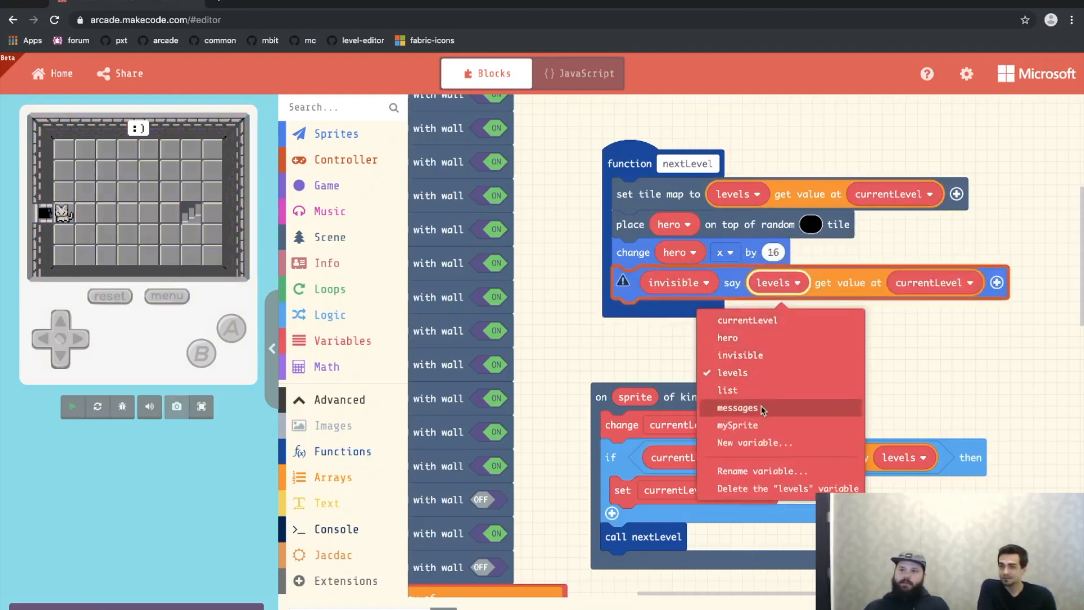
left_click(748, 320)
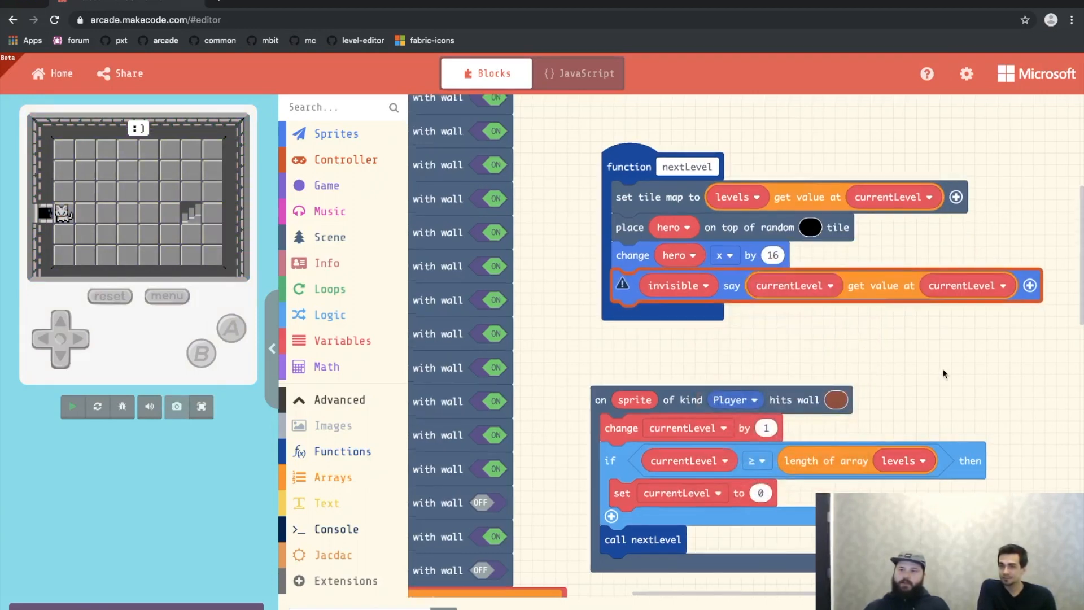
left_click(794, 286)
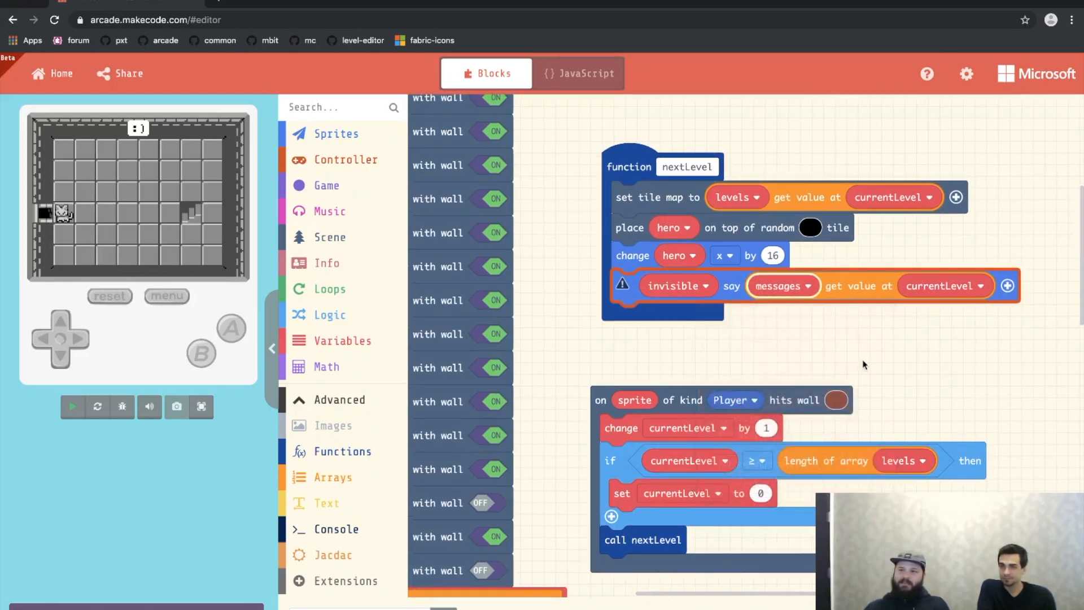
left_click(73, 407)
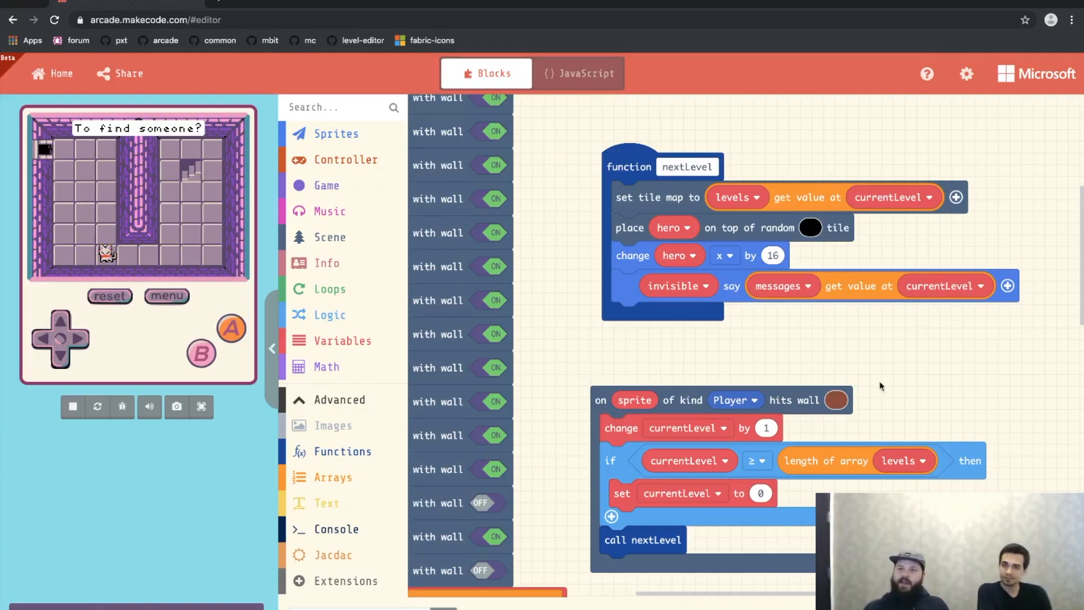
mouse_move(671, 197)
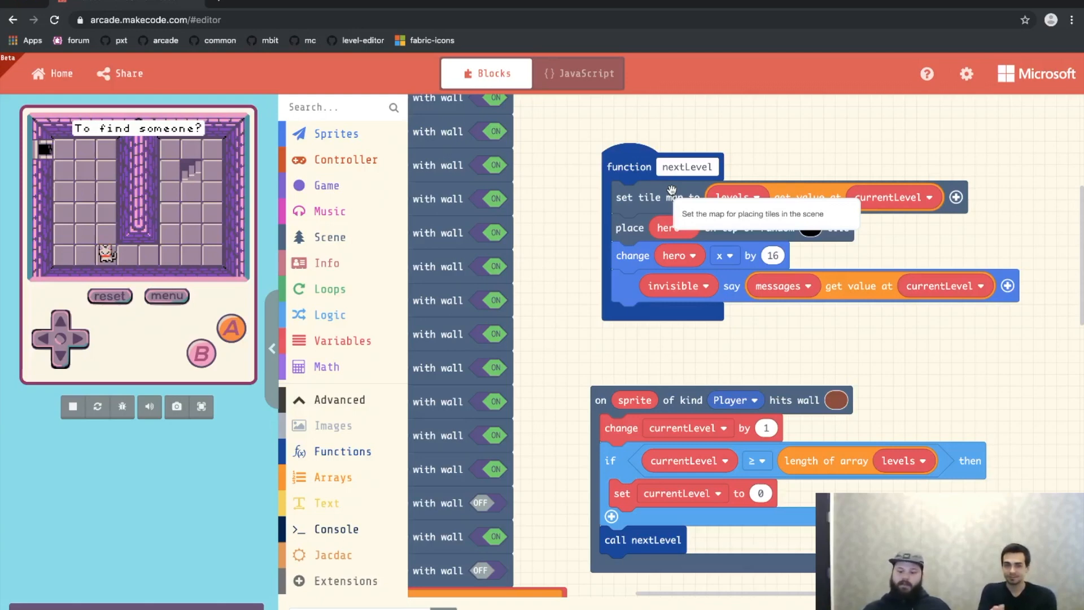
mouse_move(958, 212)
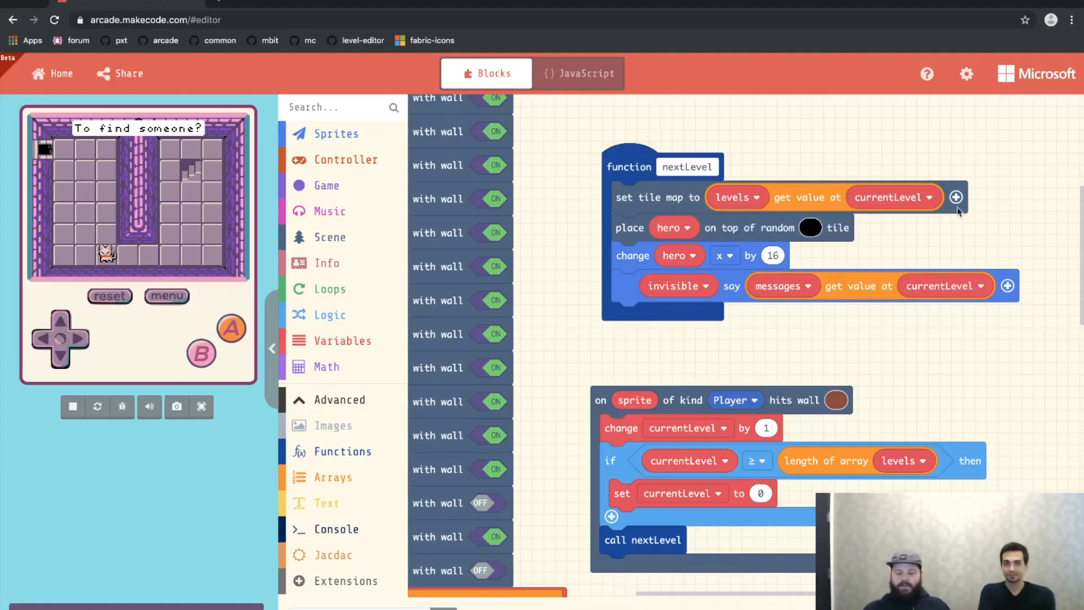